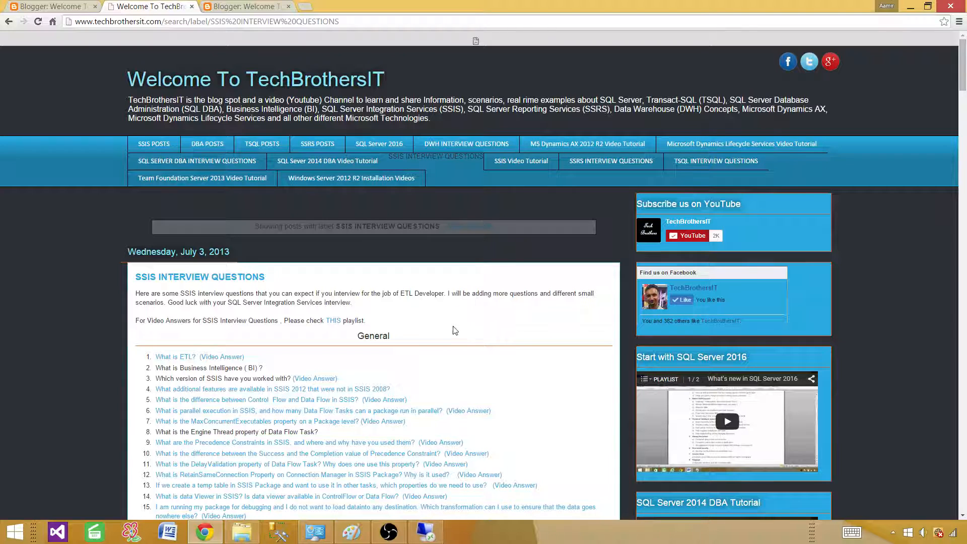
mouse_move(508, 239)
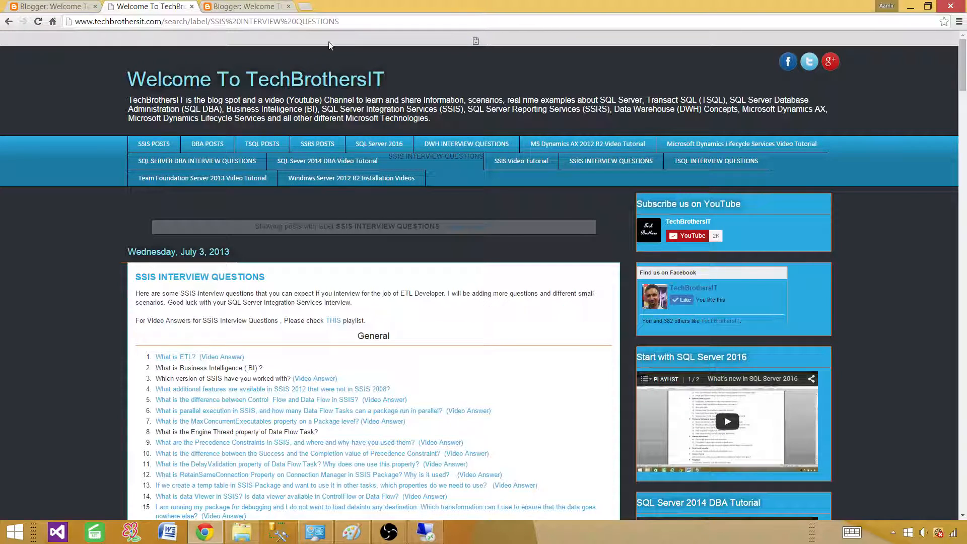
Open sqlage.blogspot.com in a new Chrome tab, then start another new tab.
left_click(302, 6)
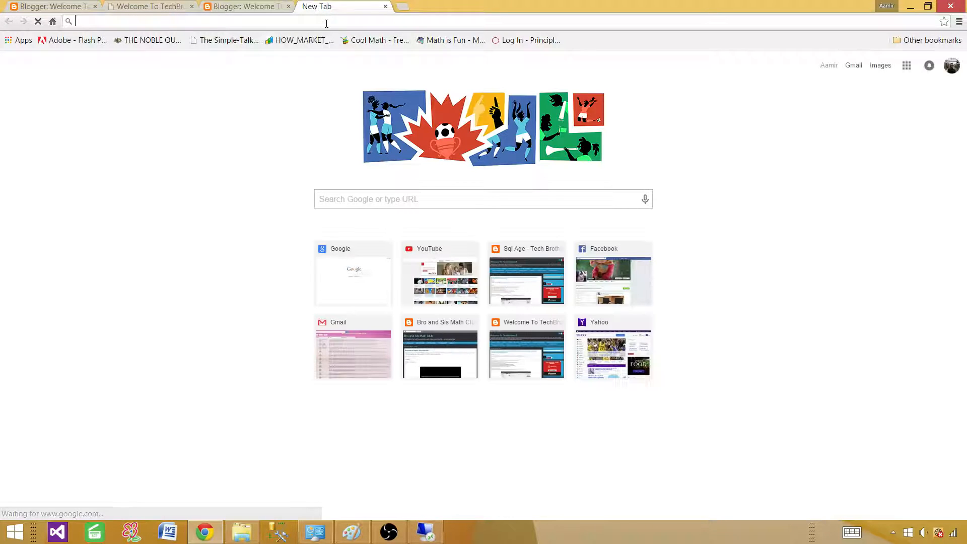
type("sqlage.blogspot.com")
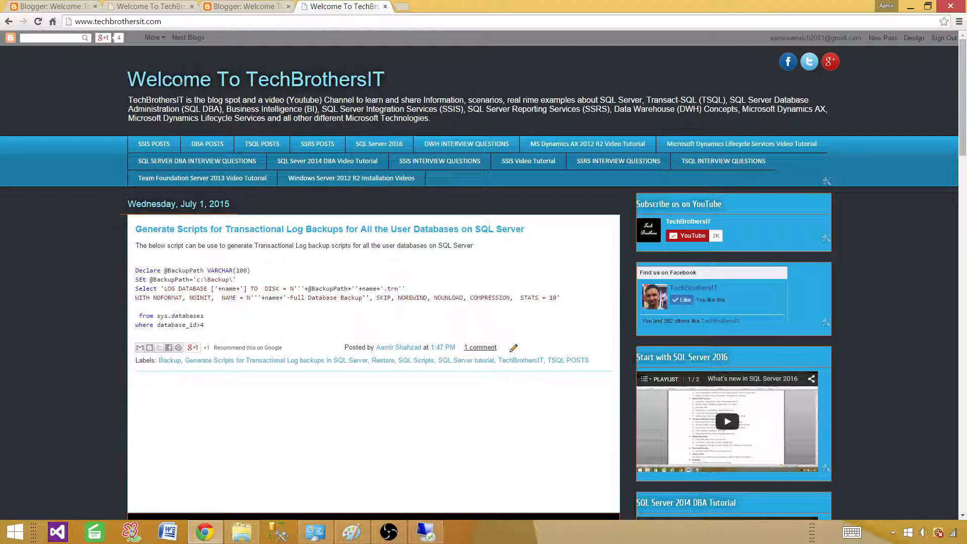
mouse_move(269, 206)
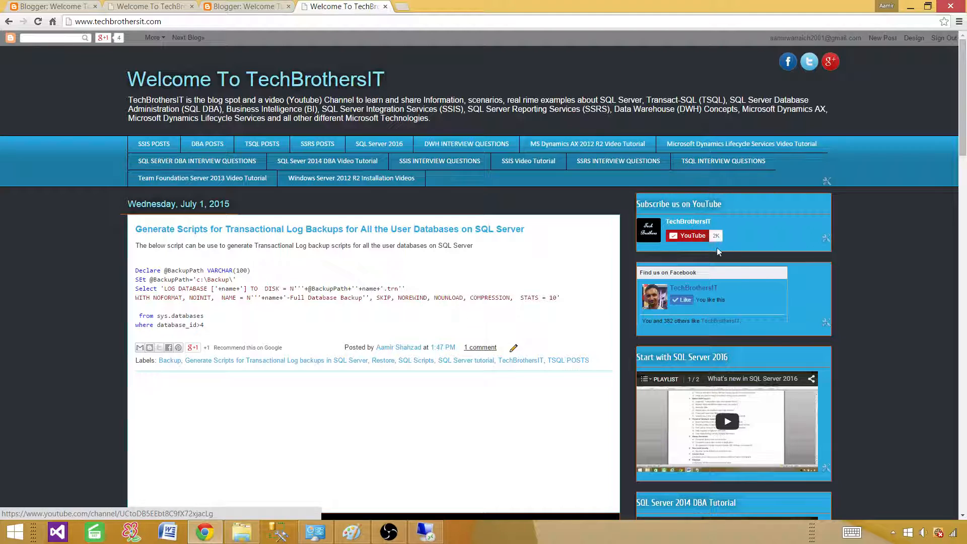
mouse_move(592, 183)
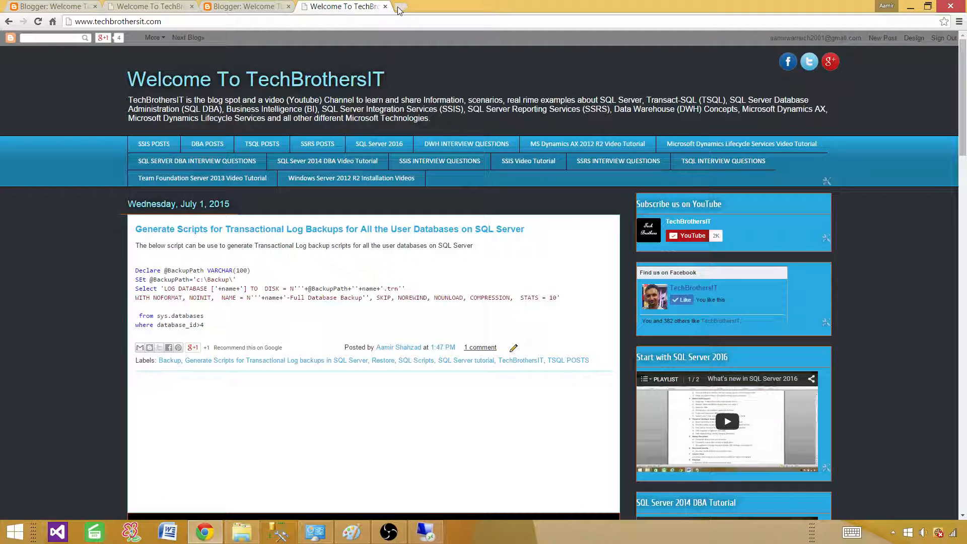
left_click(401, 7)
type("www.youtube.com")
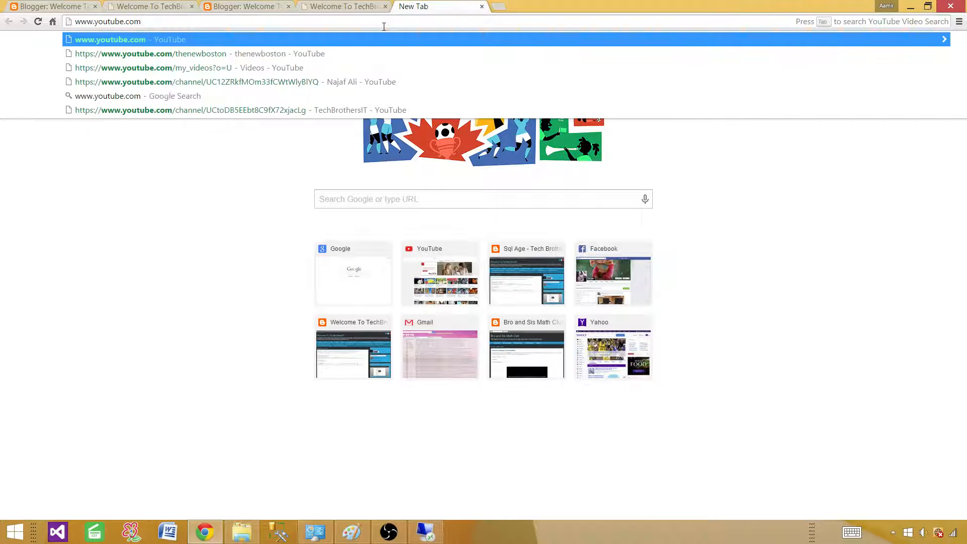
Go to the TechBrothersIT YouTube channel and show its Videos list.
type("/tec")
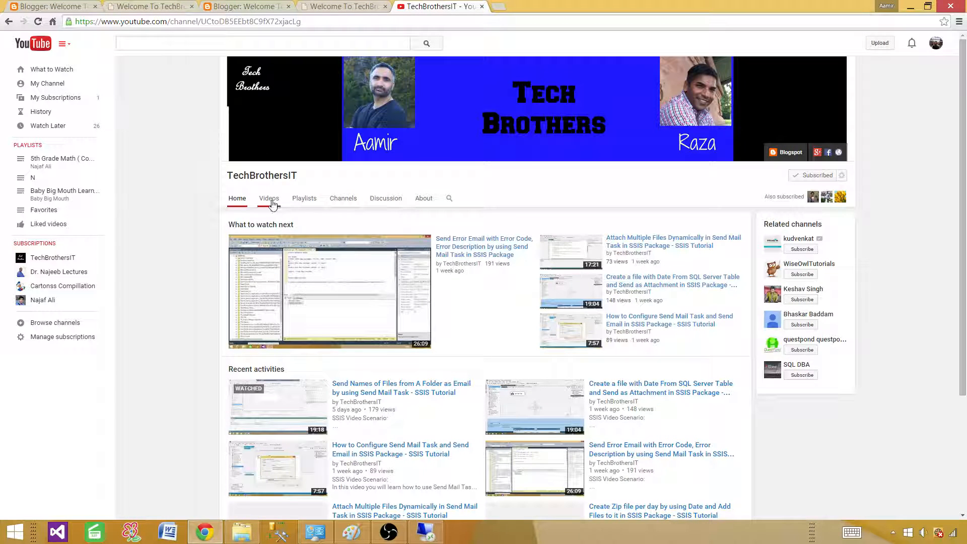
left_click(268, 198)
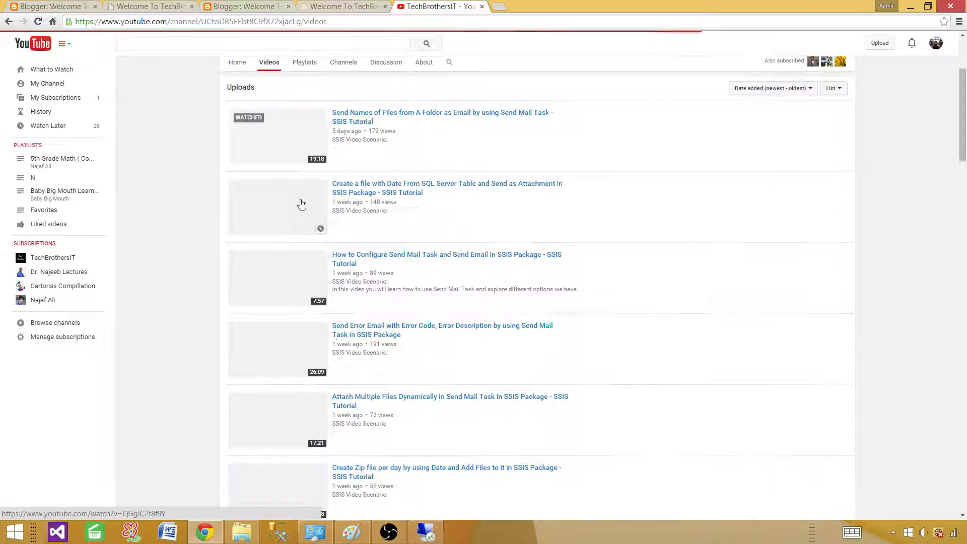
scroll("up", 3)
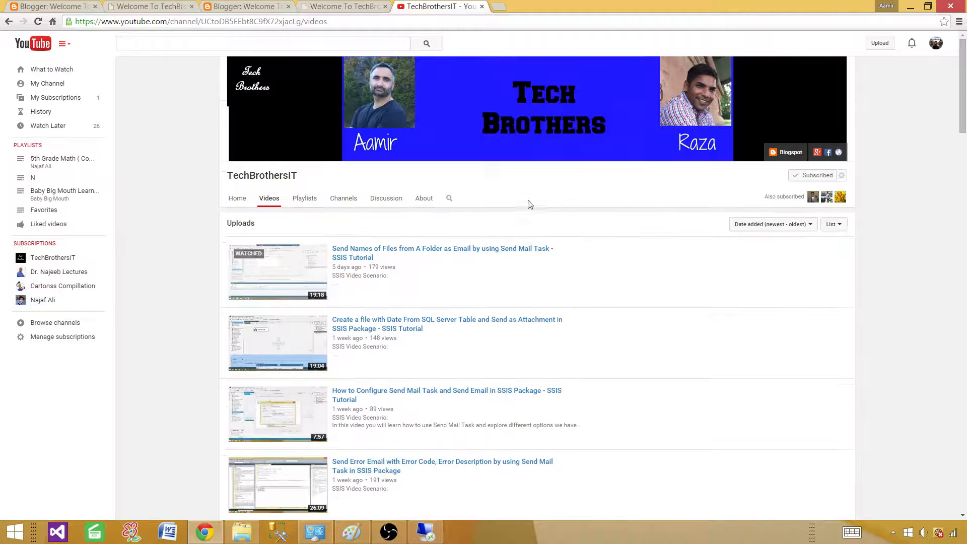
mouse_move(349, 206)
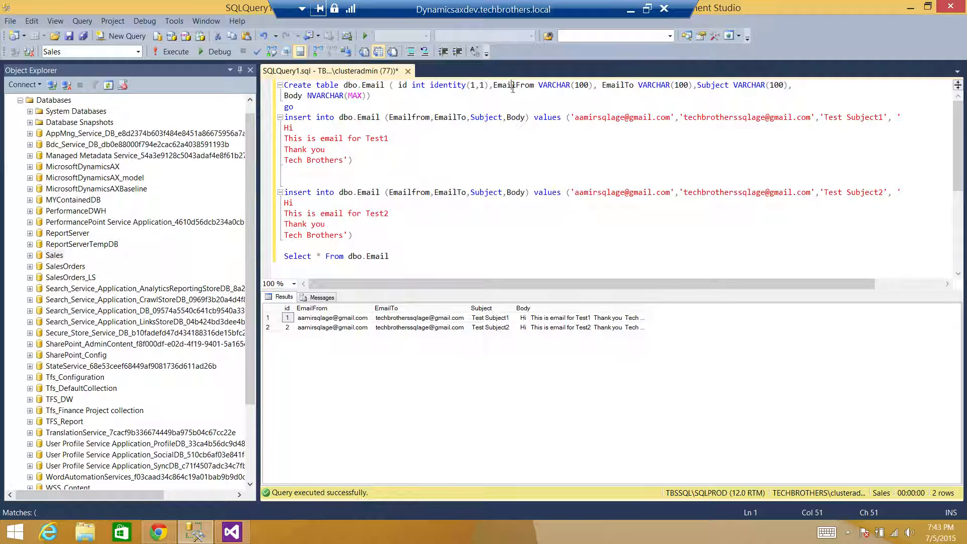
left_click(604, 84)
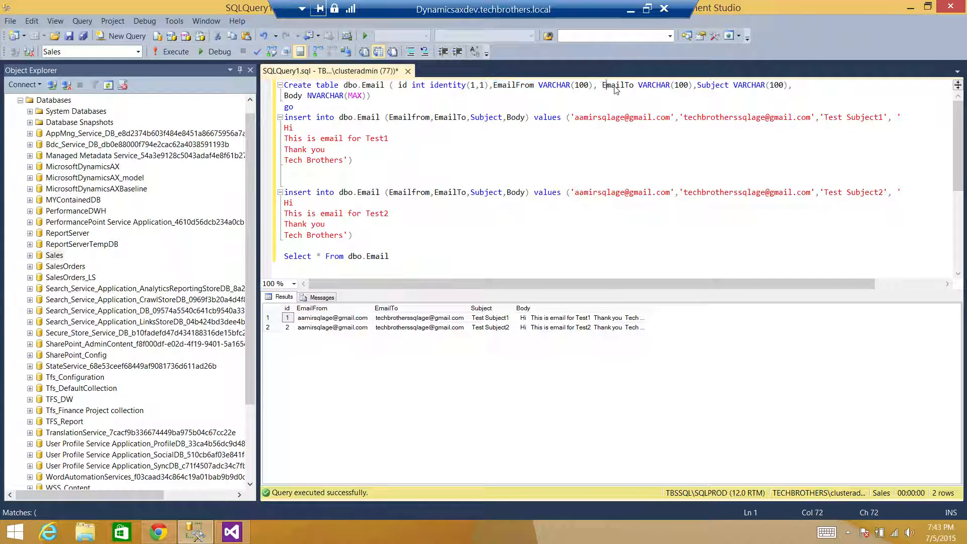
double_click(712, 85)
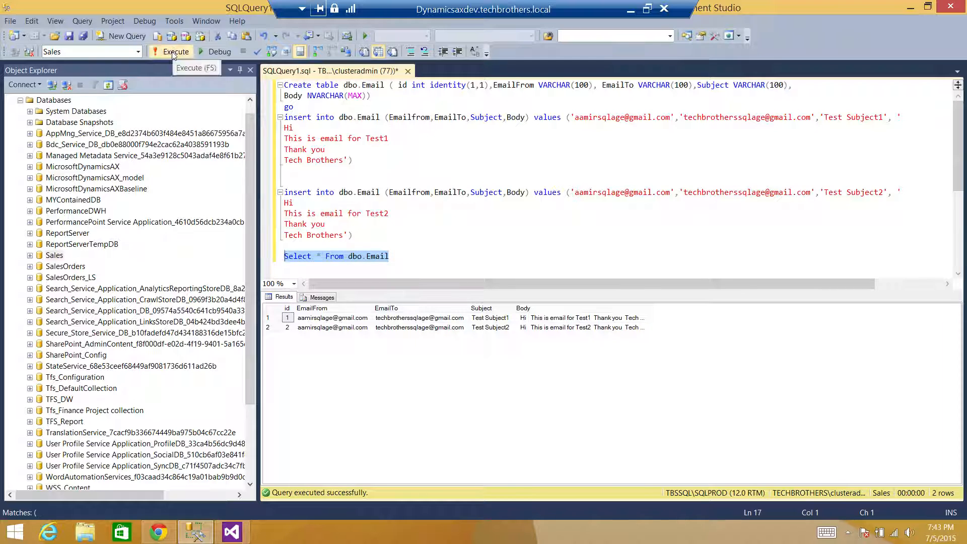
mouse_move(429, 256)
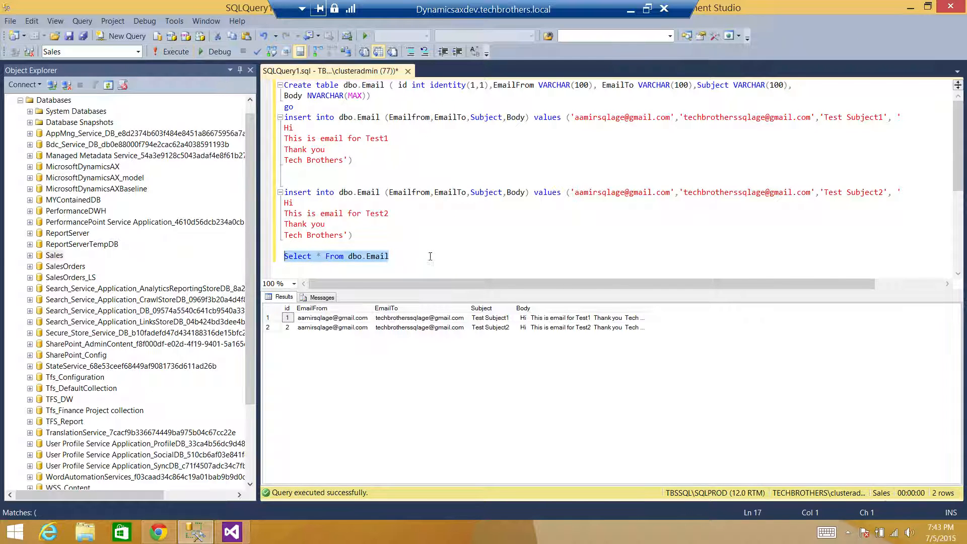
left_click(387, 255)
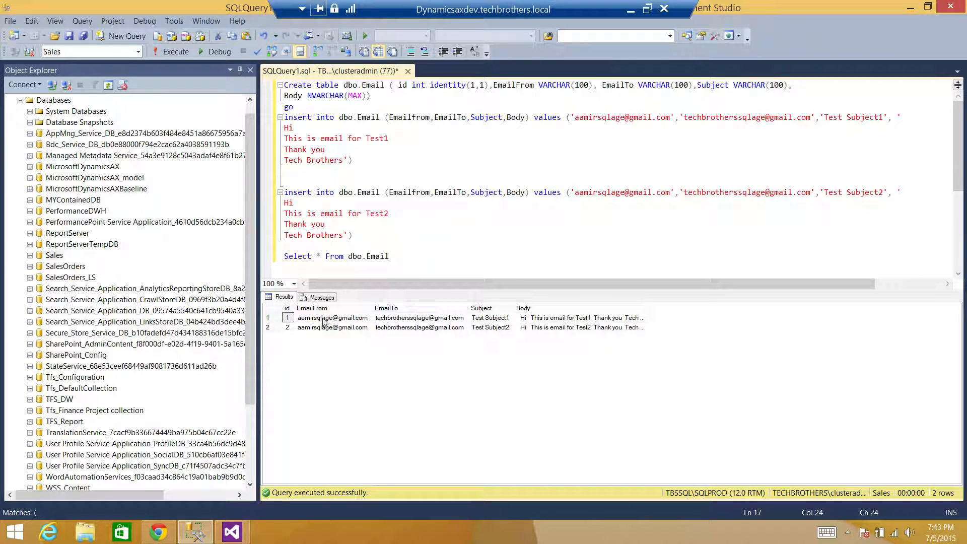
left_click(332, 327)
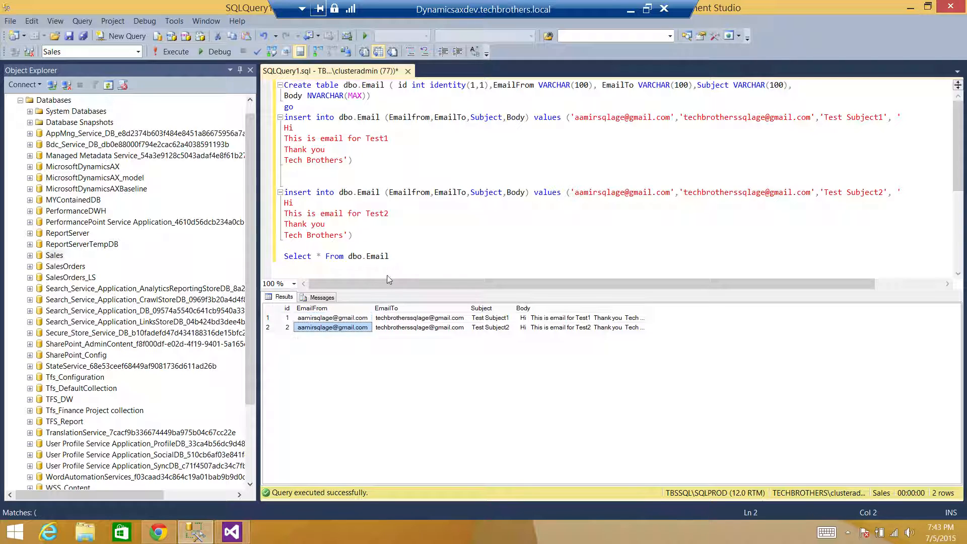
mouse_move(362, 245)
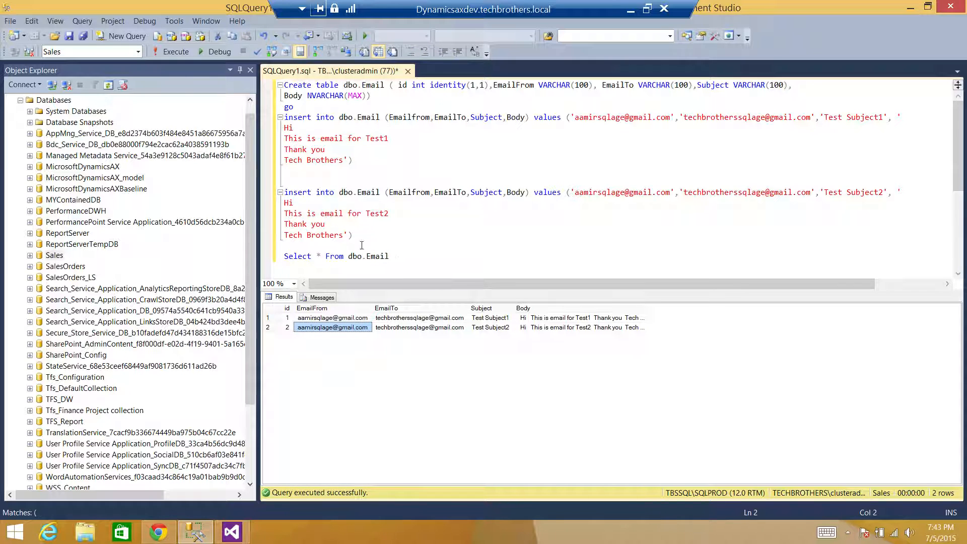
left_click_drag(284, 192, 352, 235)
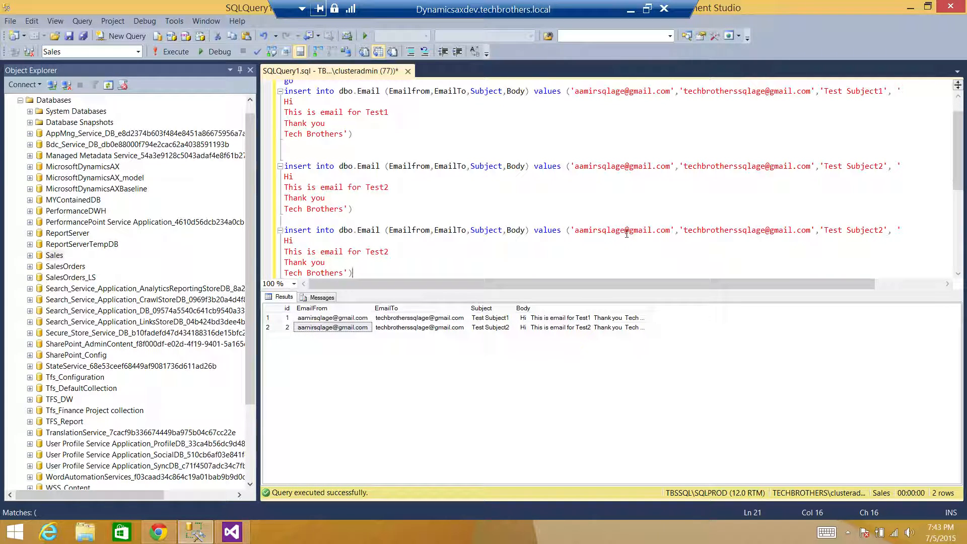
Edit the copied insert with a new sender and Test Subject3, then execute it.
double_click(607, 230)
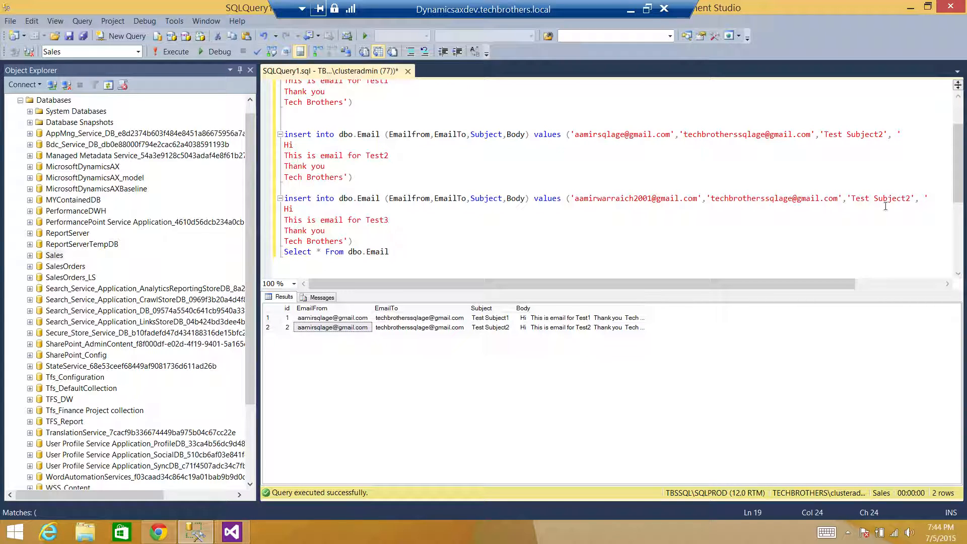
left_click(904, 198)
type("3")
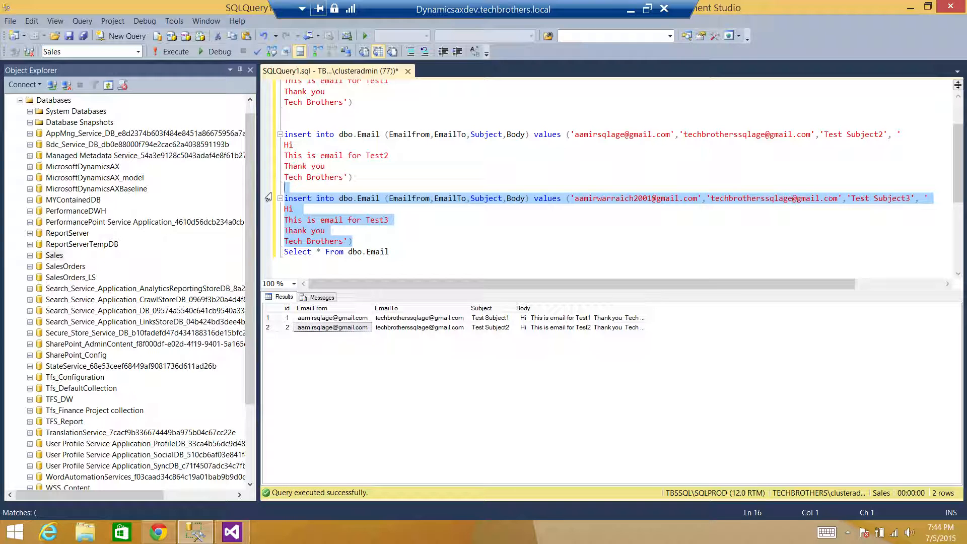
left_click(175, 52)
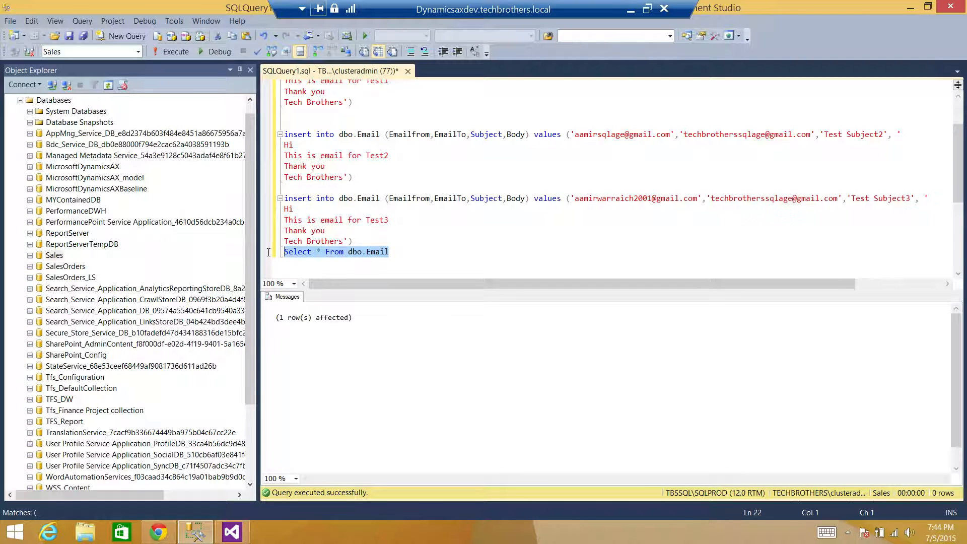
Run SELECT * FROM dbo.Email and review the three rows' recipients, subjects, senders and ids.
left_click(176, 52)
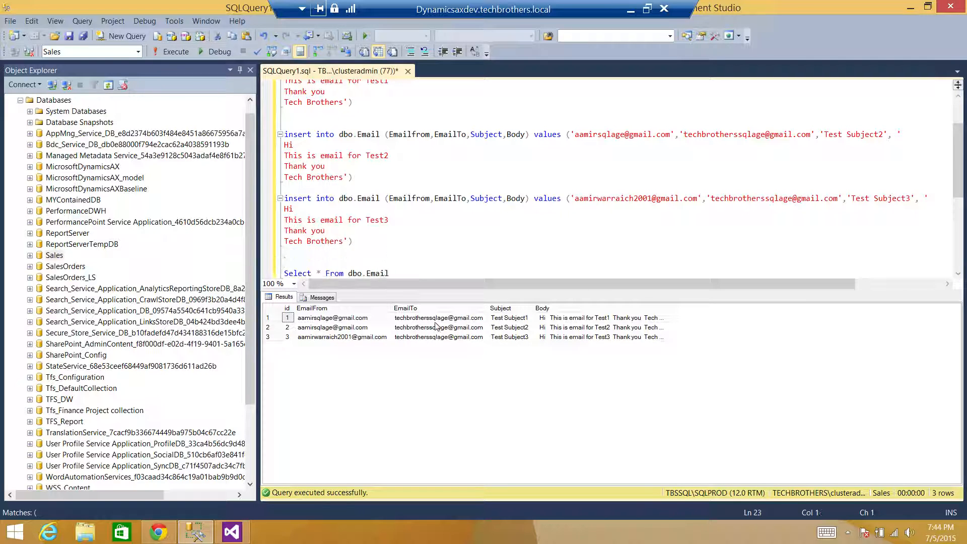
left_click(439, 317)
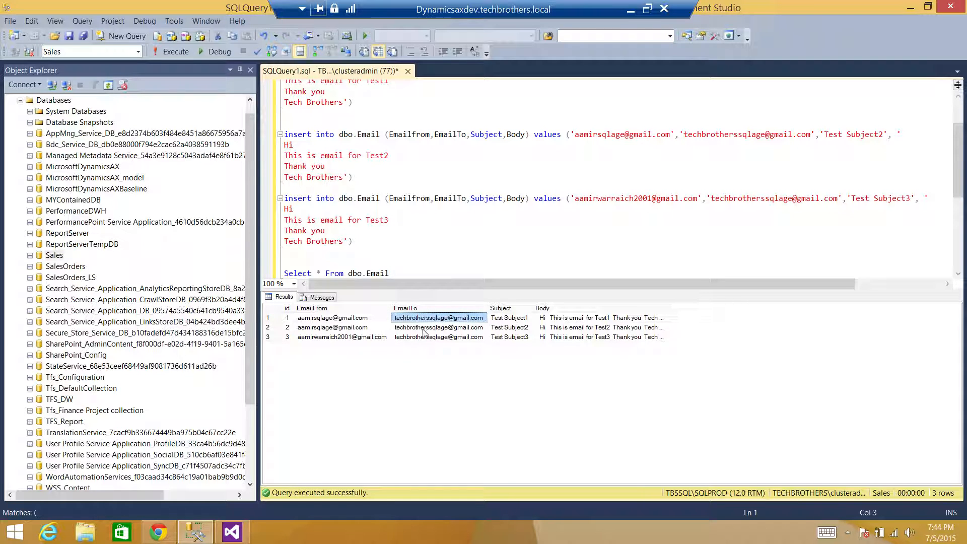
left_click(158, 532)
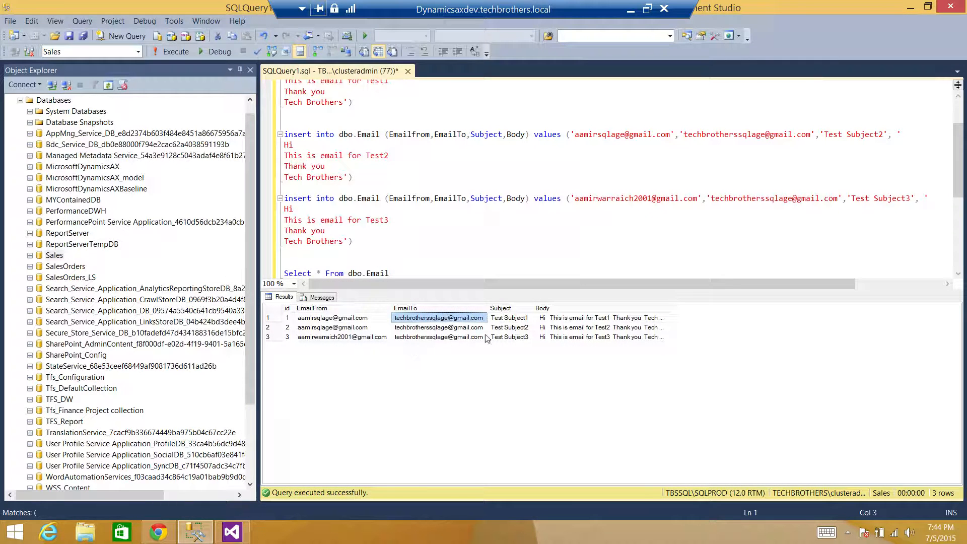
left_click(509, 337)
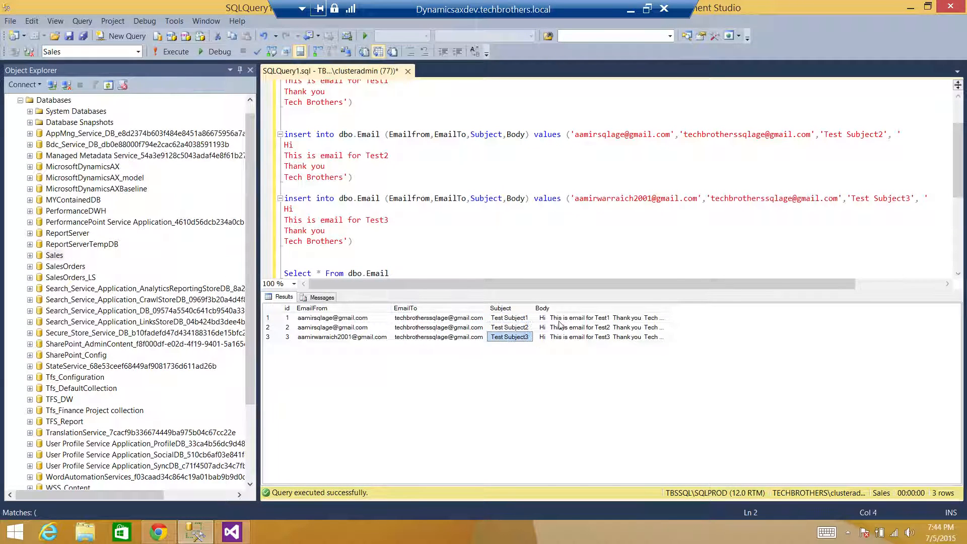
left_click(332, 316)
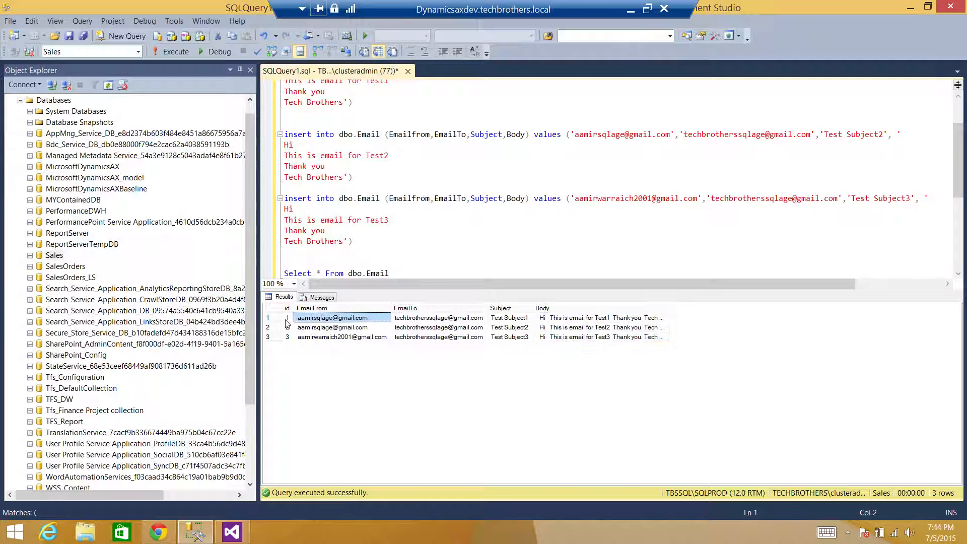
left_click(439, 327)
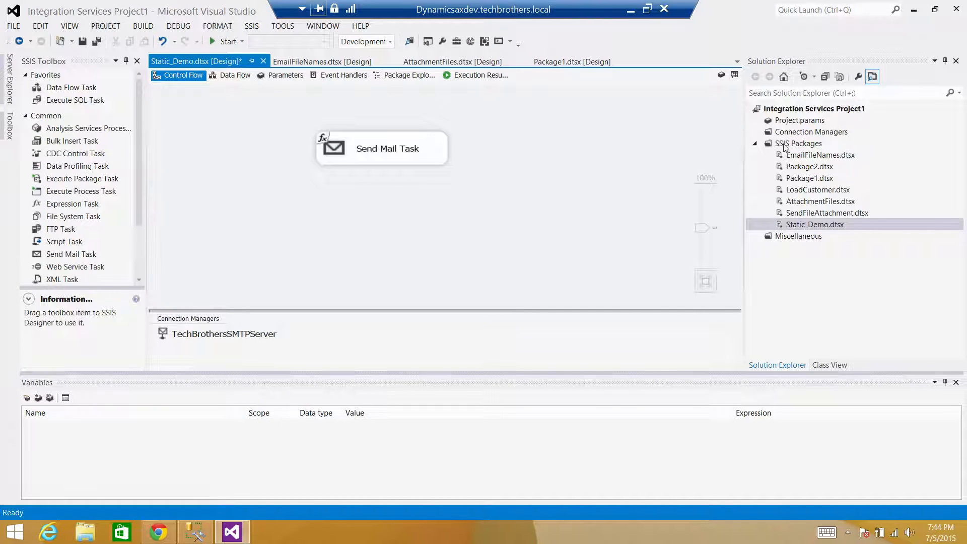
Add a new Package3 package from the SSIS Packages folder's context menu.
left_click(799, 143)
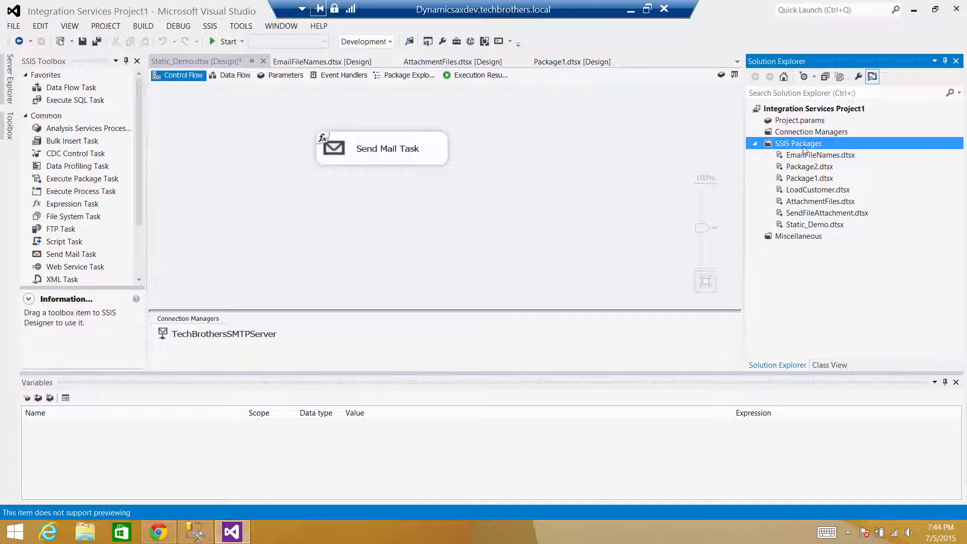
right_click(797, 143)
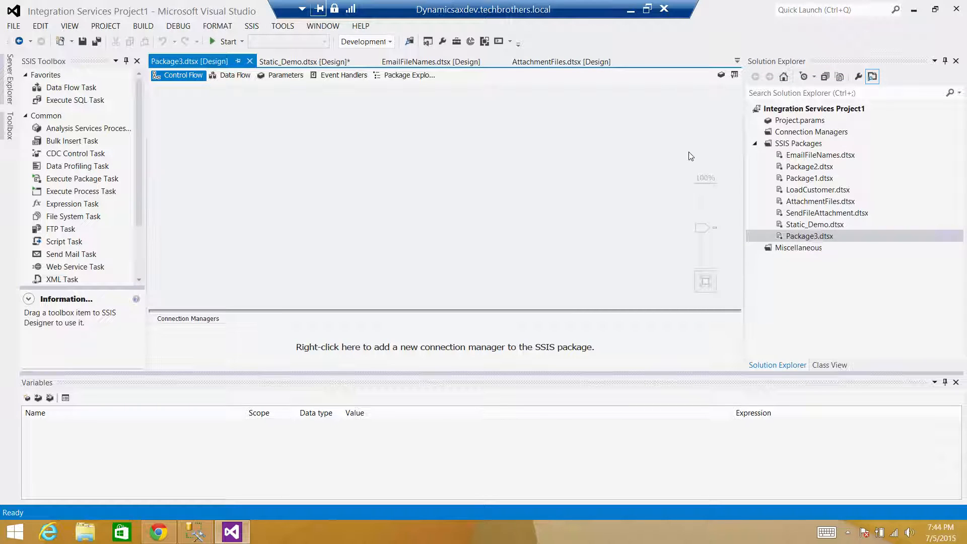
mouse_move(631, 164)
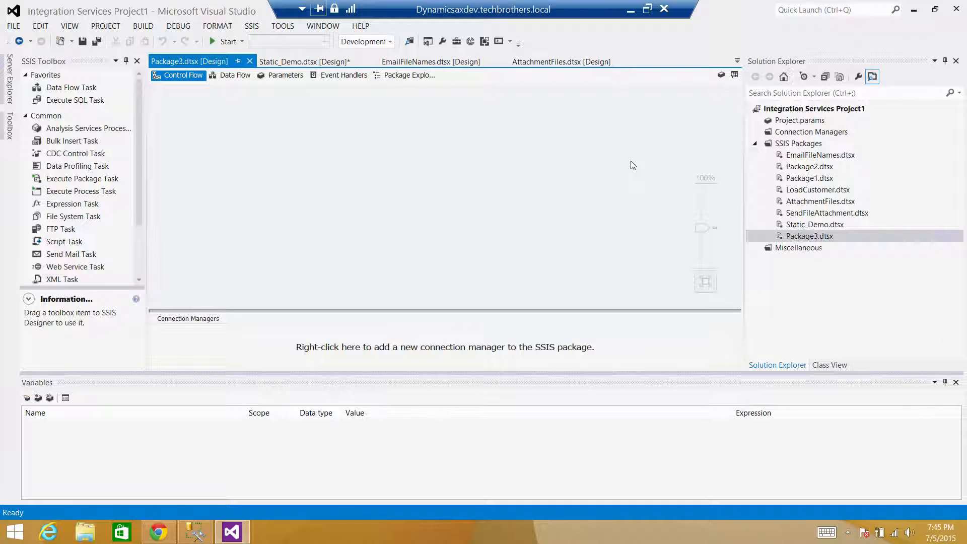
mouse_move(474, 205)
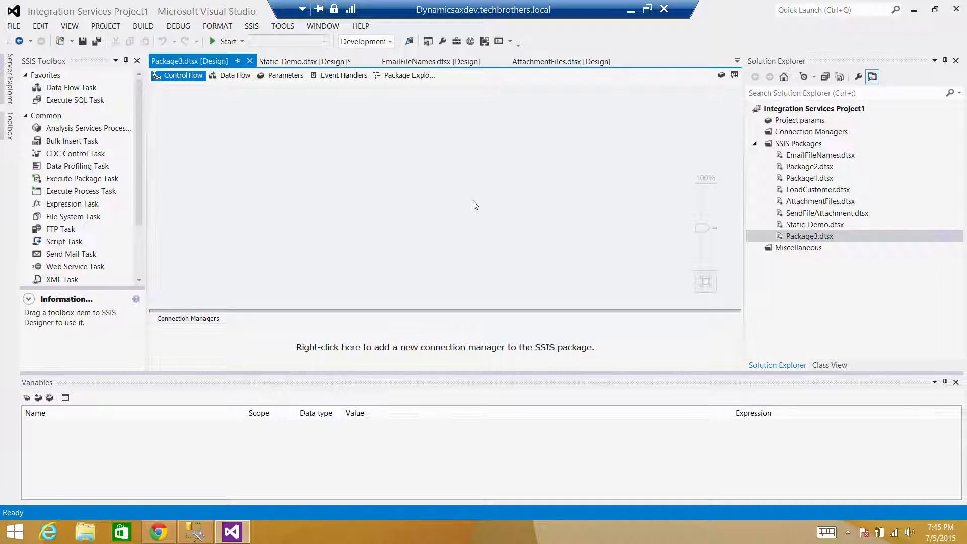
mouse_move(403, 233)
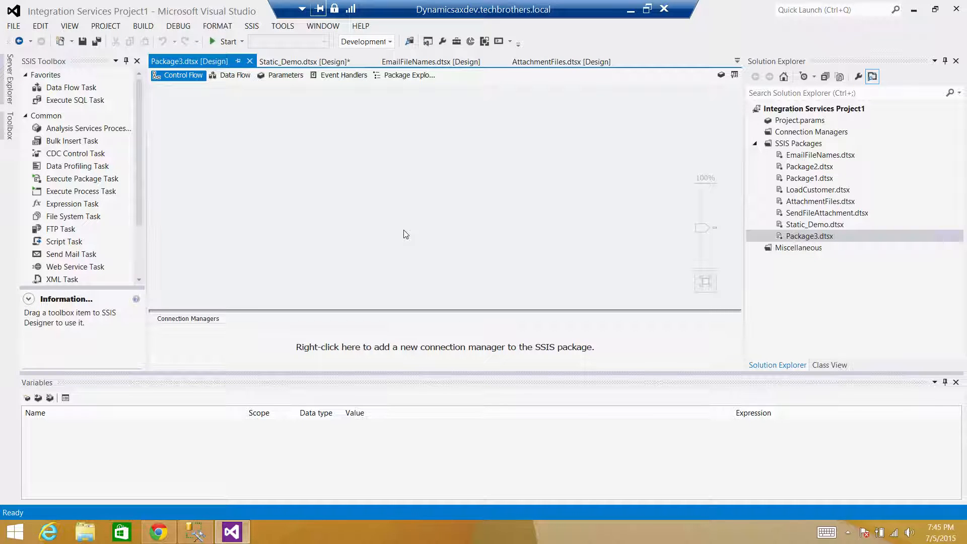
mouse_move(338, 148)
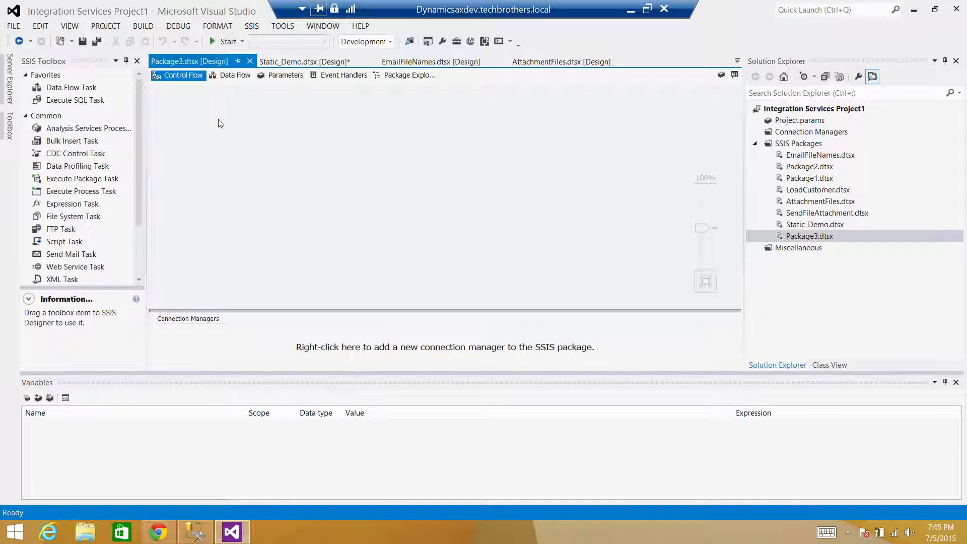
mouse_move(86, 106)
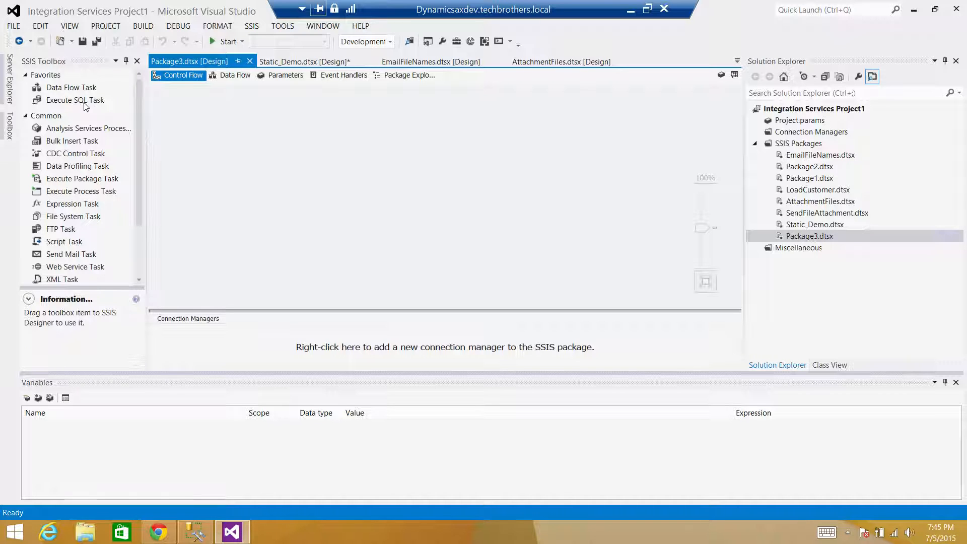
Add an Execute SQL Task to Package3 using the TBSSQL\SQLPROD.Sales connection.
left_click_drag(74, 100, 325, 154)
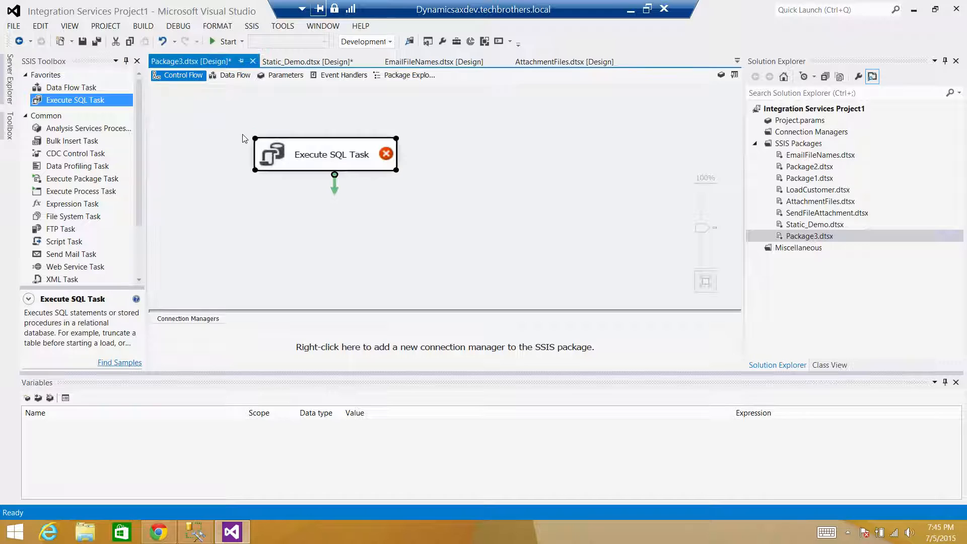
double_click(324, 154)
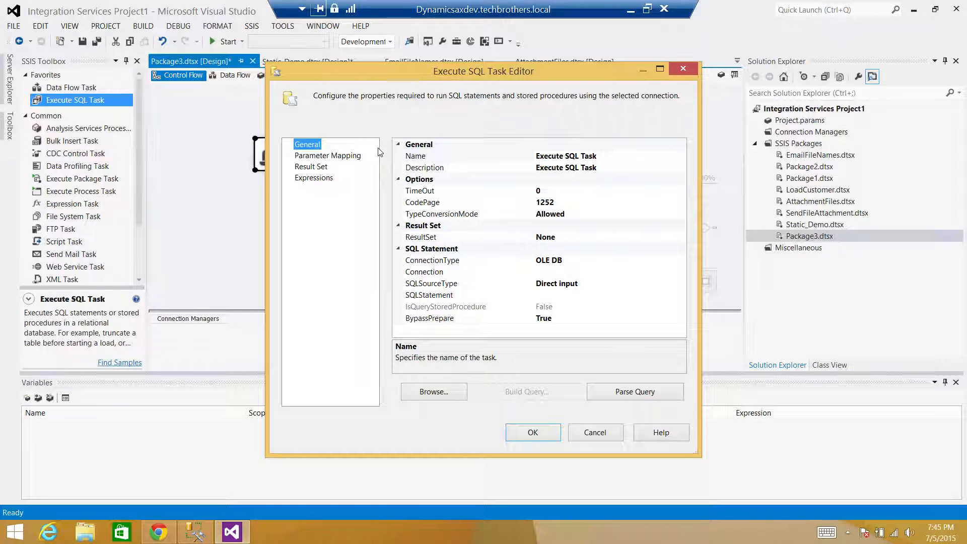
mouse_move(651, 267)
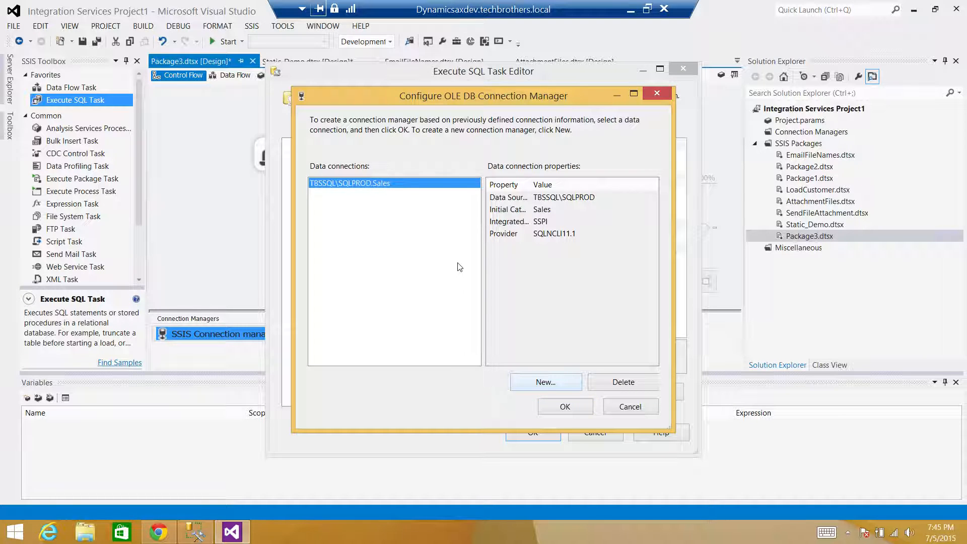
left_click(544, 382)
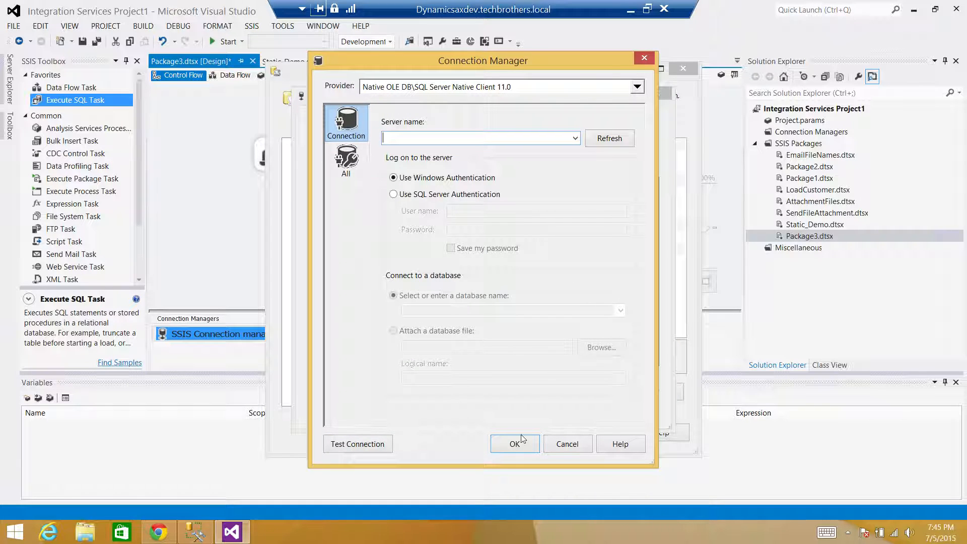
left_click(514, 443)
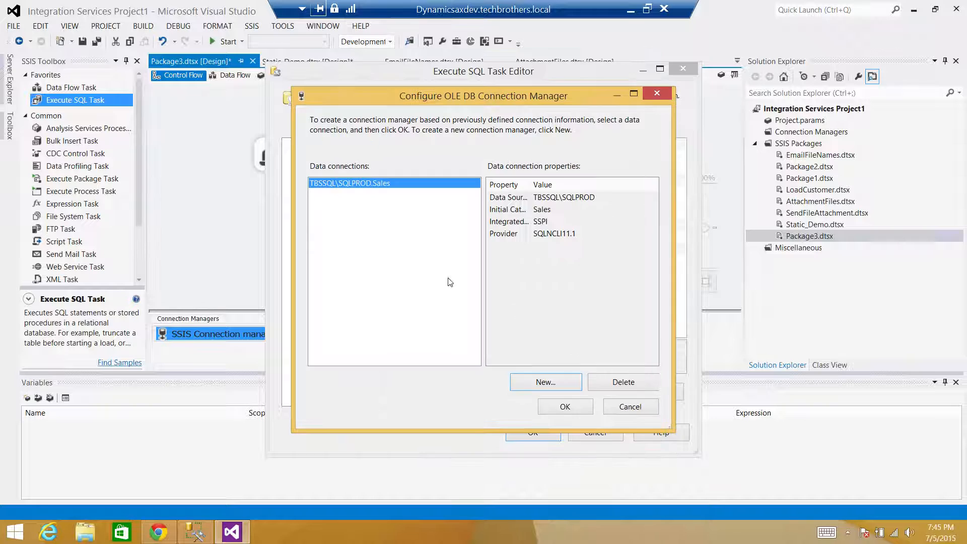
left_click(564, 406)
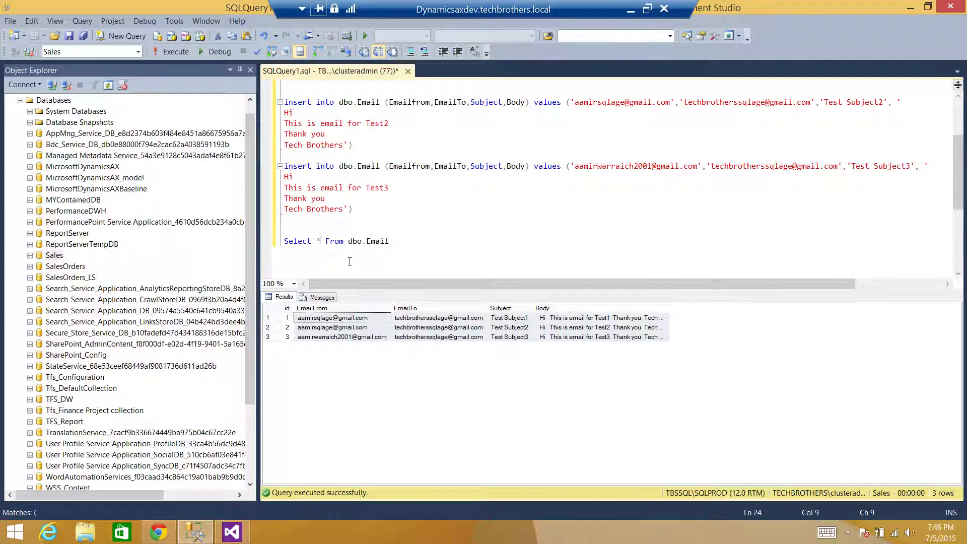
Change the query to Select EmailFrom,EmailTo,Subject,Body From dbo.Email.
key("Backspace")
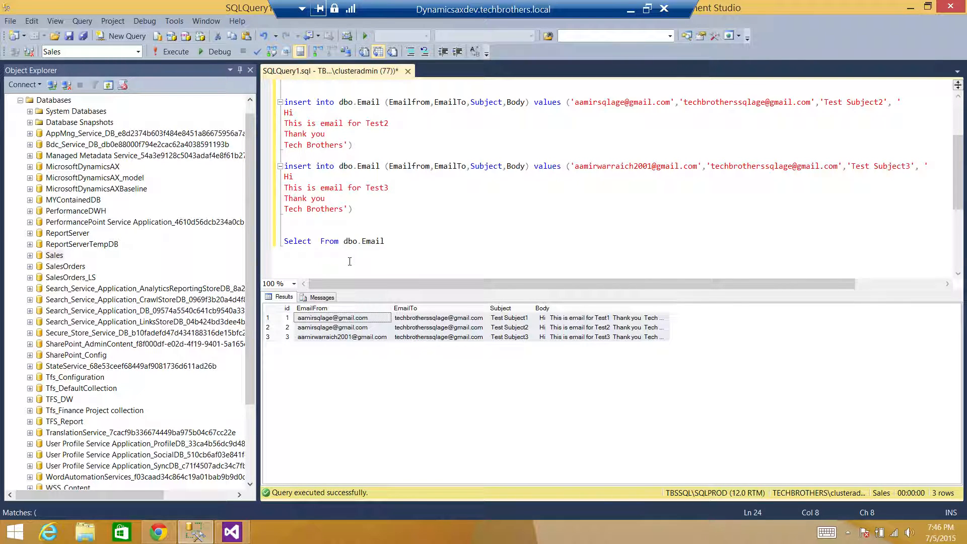
type("EmailFro")
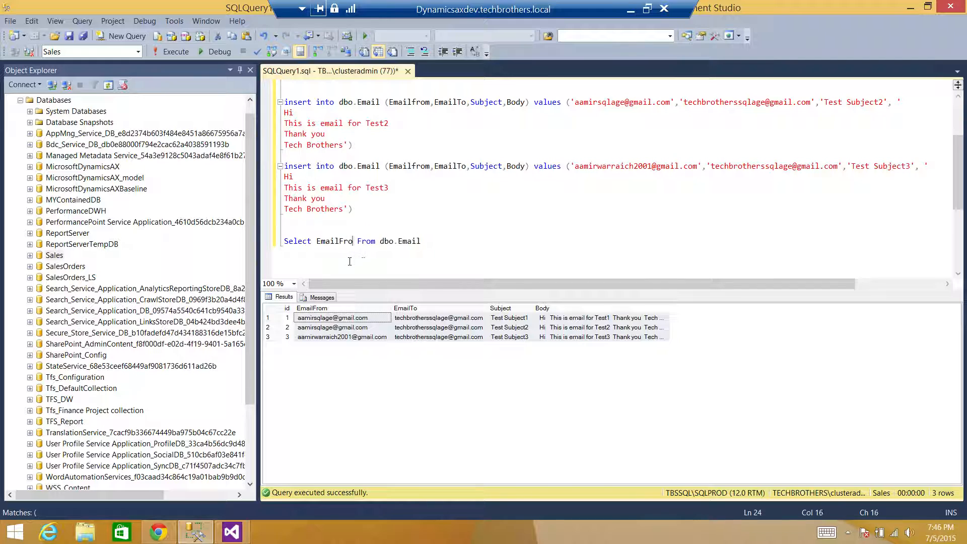
type(",Emai;")
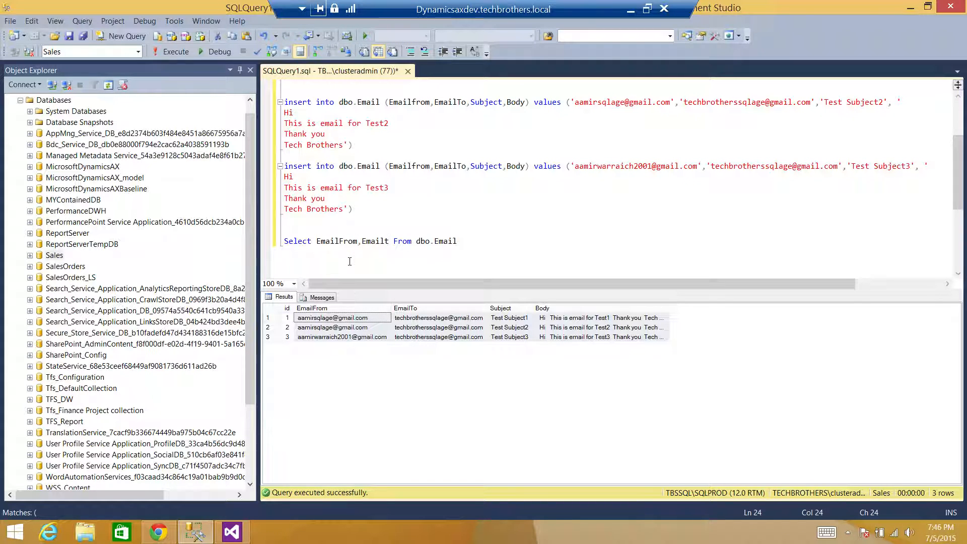
type(",Subject,B")
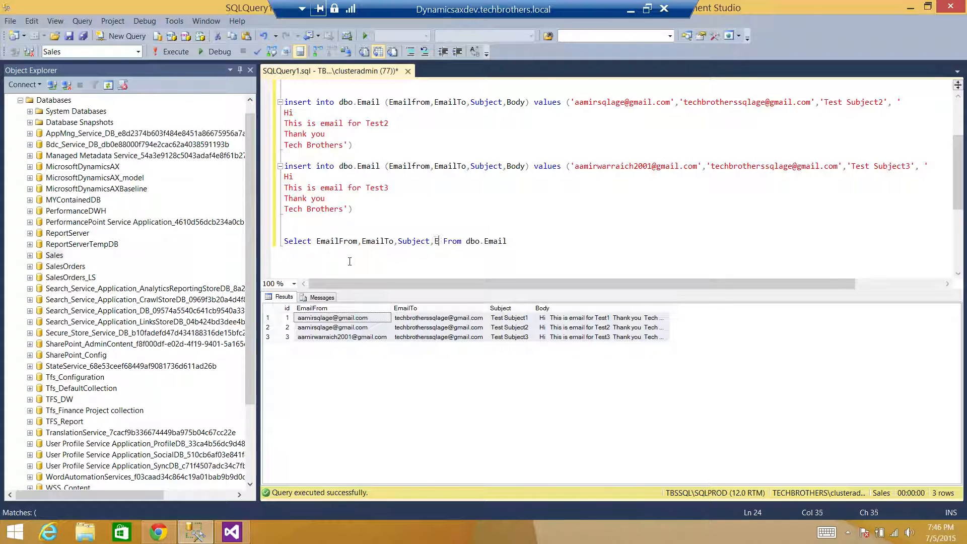
type("ody")
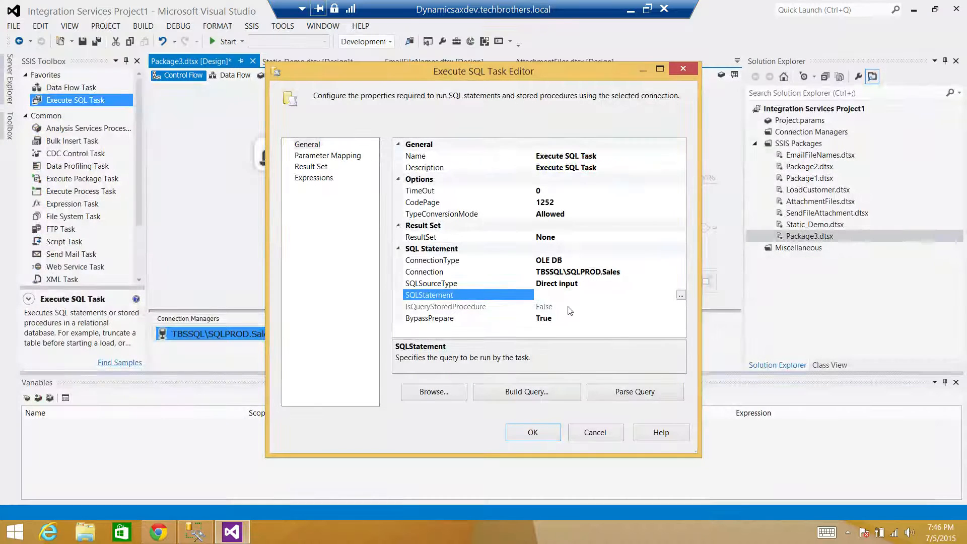
Set the task's SQLStatement to the Email column query and ResultSet to Full result set.
left_click(681, 295)
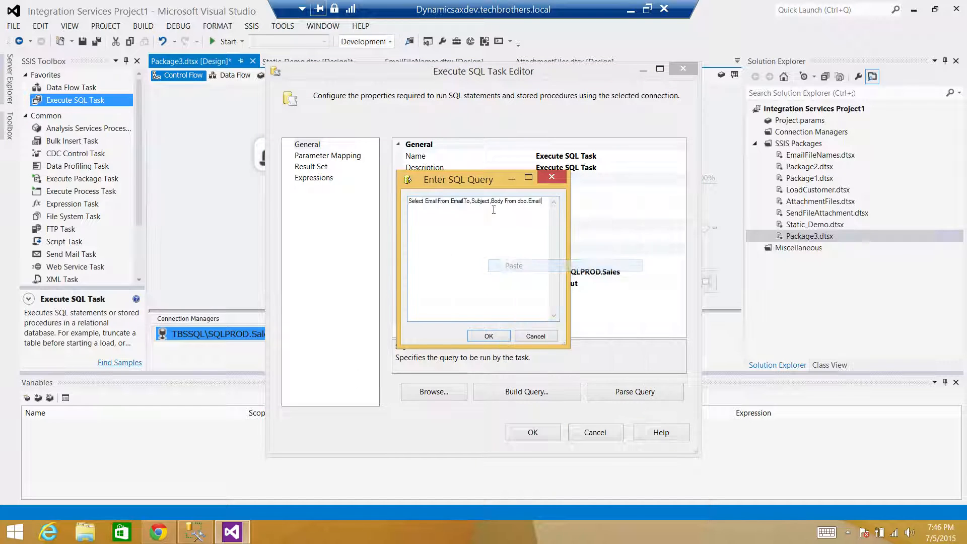
left_click(488, 335)
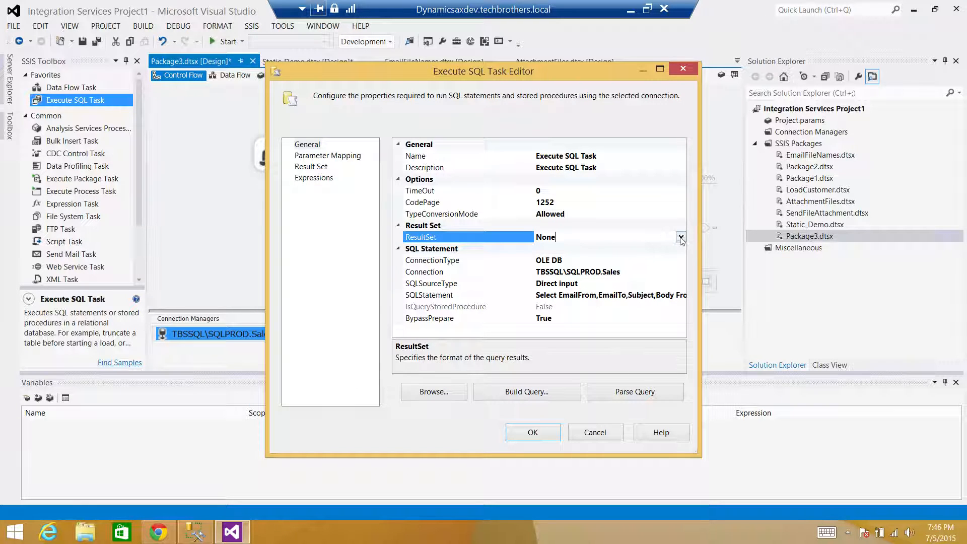
left_click(681, 236)
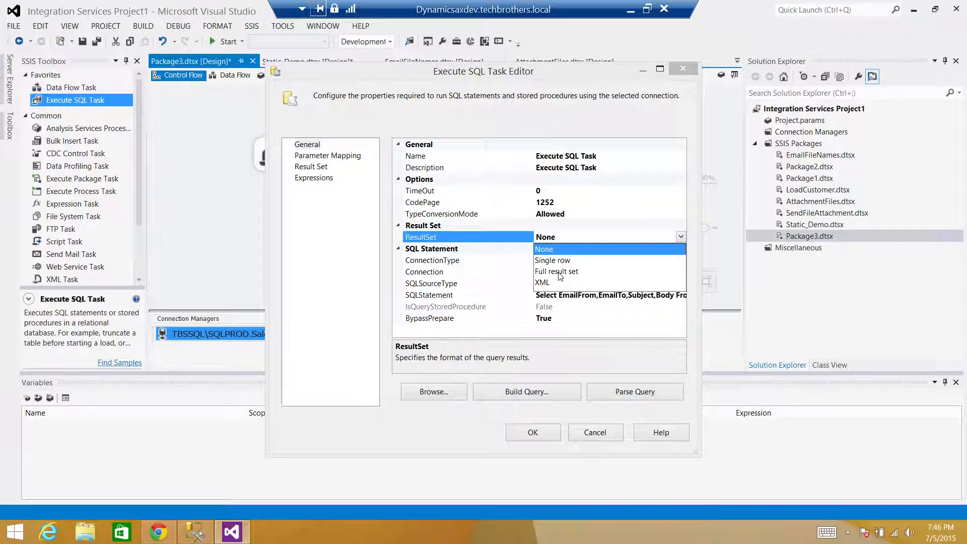
left_click(555, 272)
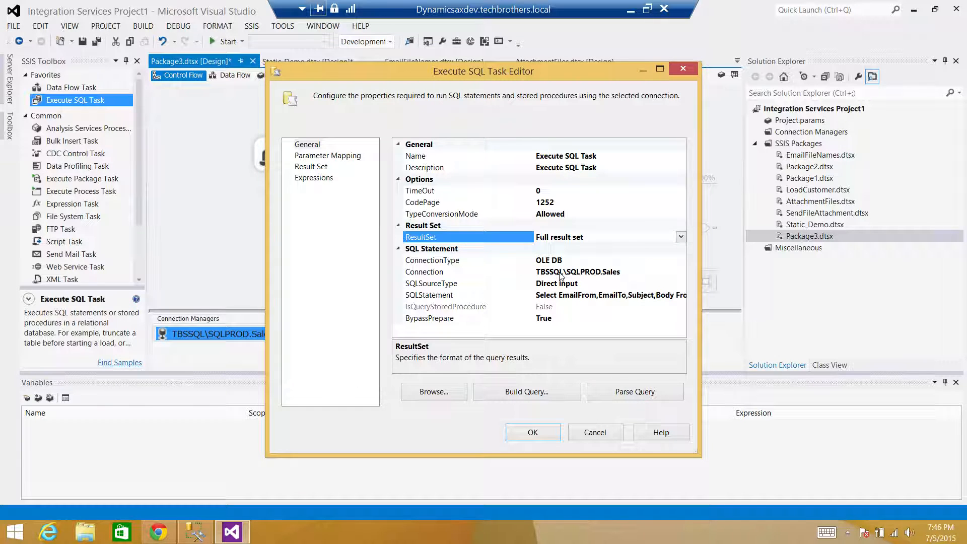
mouse_move(539, 242)
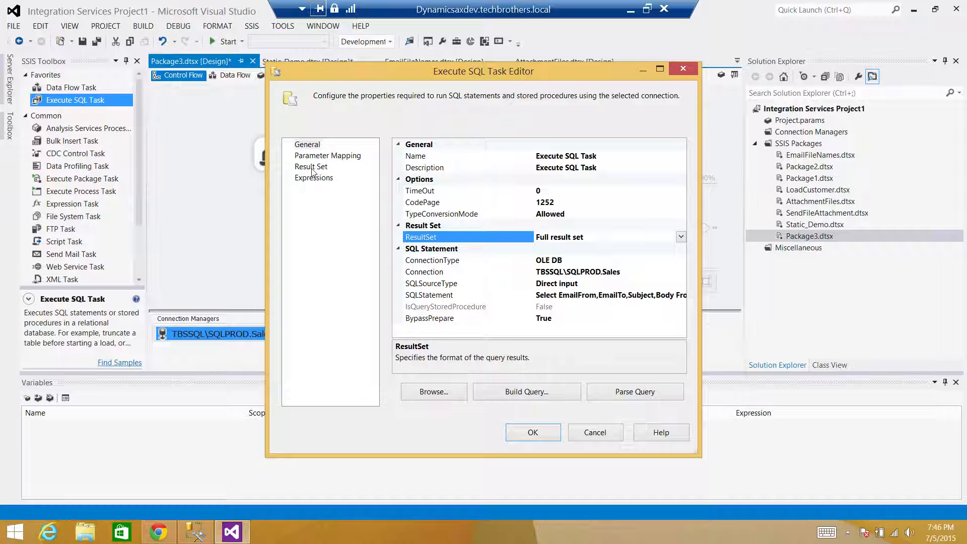
Add a result set mapping to a new Object-type variable named EmailObj.
left_click(311, 167)
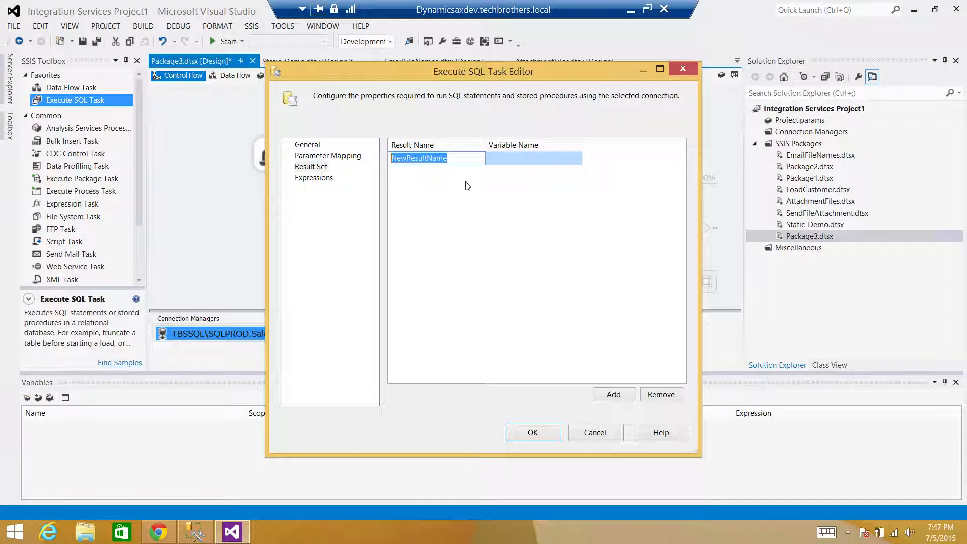
left_click(436, 157)
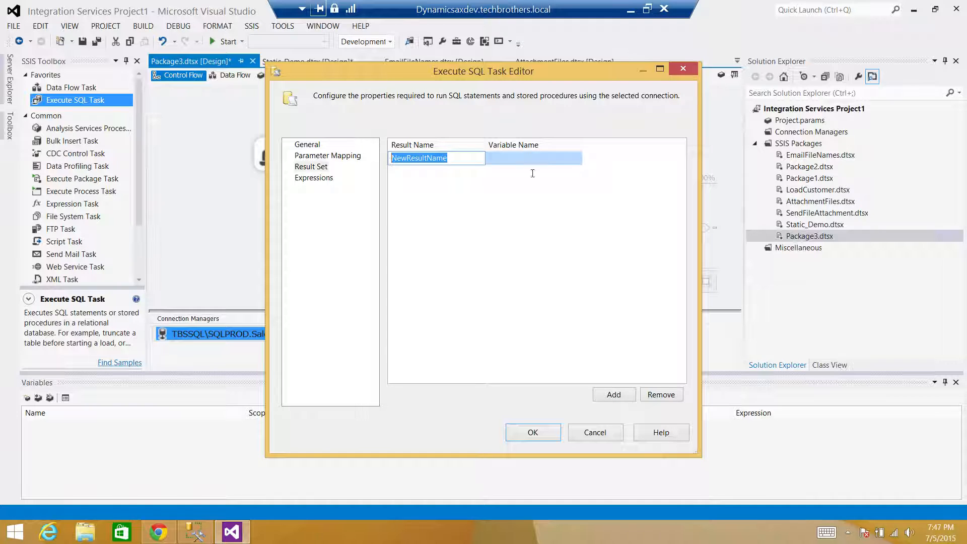
left_click(576, 158)
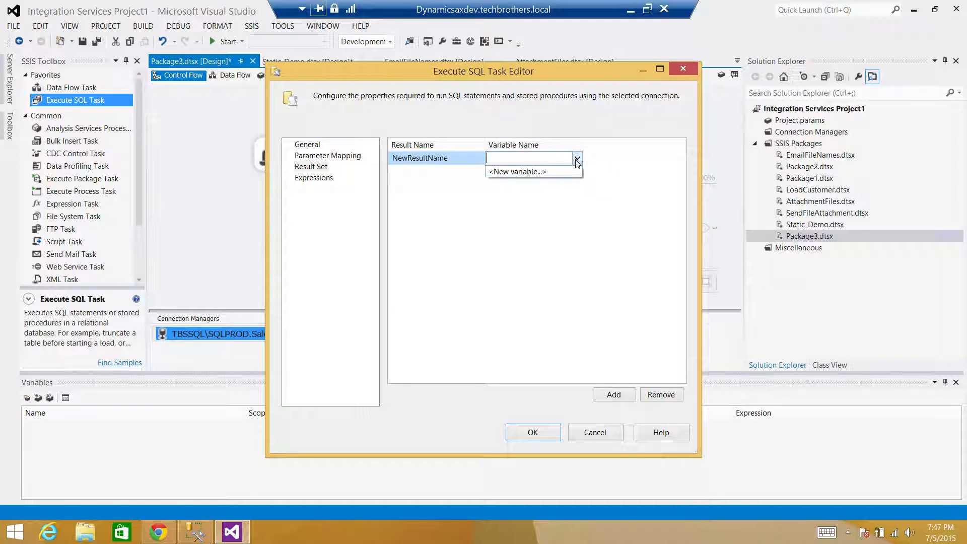
left_click(516, 171)
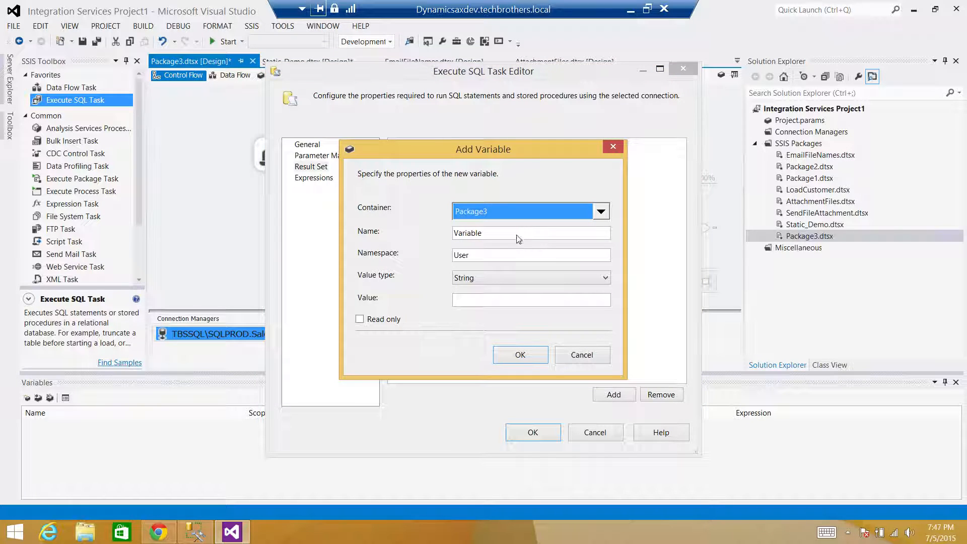
left_click(530, 233)
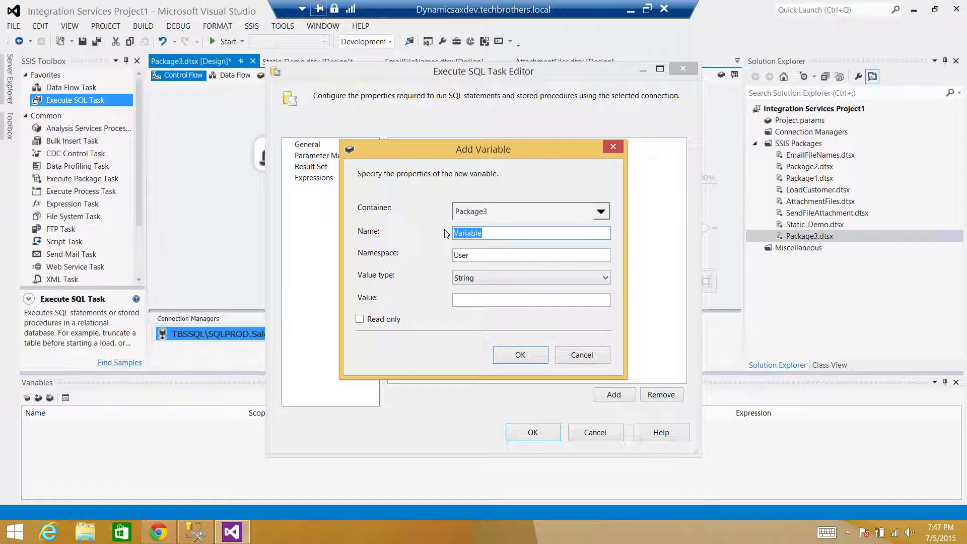
type("Email")
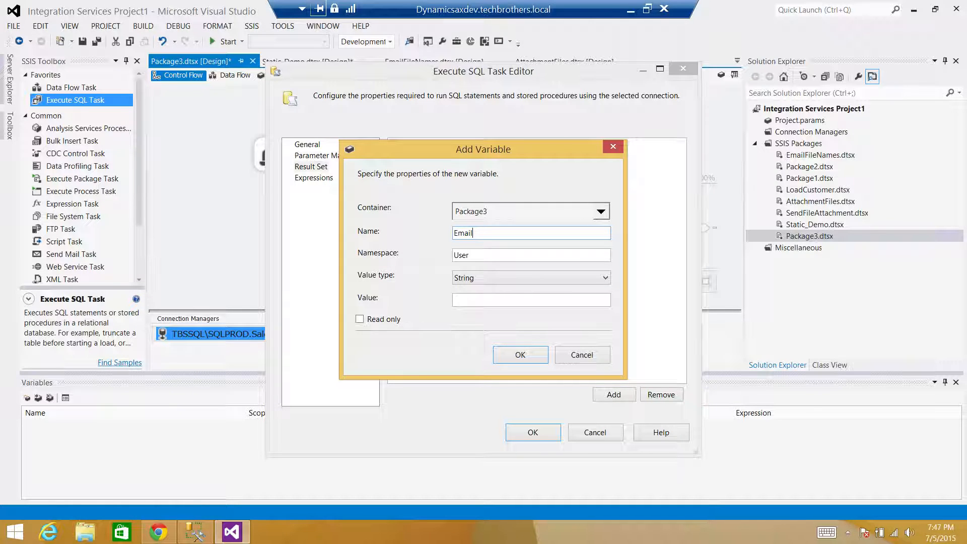
key("ctrl+a")
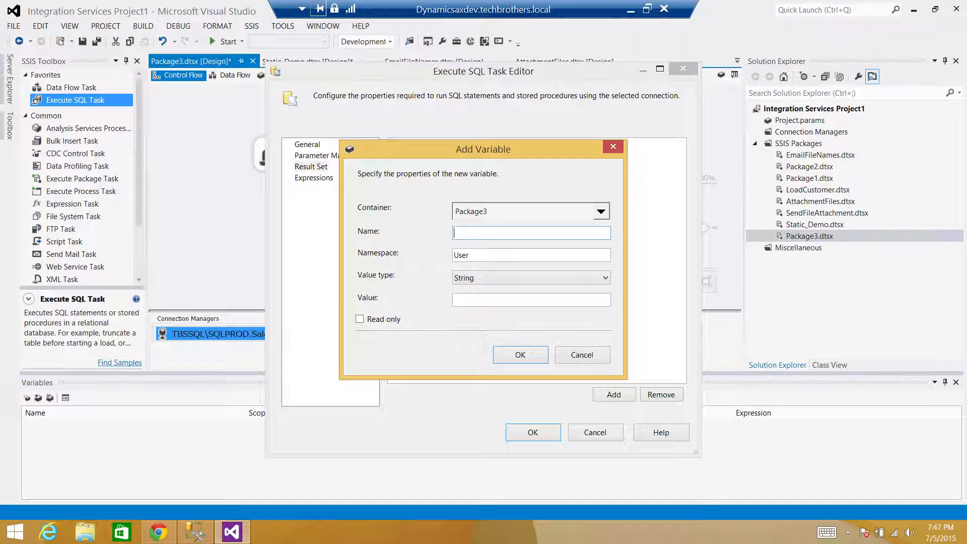
type("EmailObj")
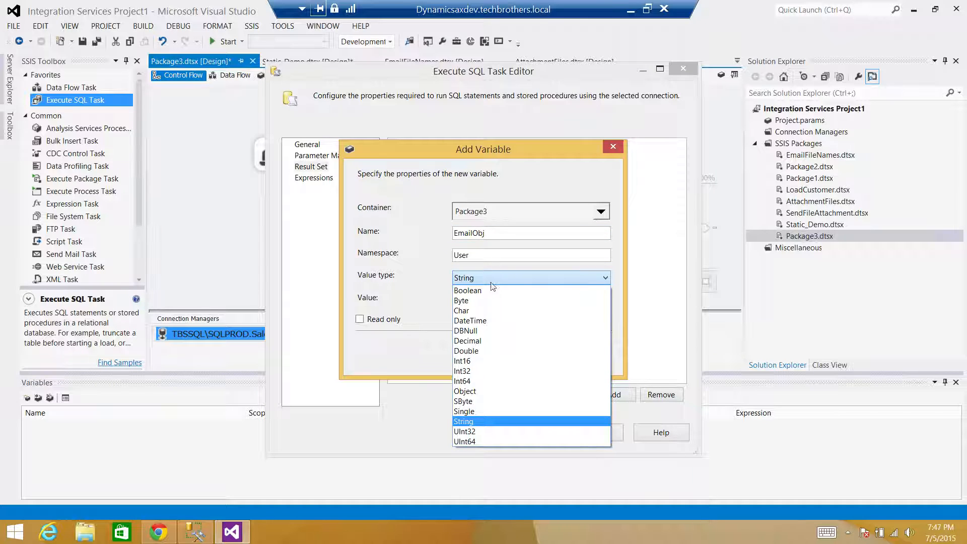
mouse_move(485, 330)
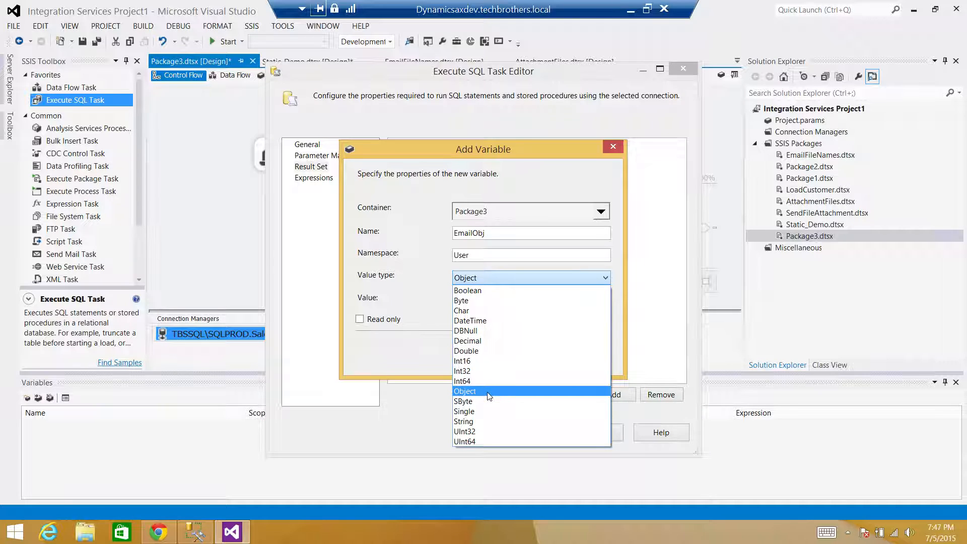
left_click(464, 391)
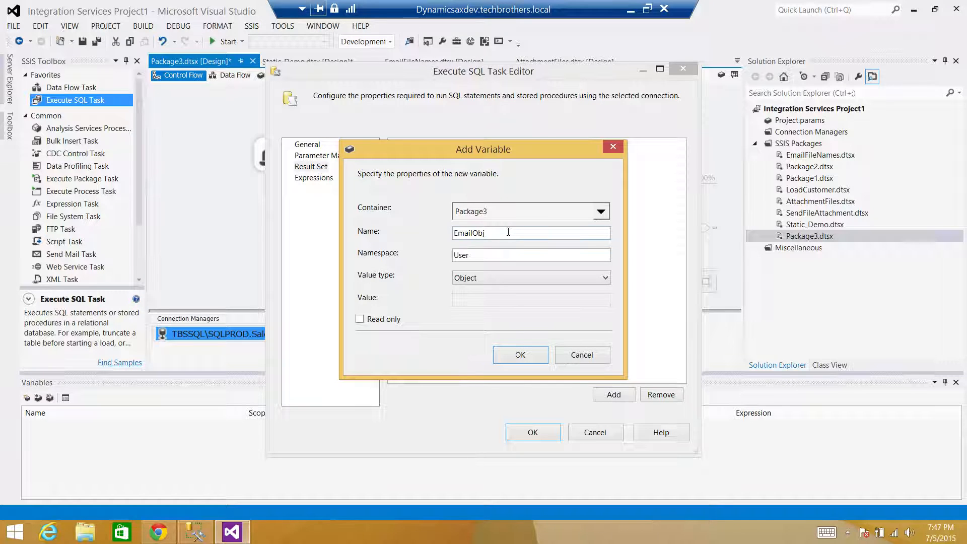
mouse_move(528, 331)
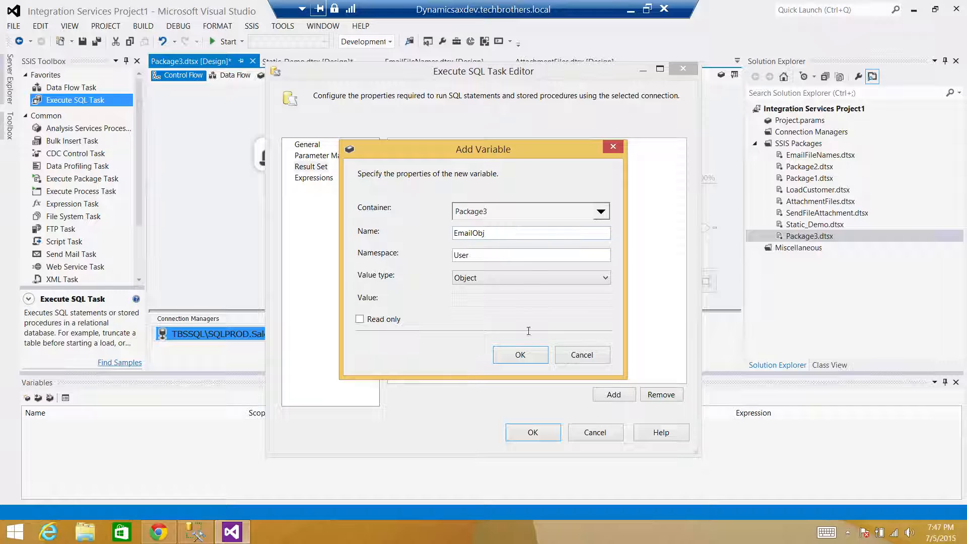
left_click(519, 355)
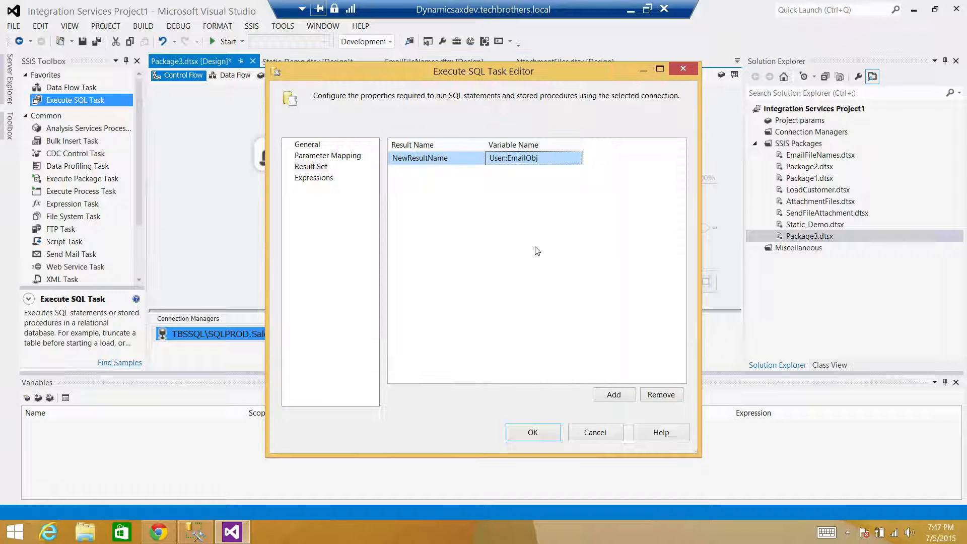
Set the EmailObj mapping's Result Name to 0 and close the Execute SQL Task Editor.
left_click(419, 157)
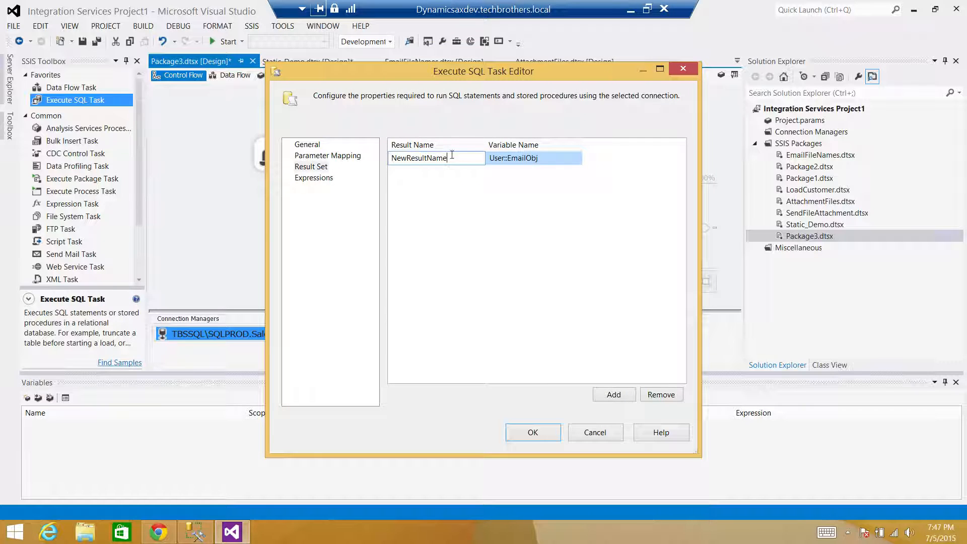
type("0")
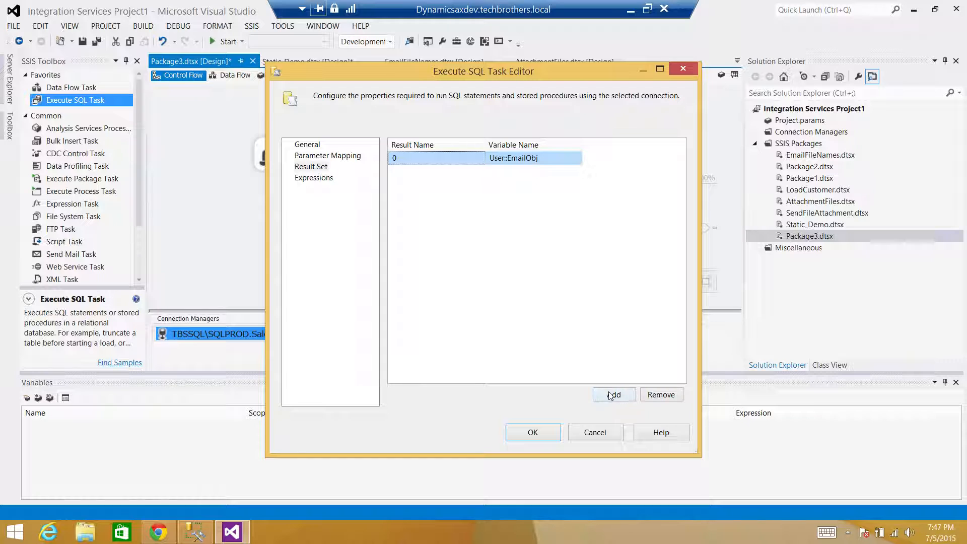
mouse_move(604, 390)
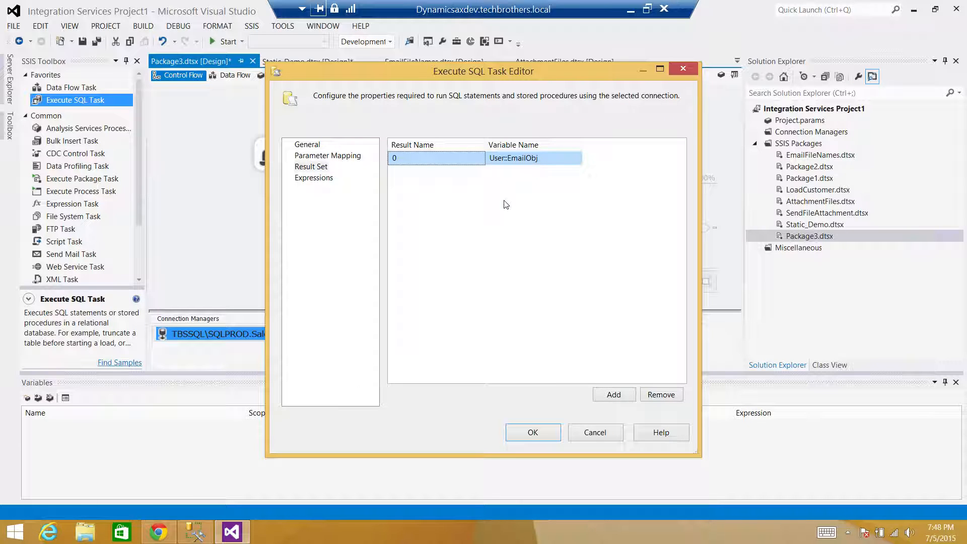
mouse_move(497, 149)
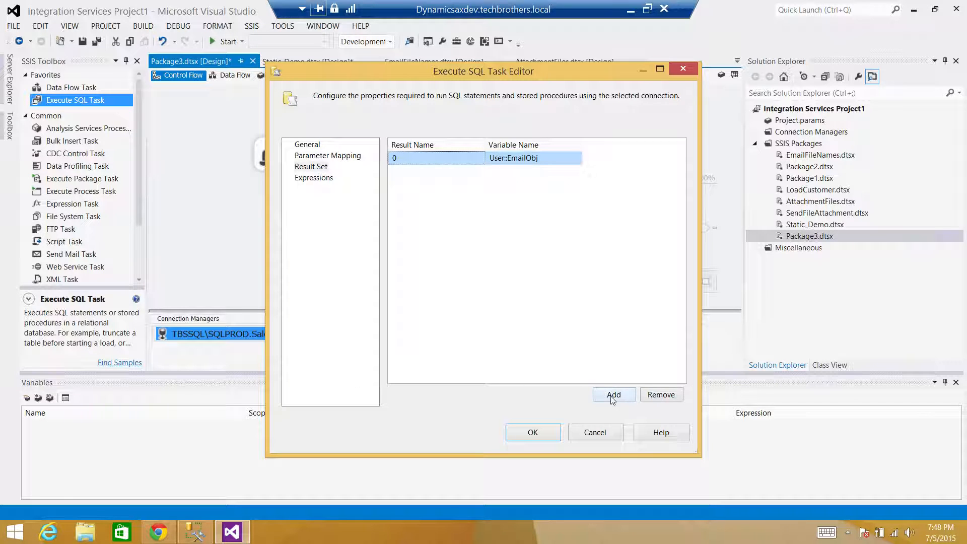
left_click(613, 394)
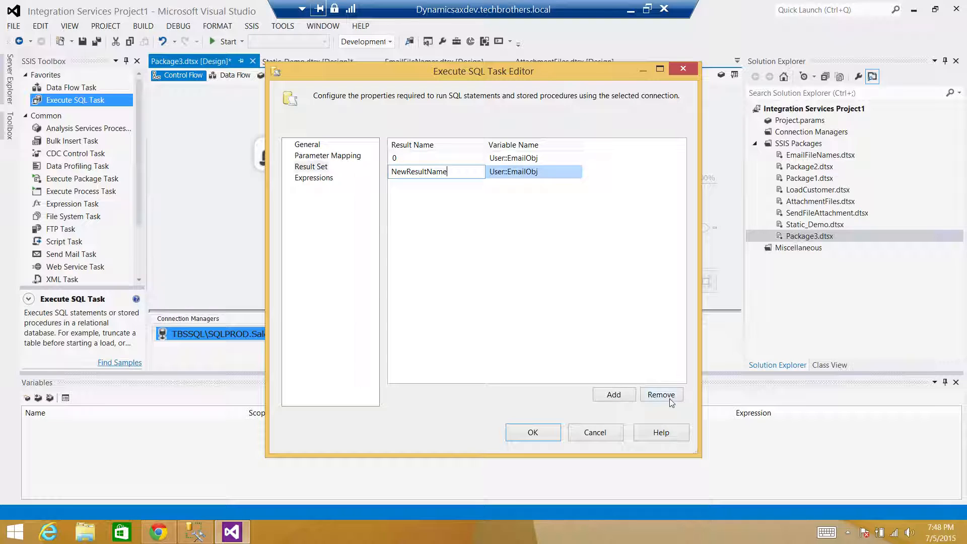
left_click(660, 394)
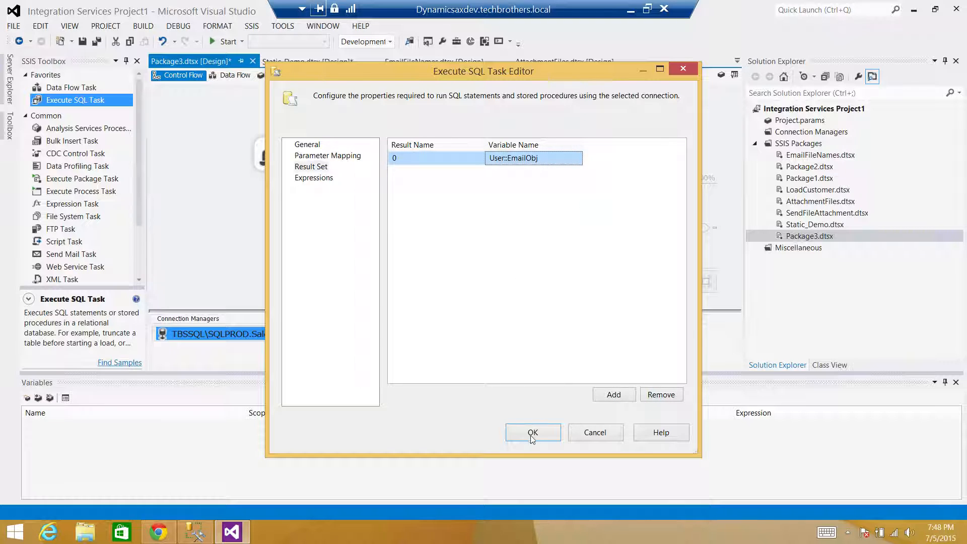
left_click(532, 432)
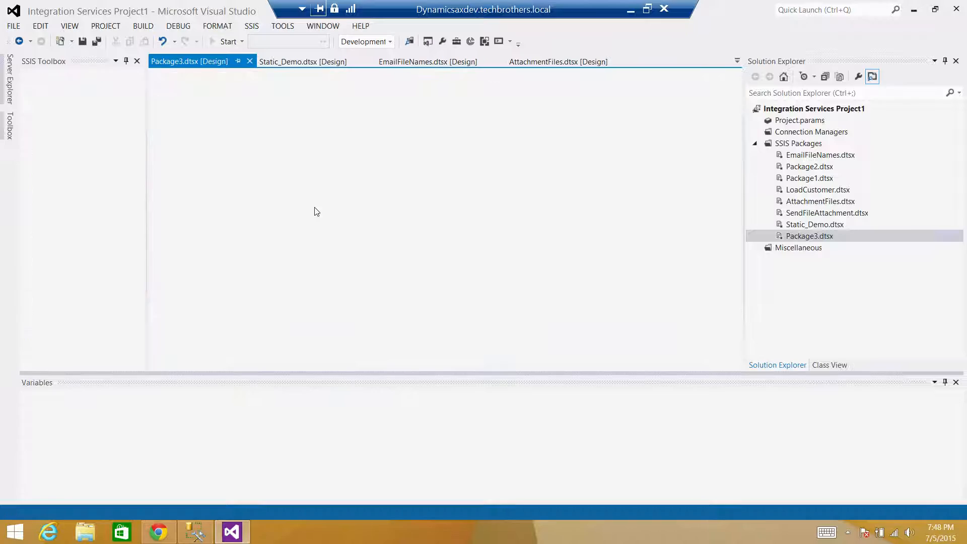
Debug-run Package3 and confirm the Execute SQL Task succeeds.
left_click(227, 41)
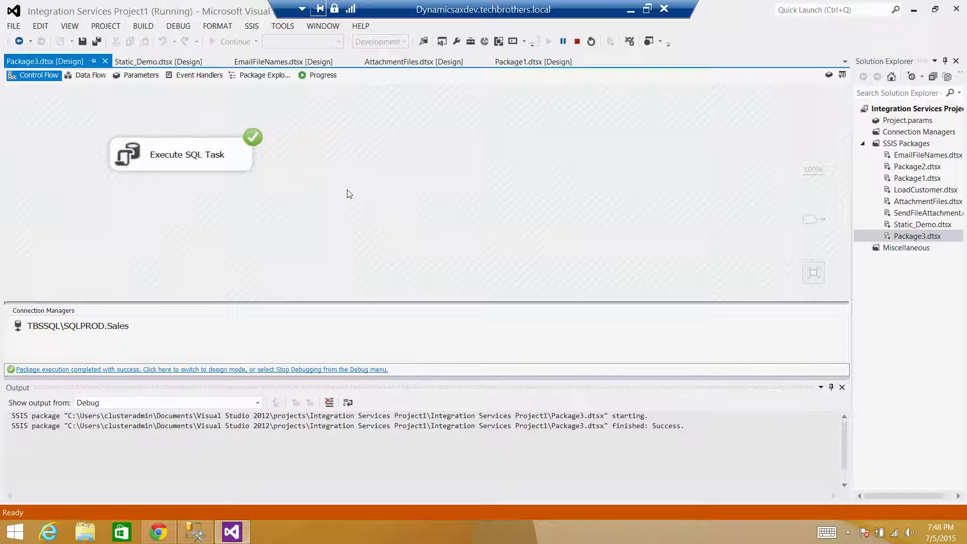
mouse_move(584, 102)
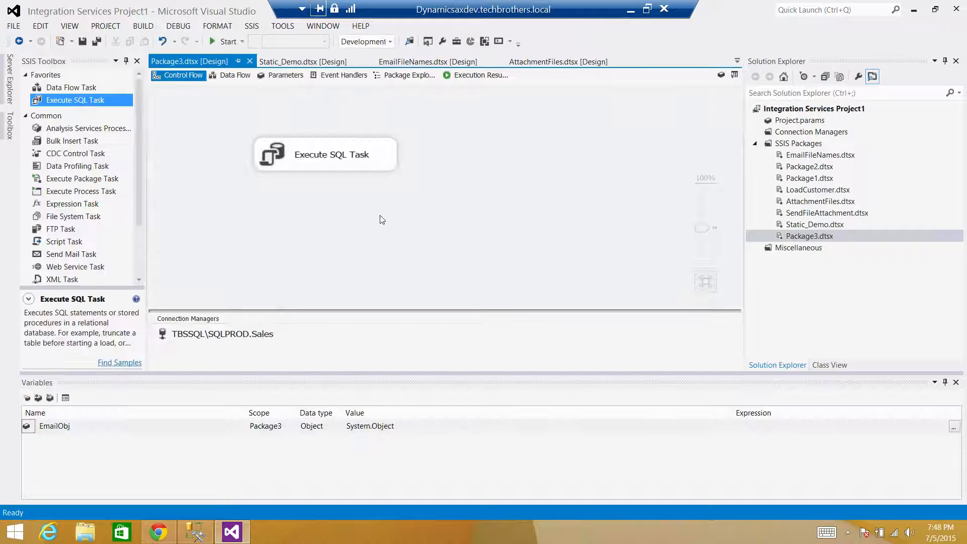
scroll("down", 3)
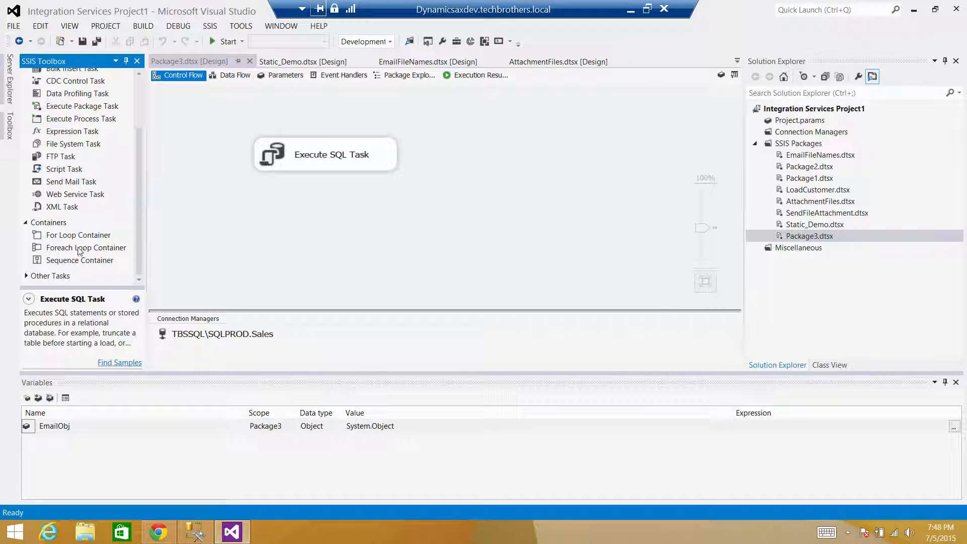
Place a Foreach Loop Container after the Execute SQL Task, connect them, and open its editor.
left_click_drag(86, 247, 371, 223)
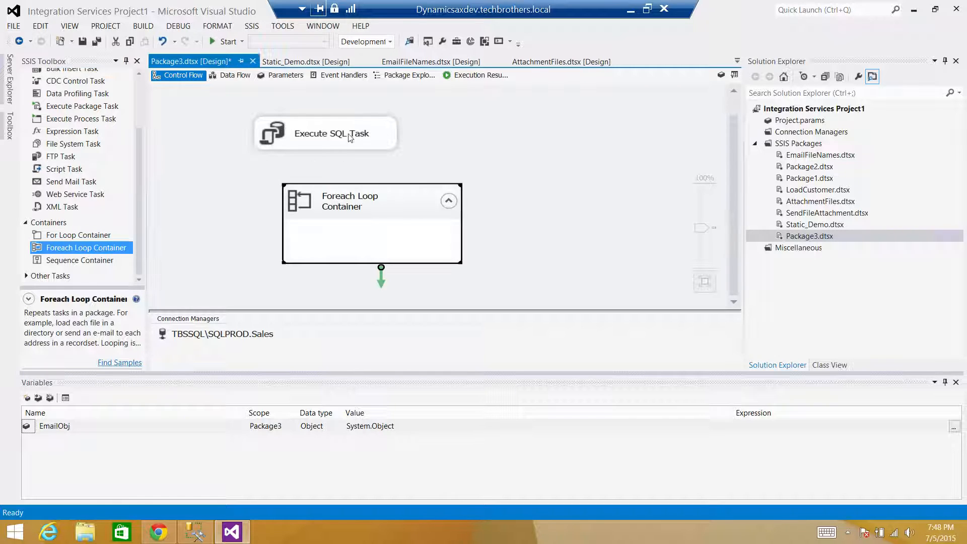
left_click_drag(325, 148, 371, 198)
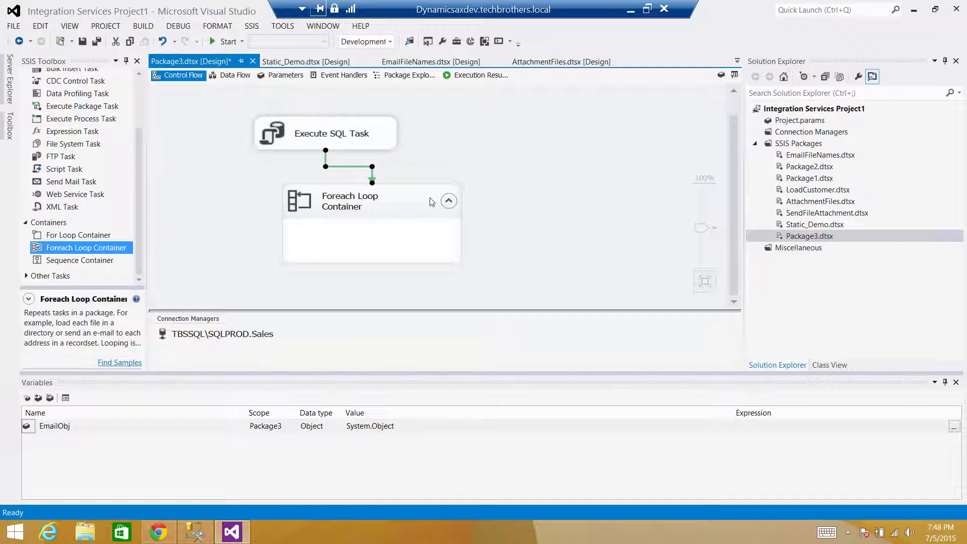
double_click(349, 201)
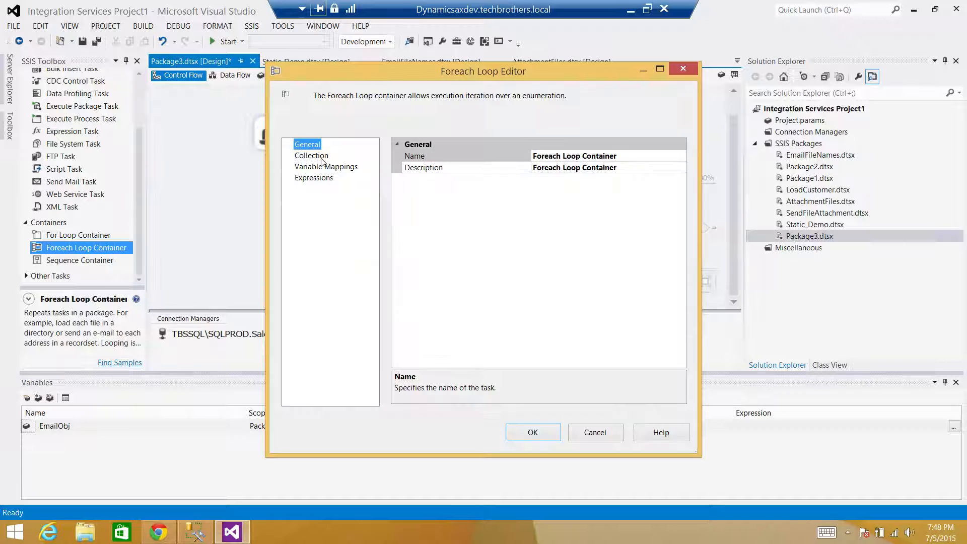
Set the enumerator to Foreach ADO Enumerator with source variable User::EmailObj.
left_click(311, 155)
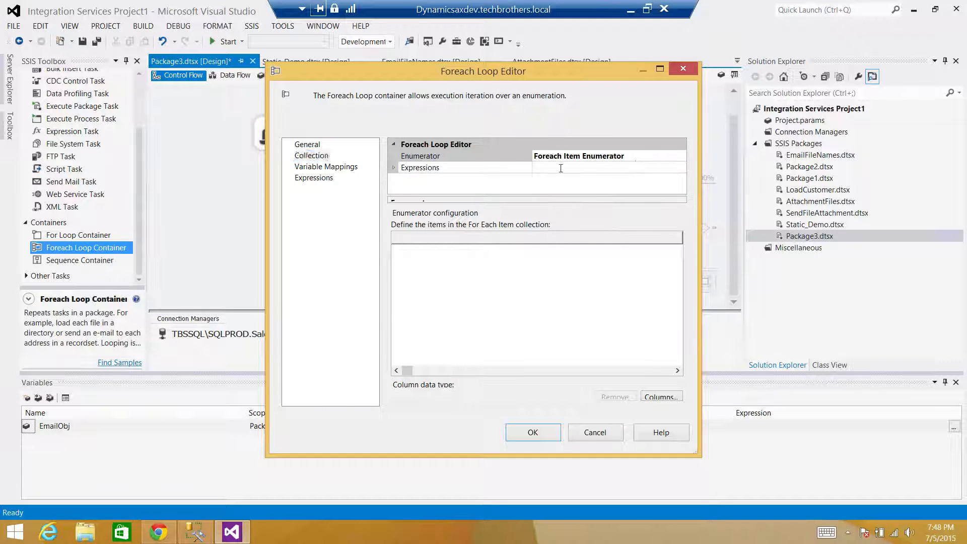
left_click(460, 156)
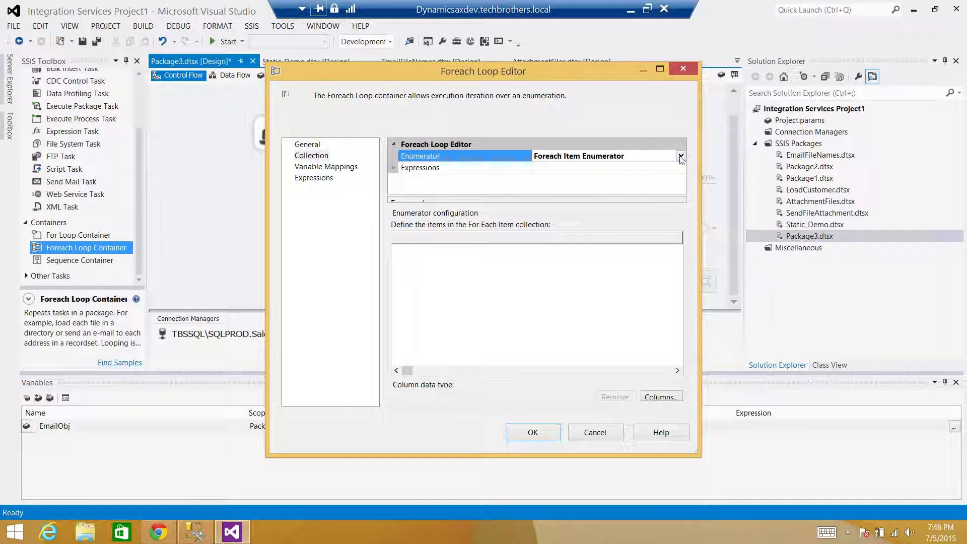
left_click(680, 155)
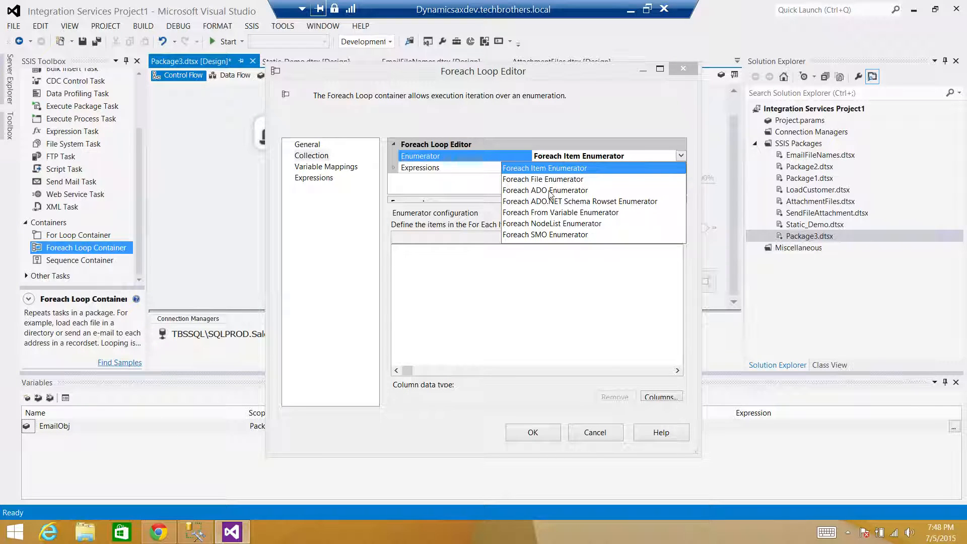
left_click(543, 168)
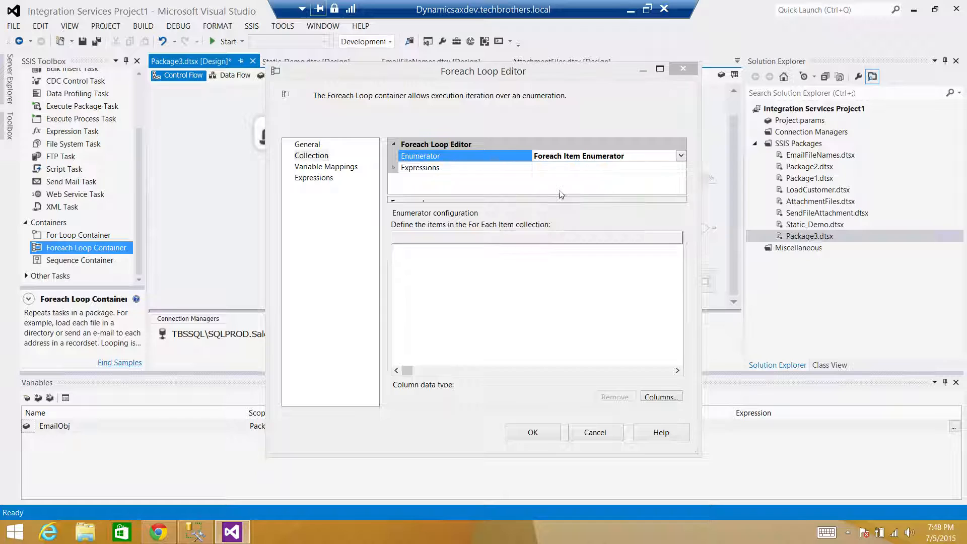
left_click(681, 156)
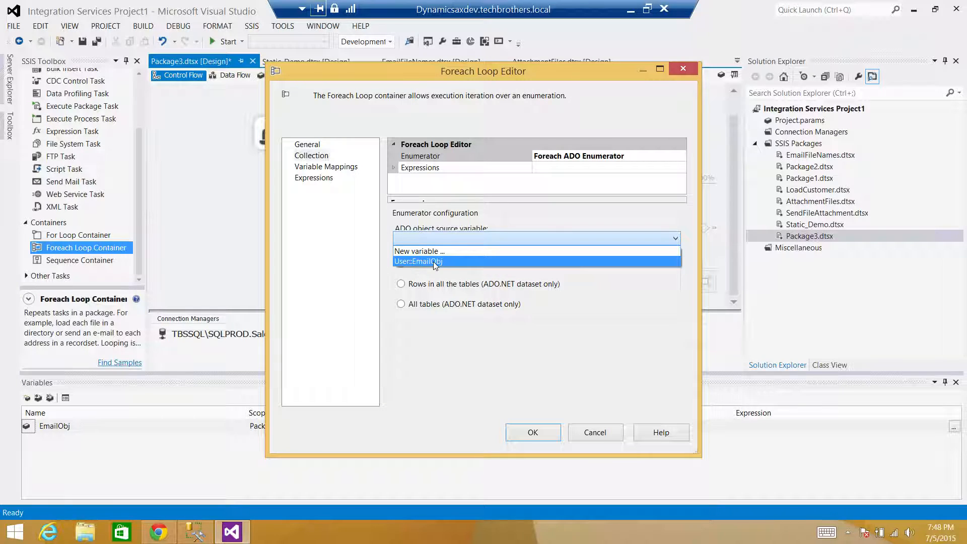
left_click(417, 260)
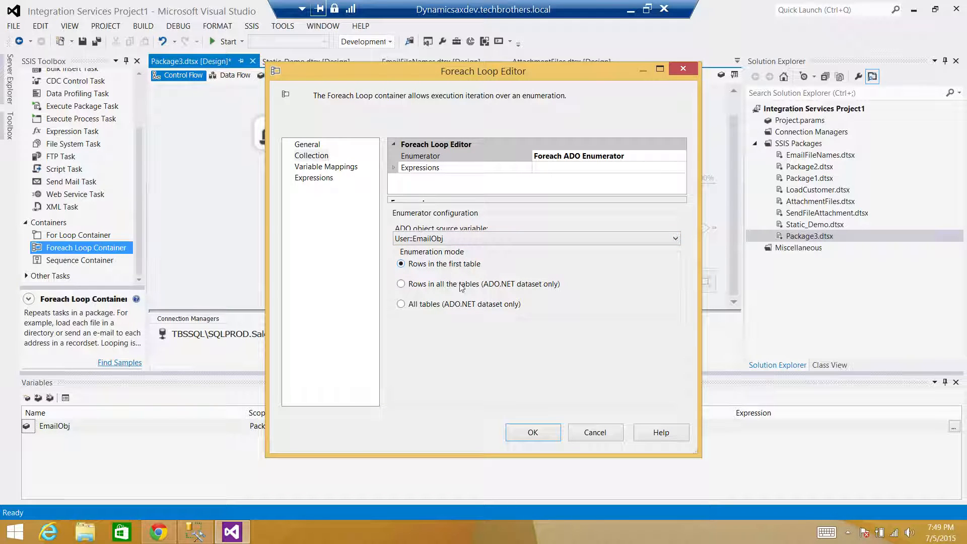
mouse_move(340, 171)
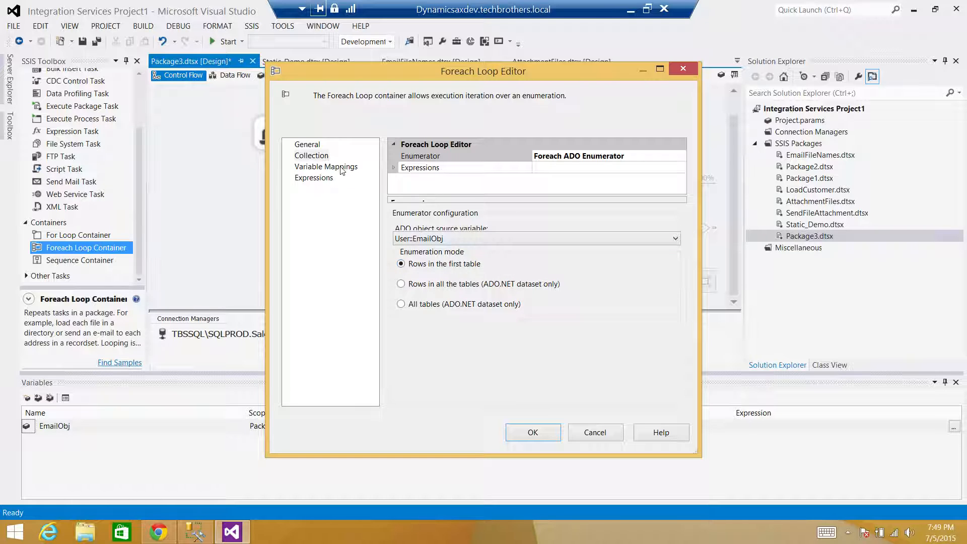
left_click(326, 167)
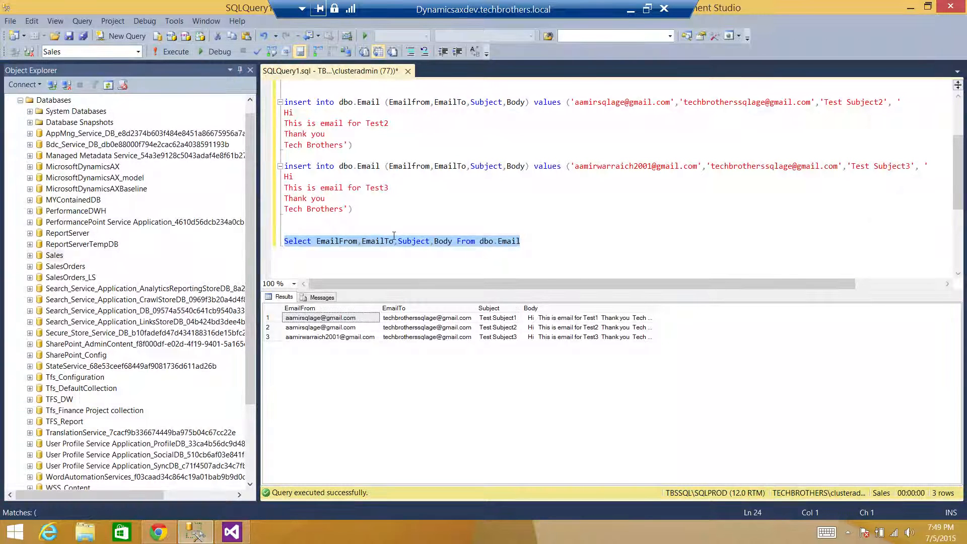
Highlight the EmailFrom, EmailTo, Subject, Body column list in the SSMS Email query.
left_click(322, 241)
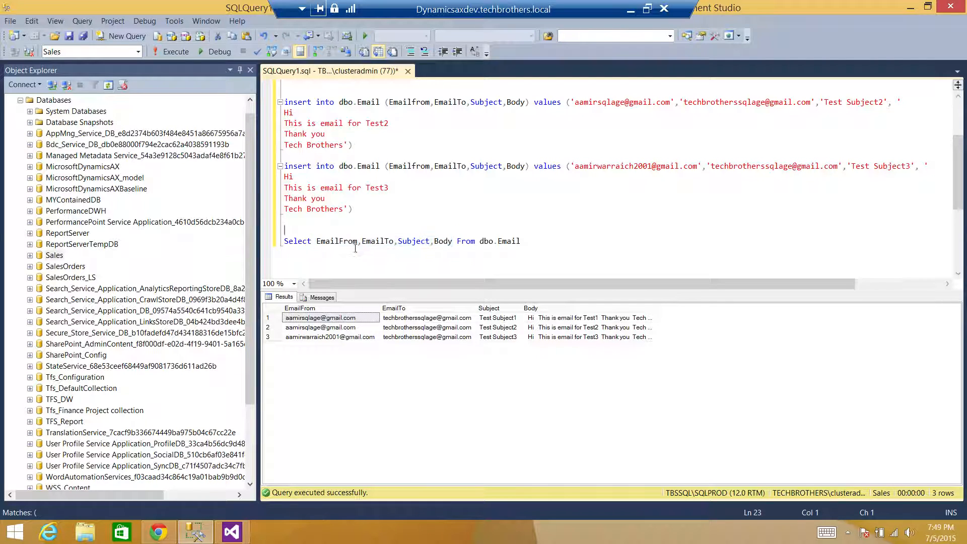
left_click_drag(315, 241, 452, 241)
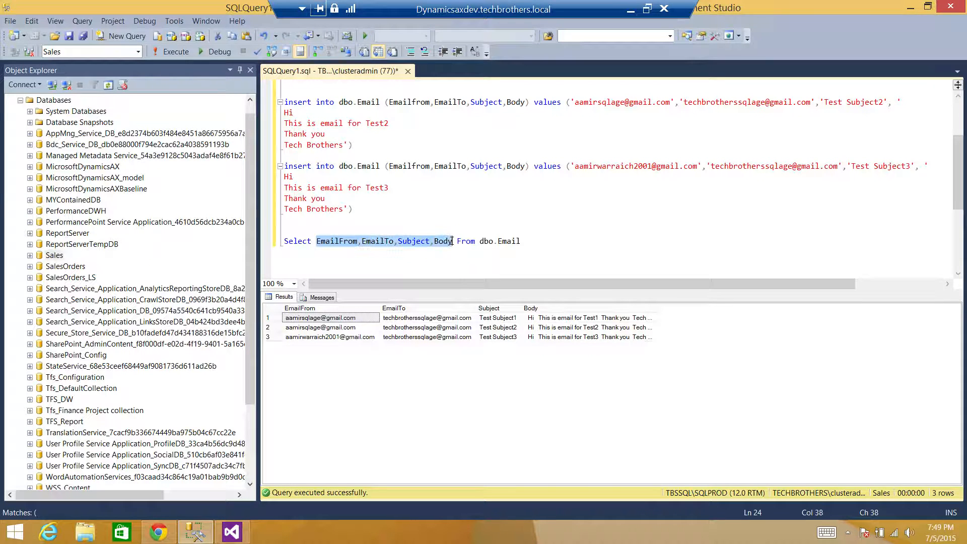
mouse_move(443, 241)
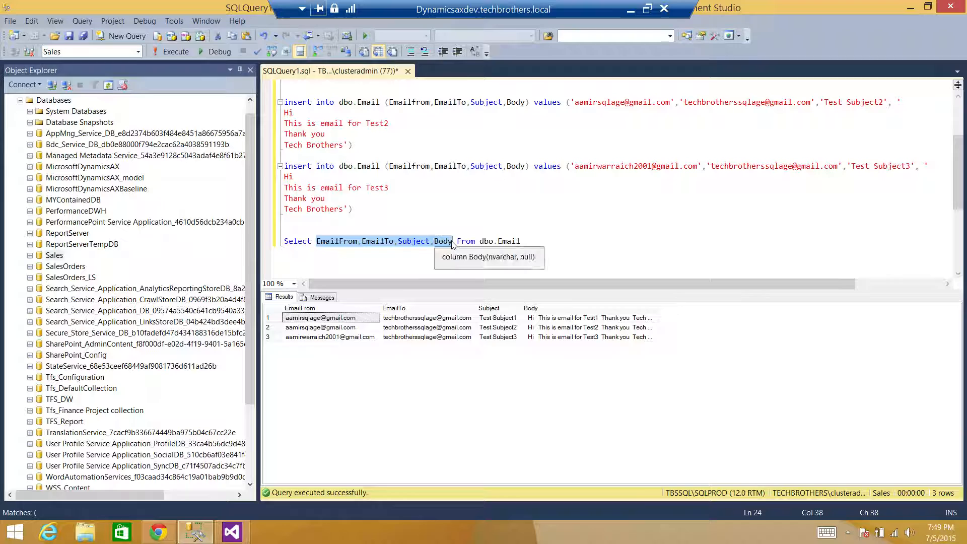
mouse_move(376, 250)
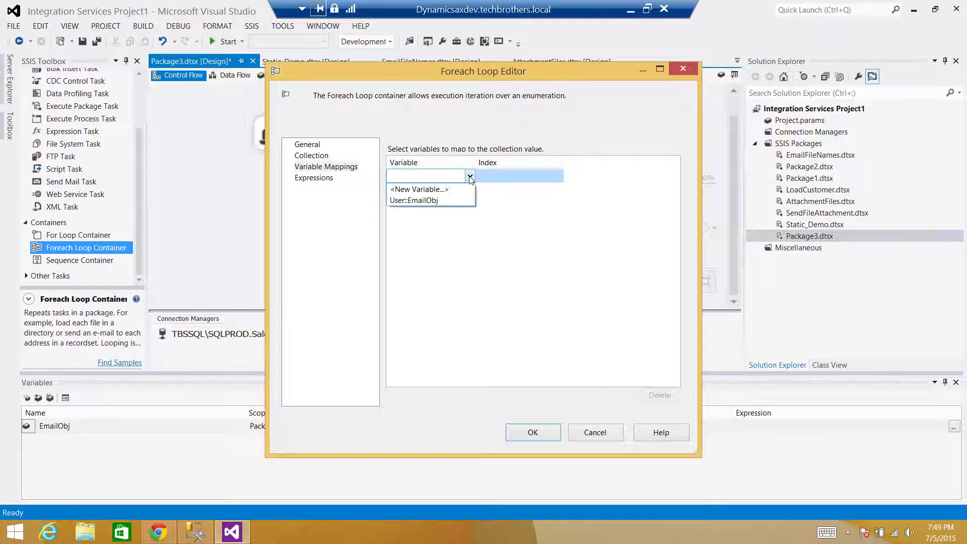
Create new EmailFrom and EmailTo variables mapped to indexes 0 and 1.
left_click(419, 190)
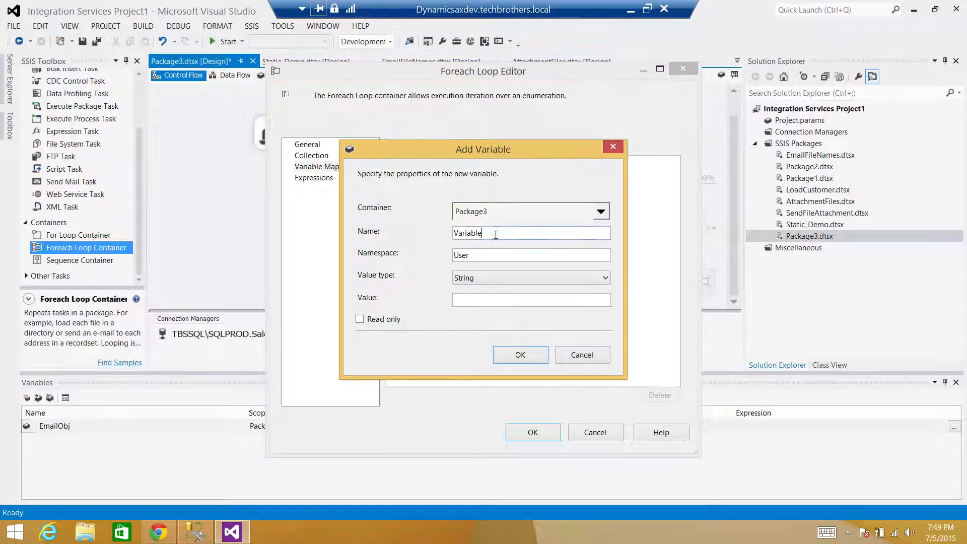
type("Email")
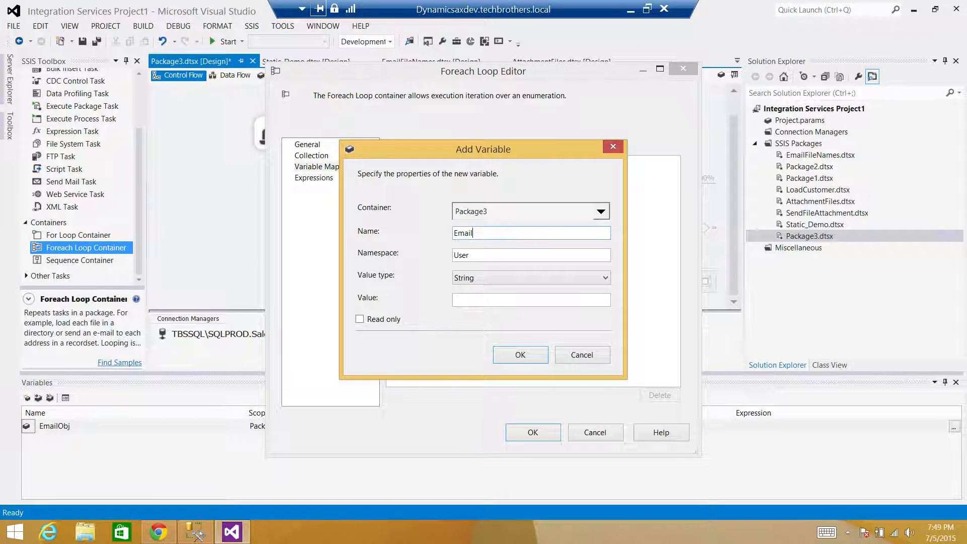
type("From")
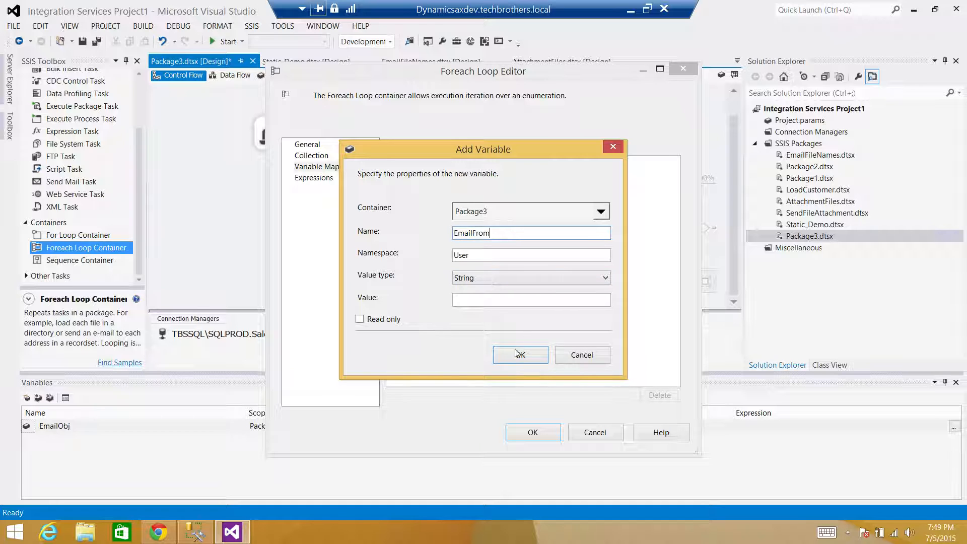
left_click(519, 354)
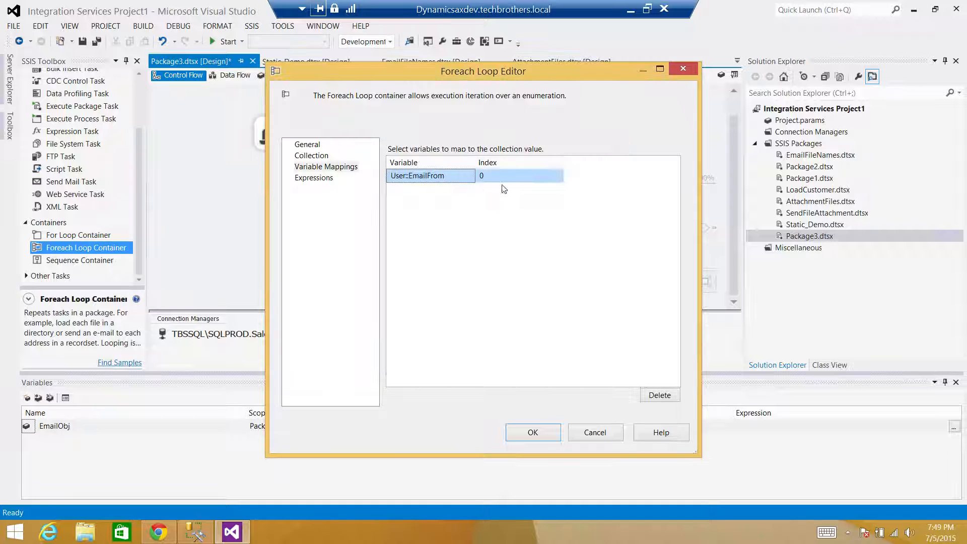
left_click(470, 189)
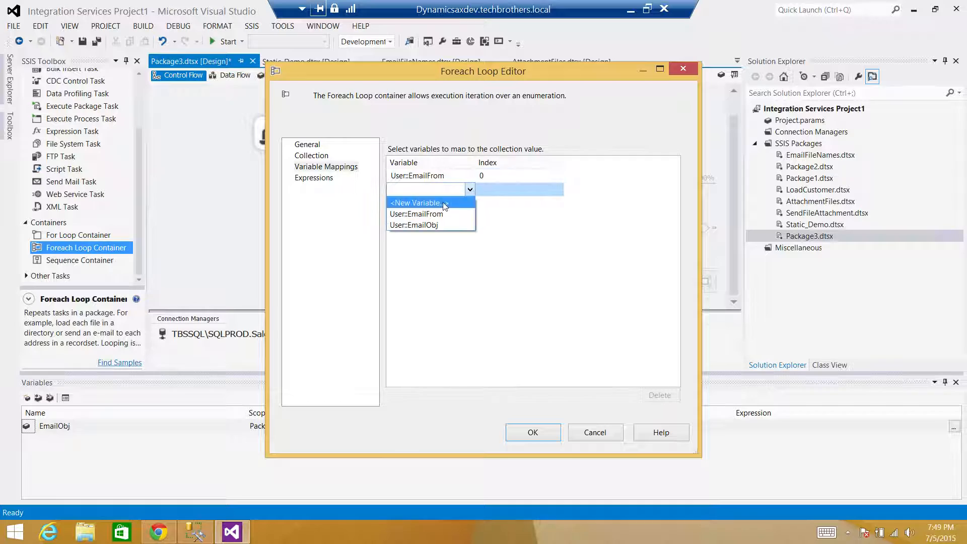
left_click(418, 202)
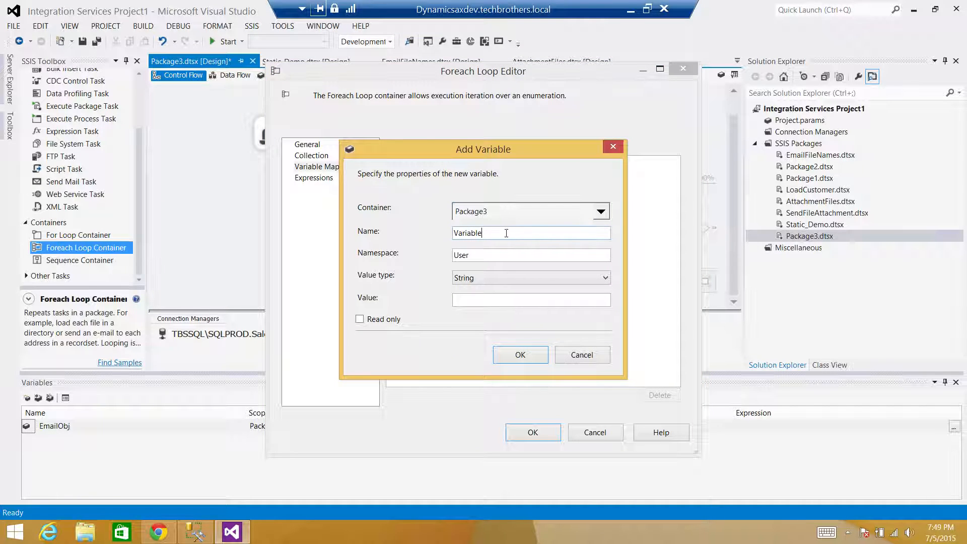
type("EmailTo")
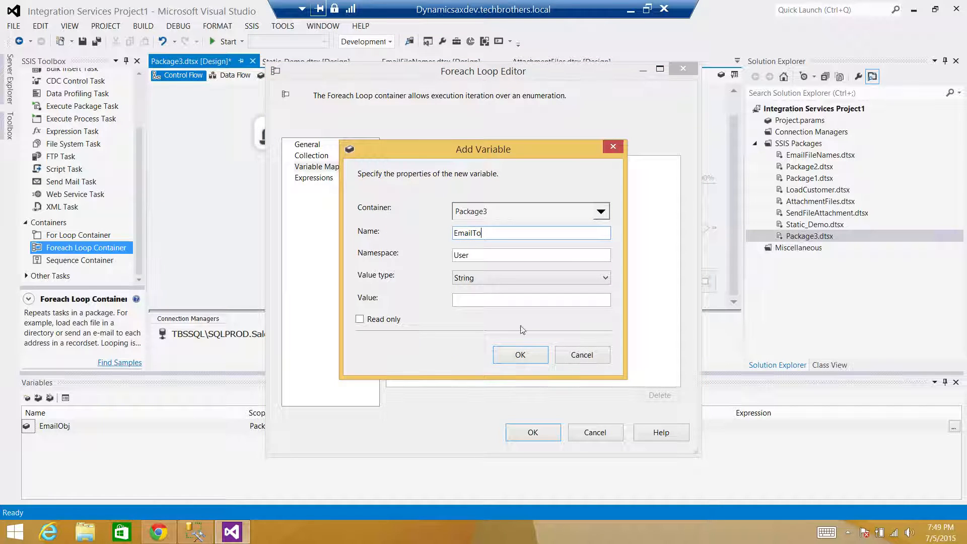
left_click(519, 354)
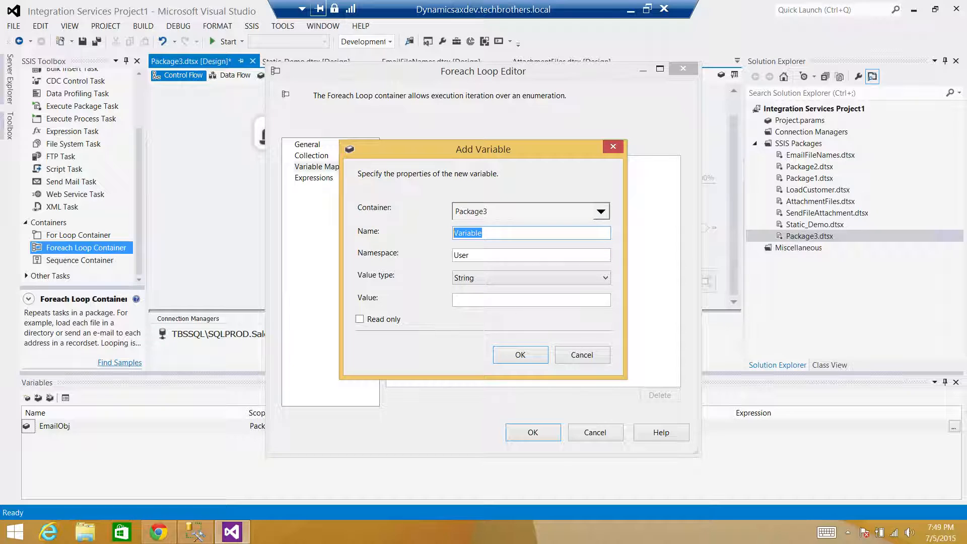
Create new Subject and Body variables mapped to indexes 2 and 3.
type("Subject")
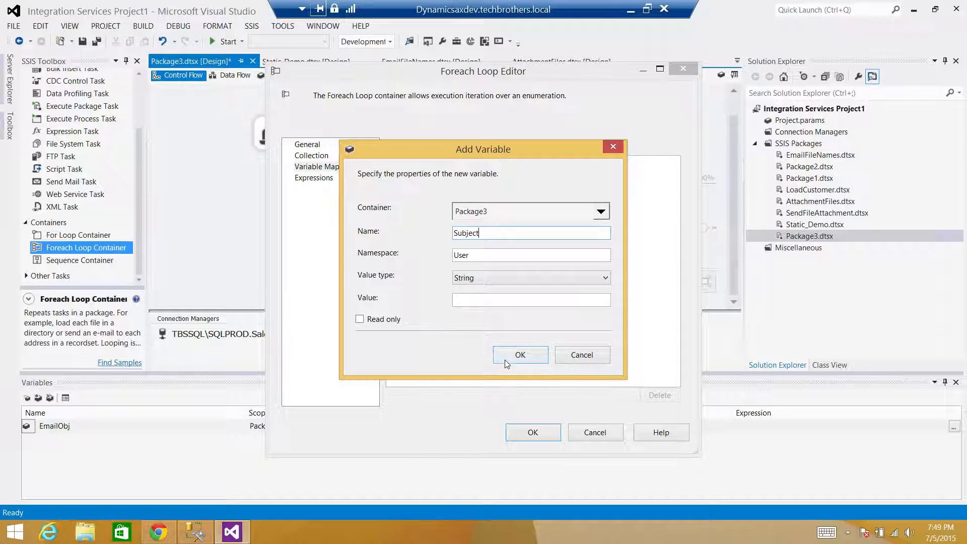
left_click(520, 354)
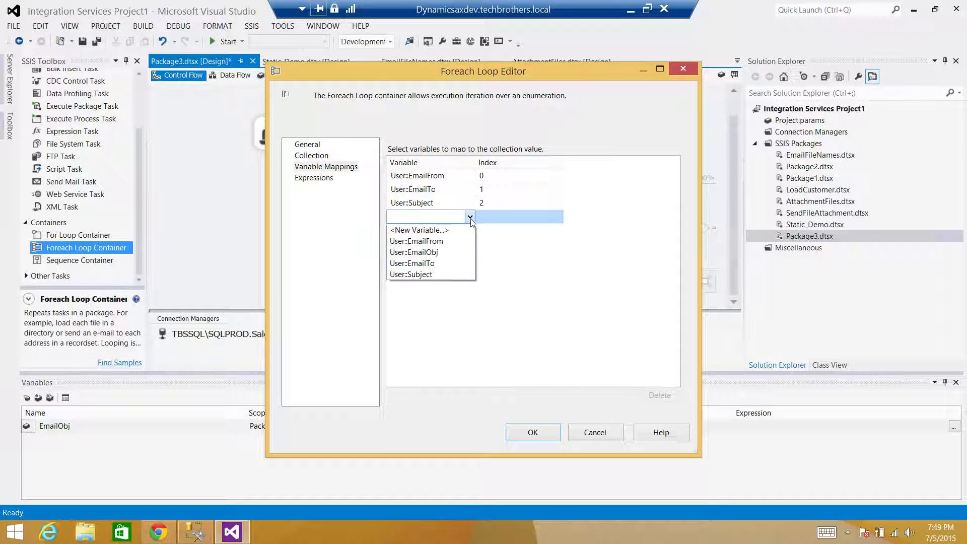
left_click(419, 230)
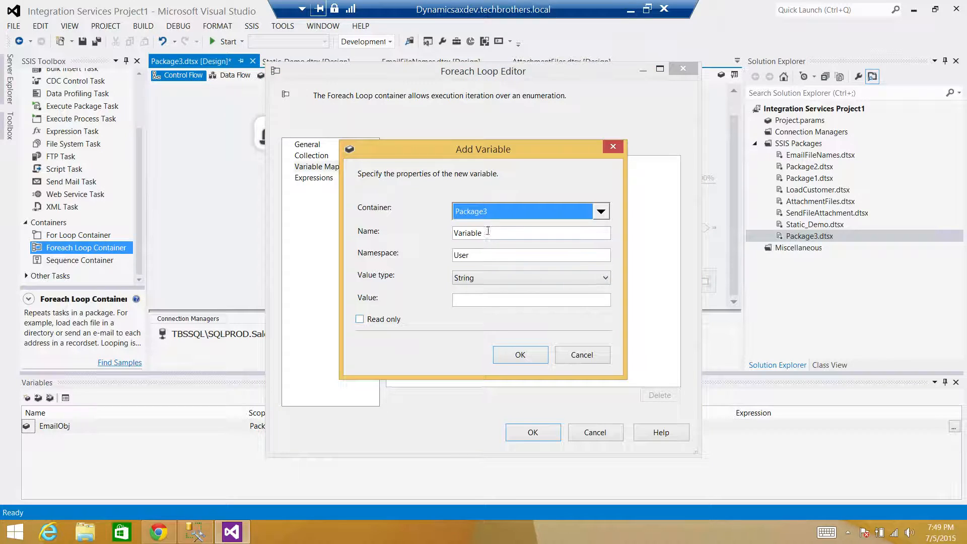
type("Bo")
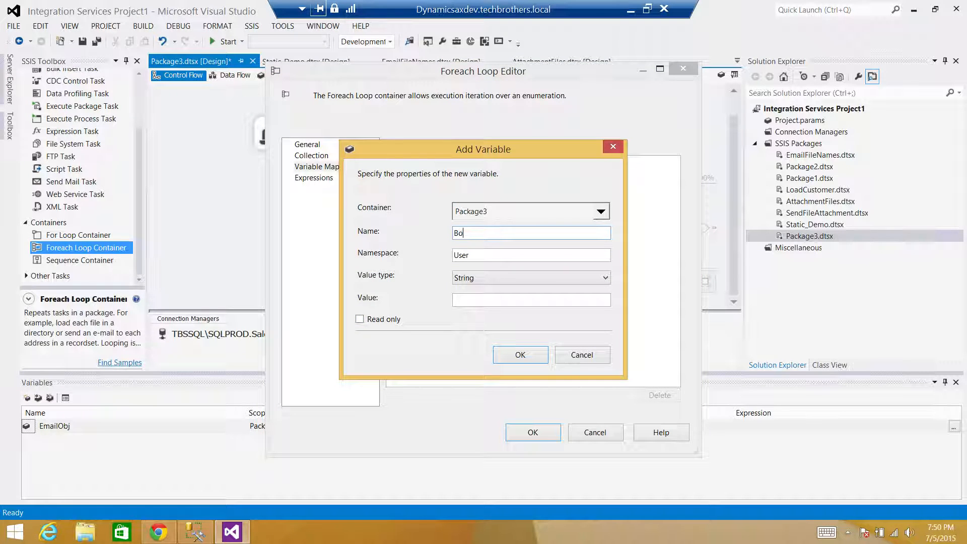
left_click(519, 354)
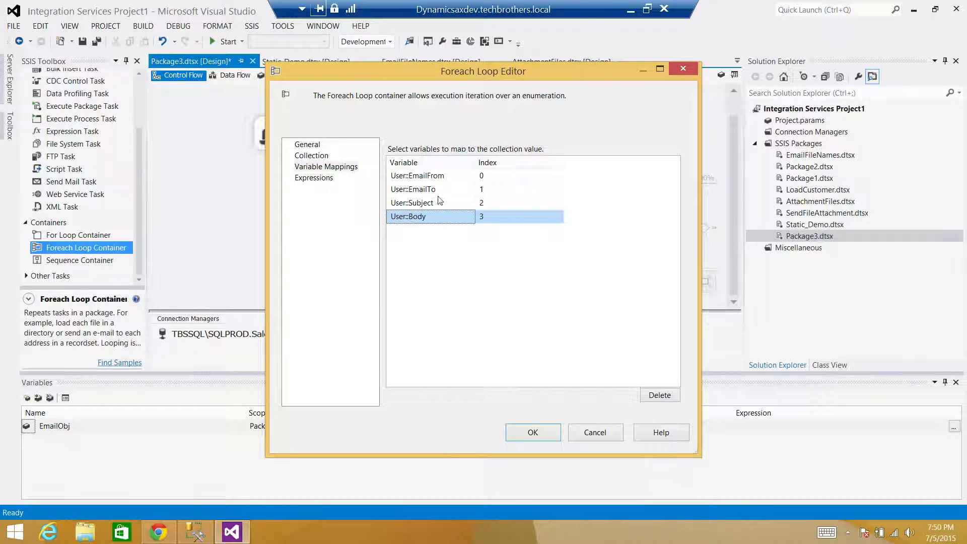
mouse_move(463, 181)
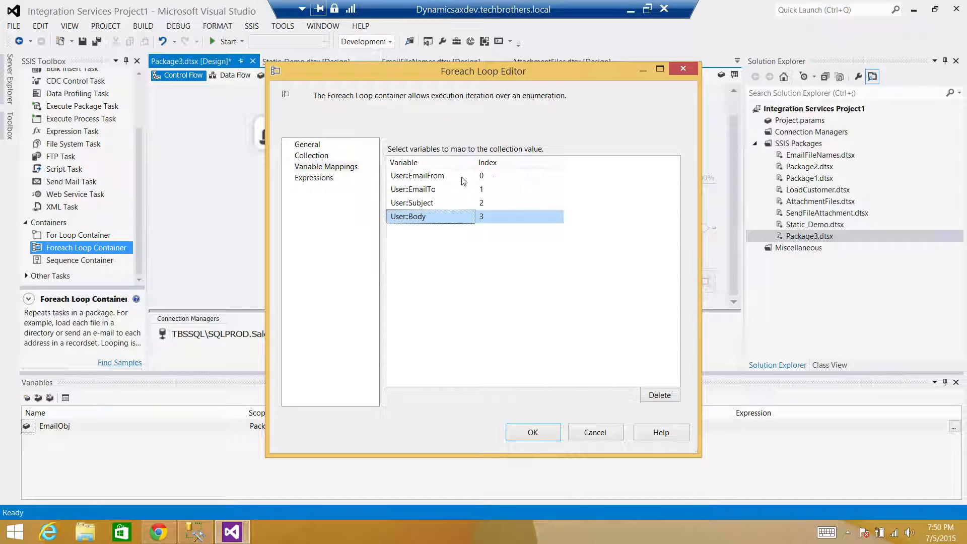
mouse_move(486, 179)
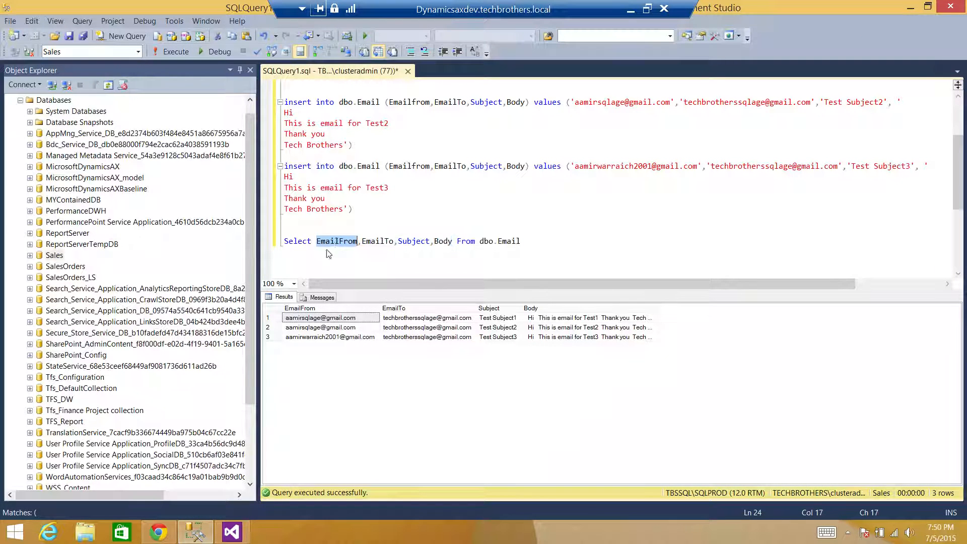
mouse_move(336, 241)
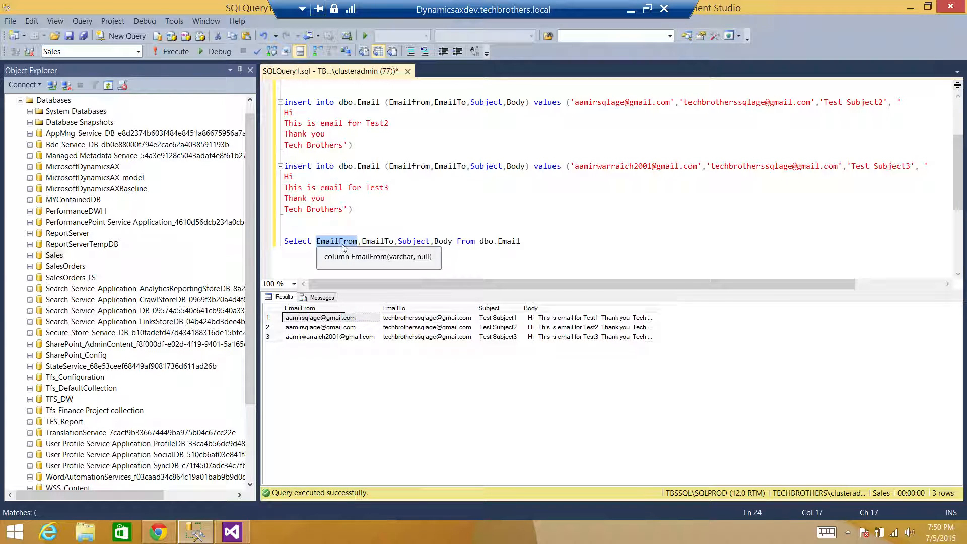
double_click(413, 241)
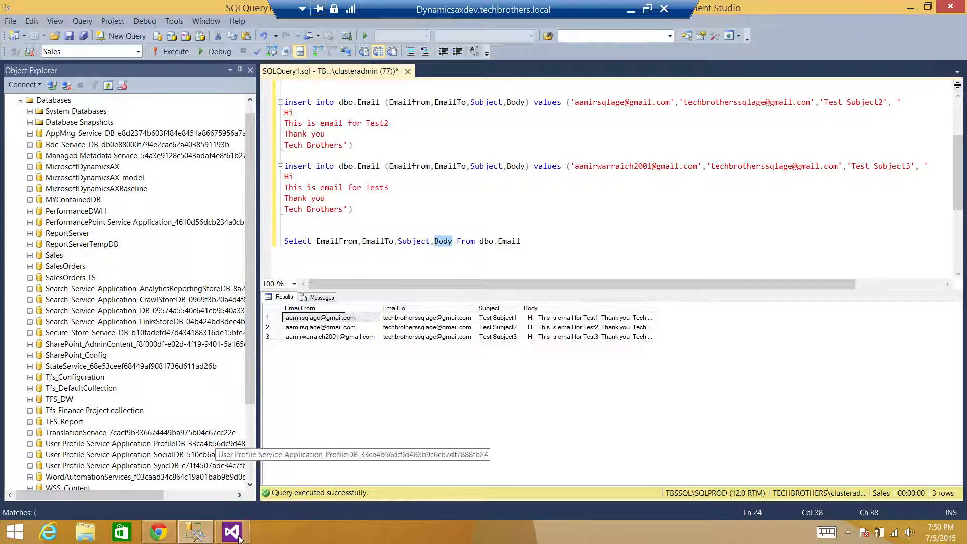
Save the loop mappings, then place a Send Mail Task inside the loop and open it.
left_click(232, 531)
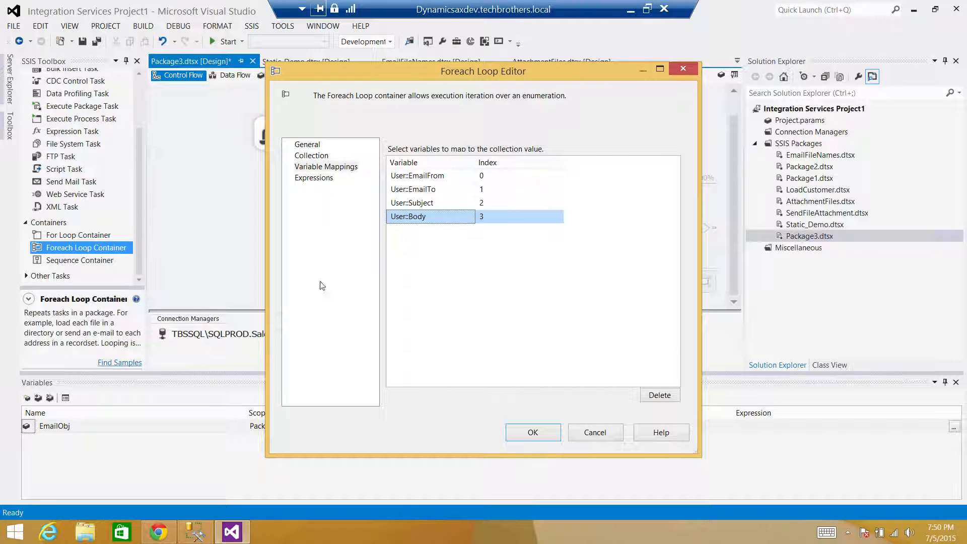
left_click(532, 432)
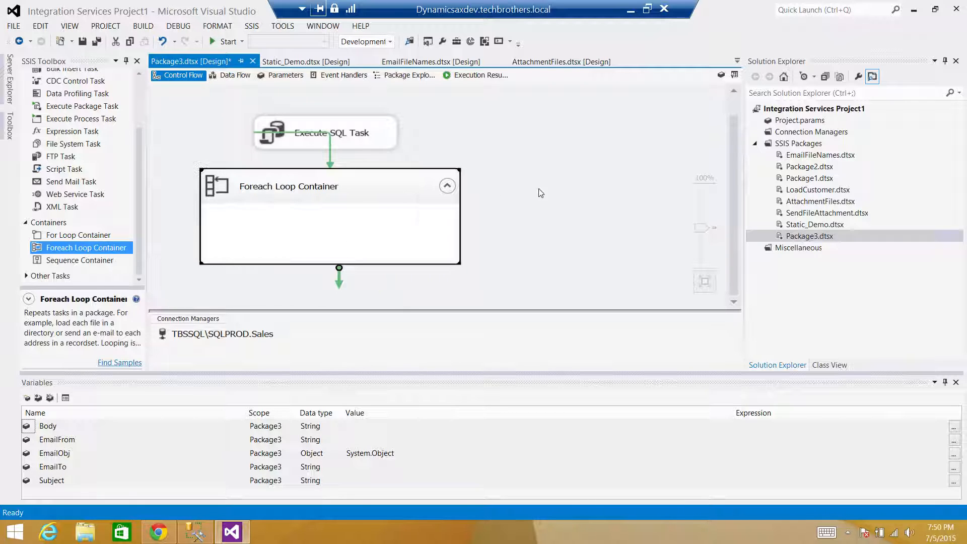
left_click(332, 132)
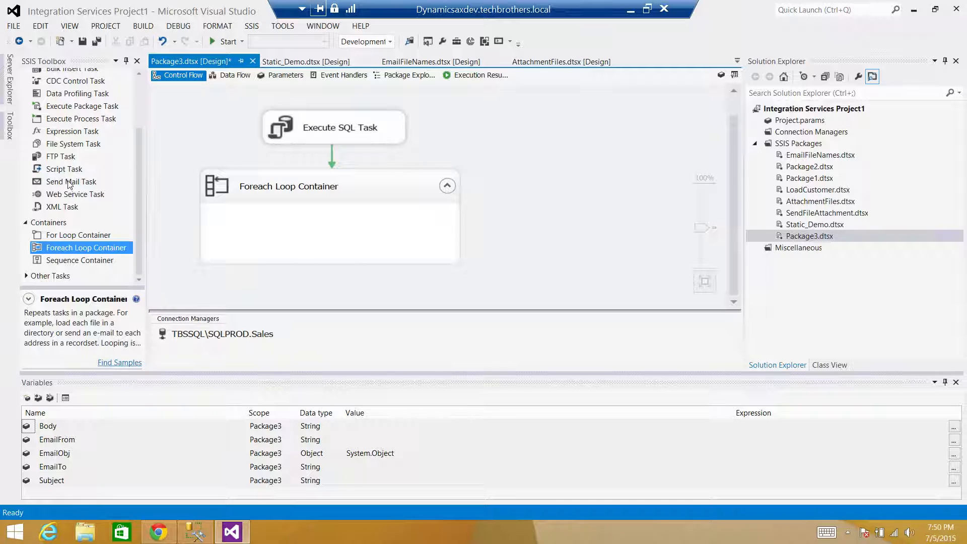
left_click_drag(71, 182, 380, 217)
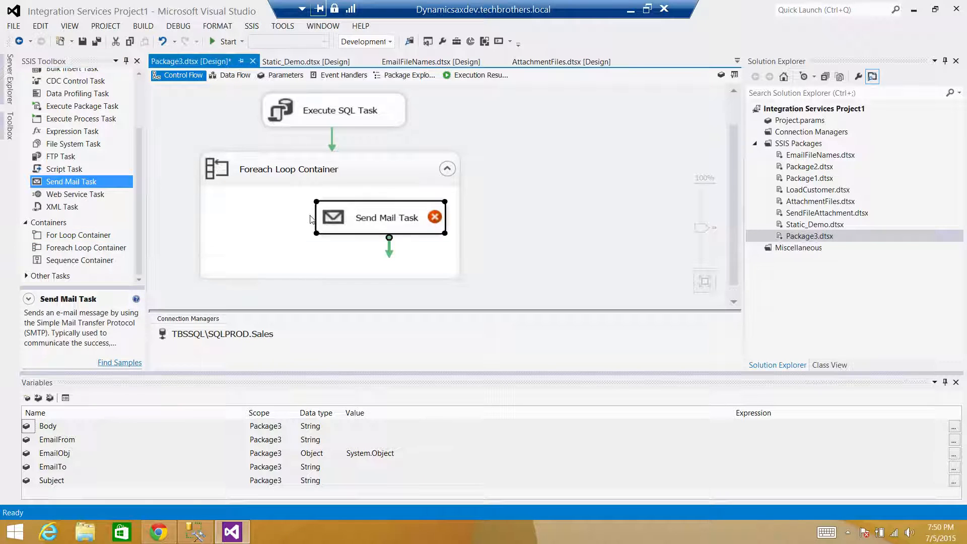
double_click(381, 217)
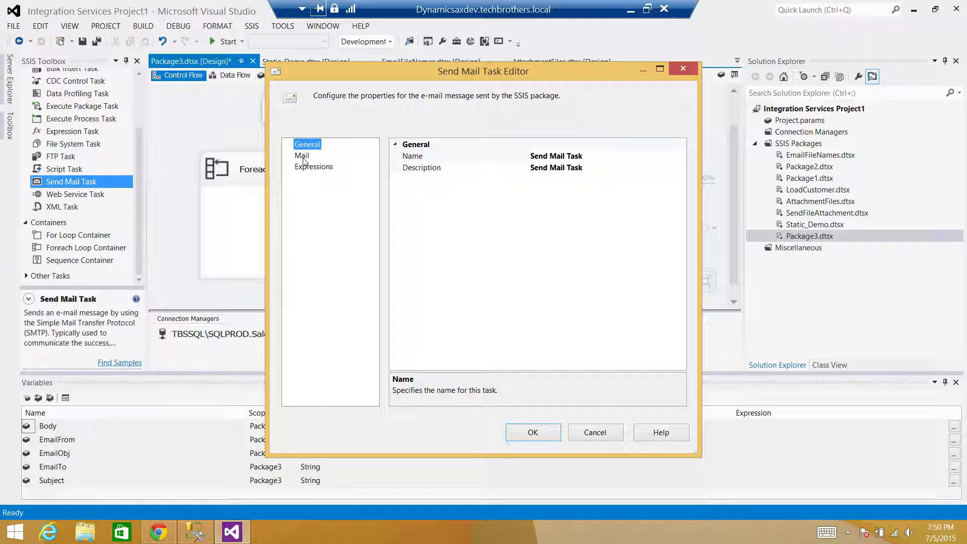
Create a new SMTP connection manager with server TBSClient for the Send Mail Task.
left_click(302, 155)
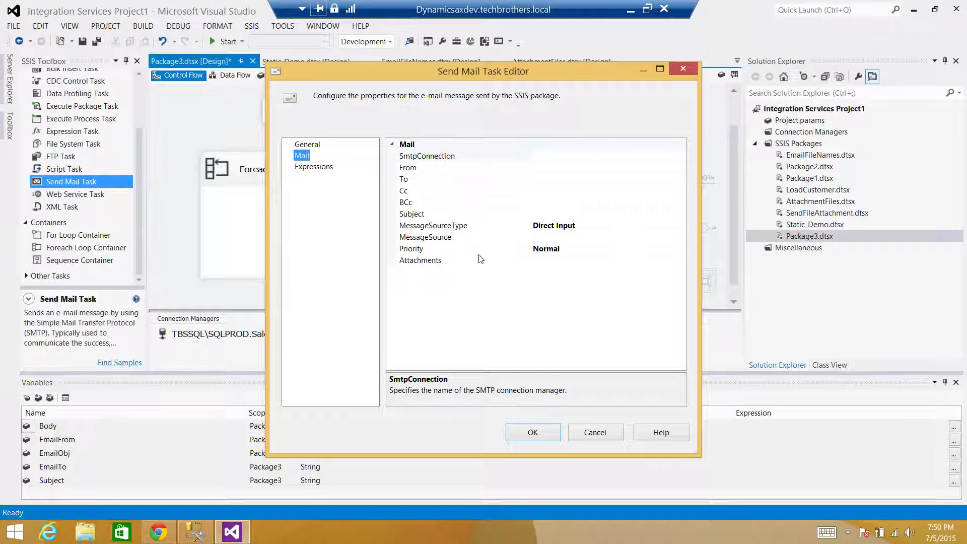
mouse_move(562, 190)
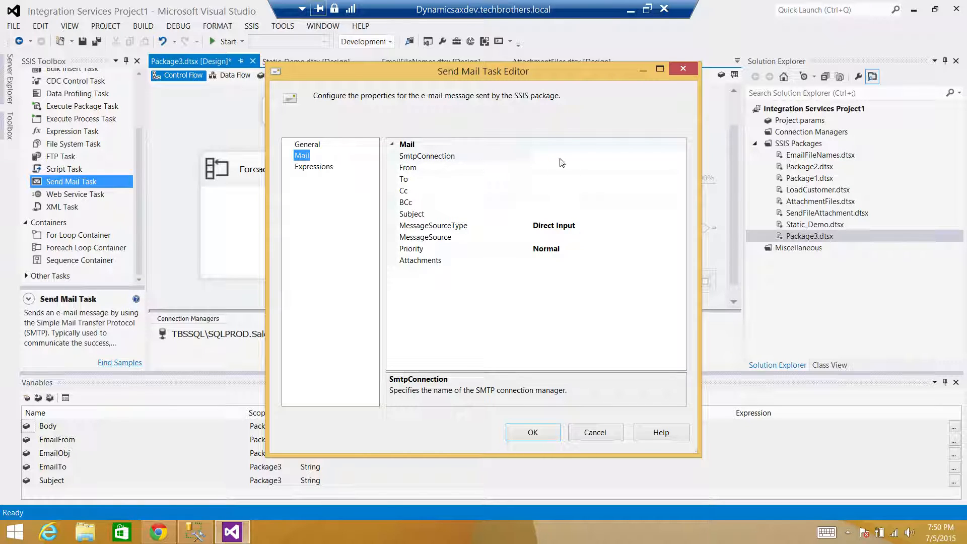
left_click(463, 156)
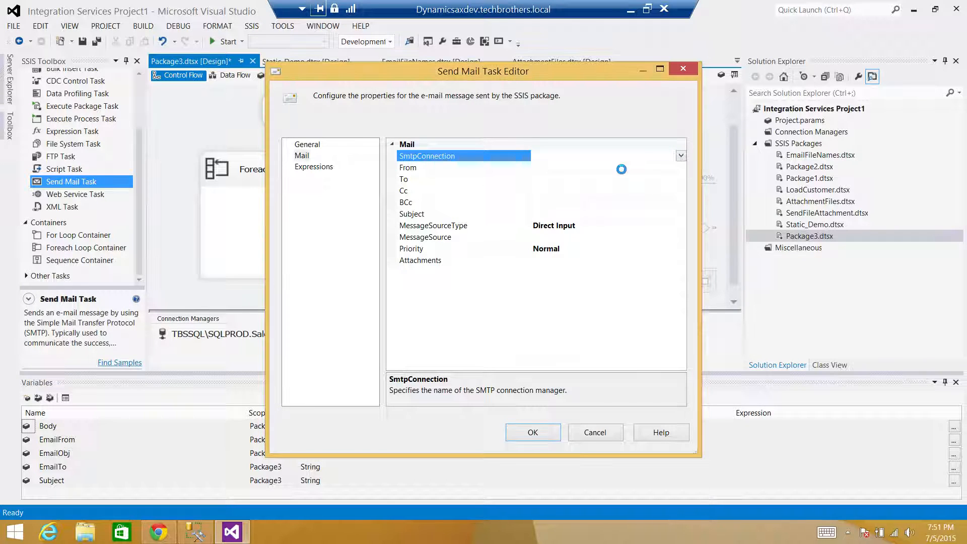
left_click(681, 155)
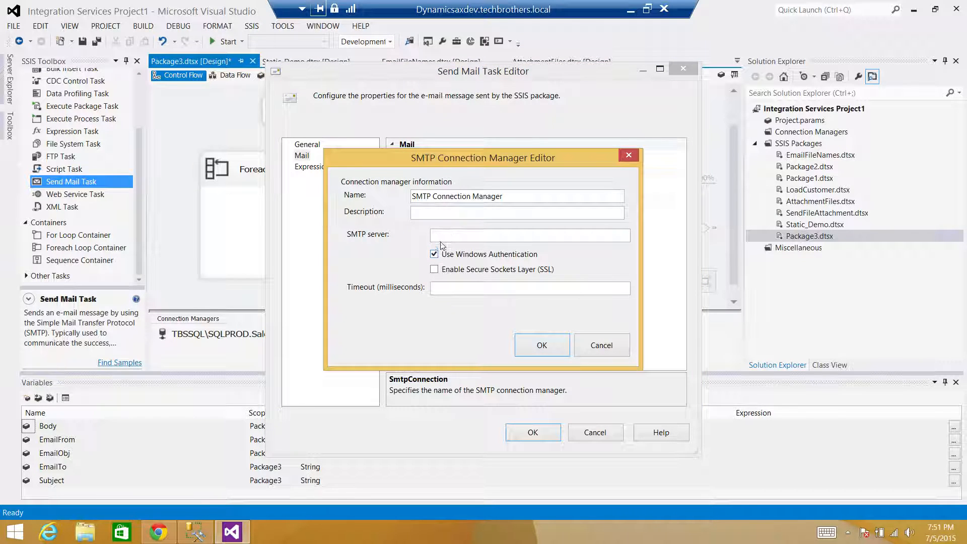
left_click(529, 235)
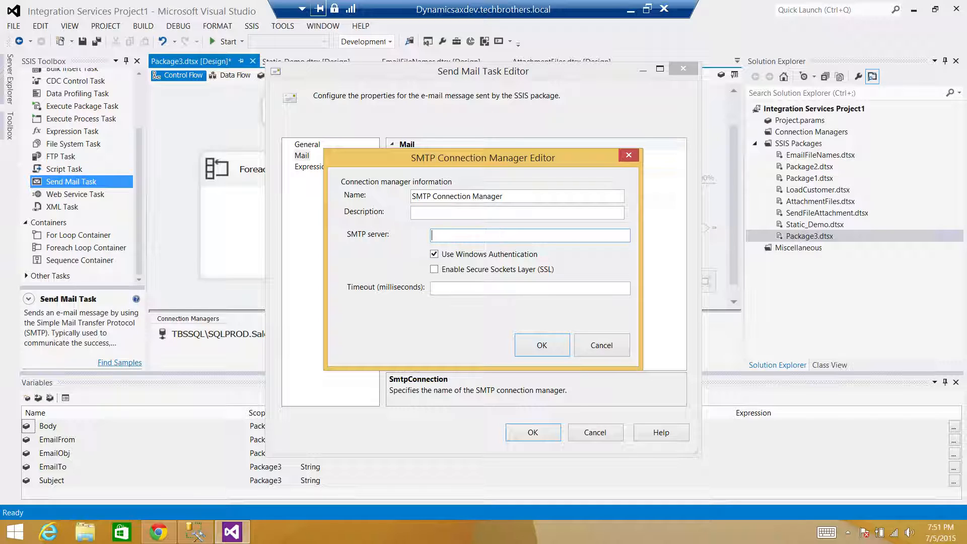
type("TBSClient")
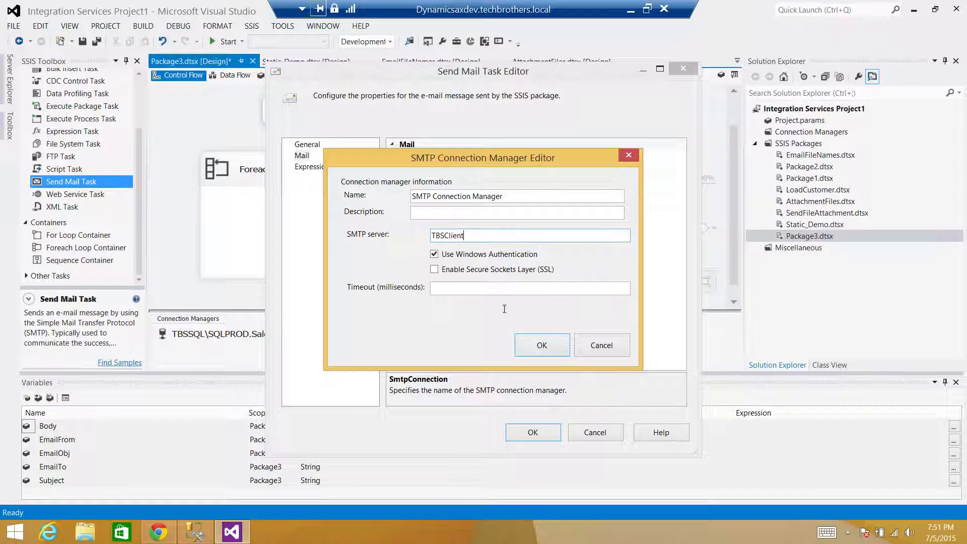
left_click(541, 344)
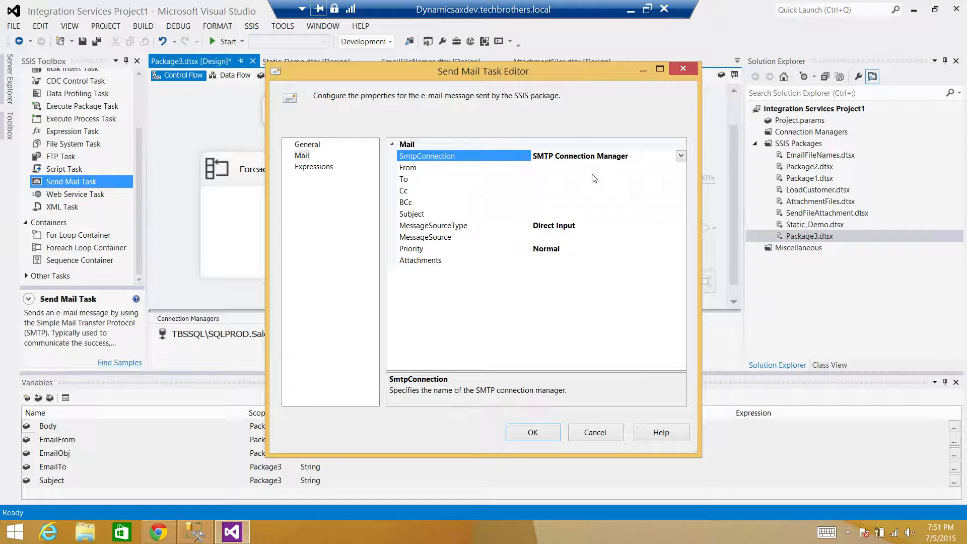
mouse_move(493, 262)
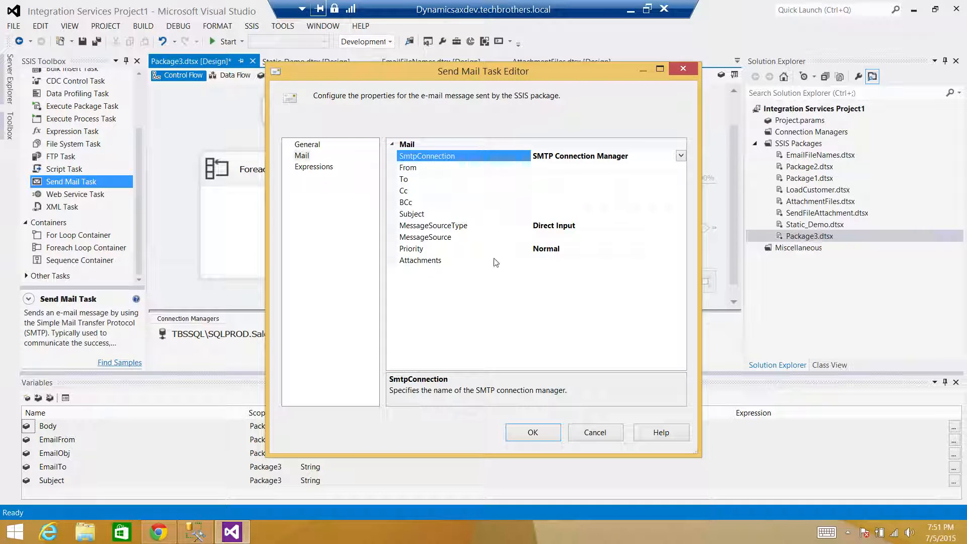
left_click(313, 167)
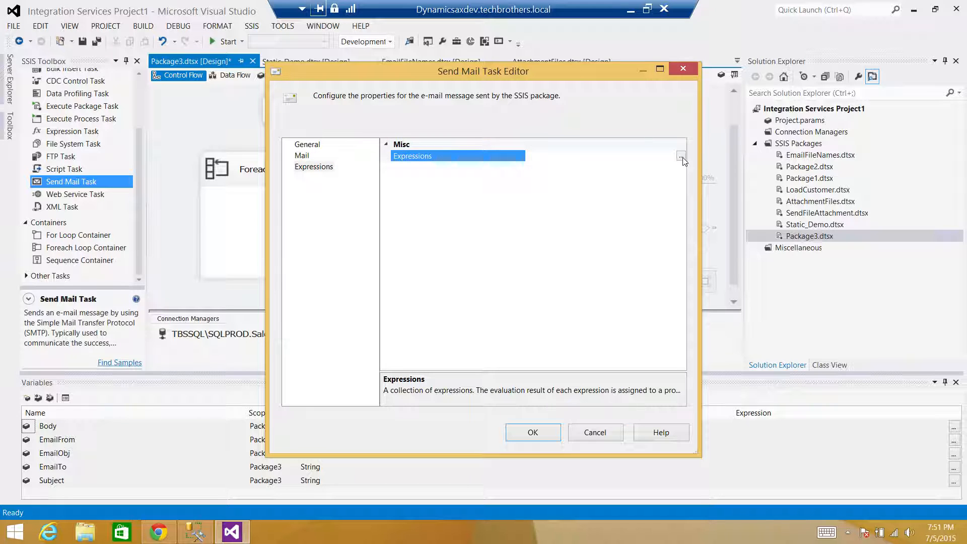
Add a FromLine property expression set to @[User::EmailFrom].
left_click(681, 156)
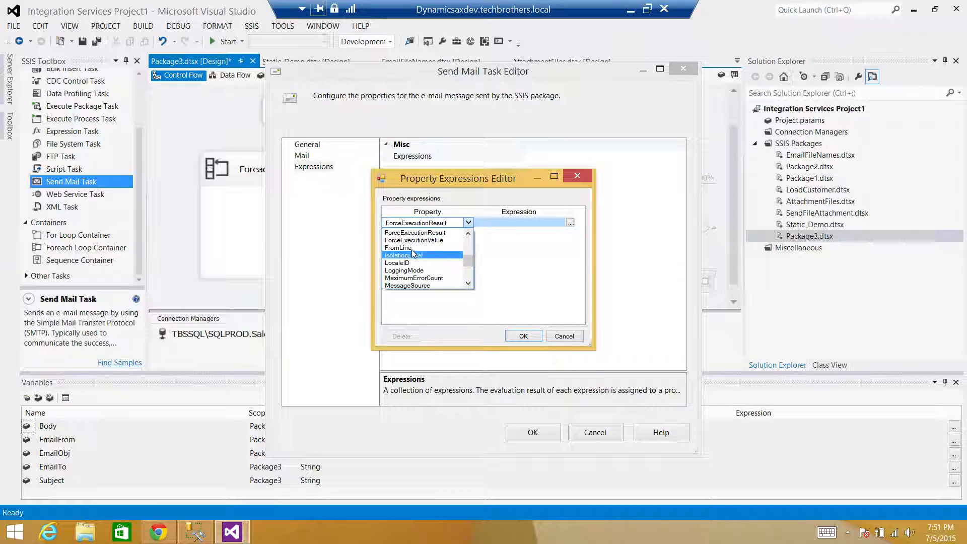
left_click(398, 247)
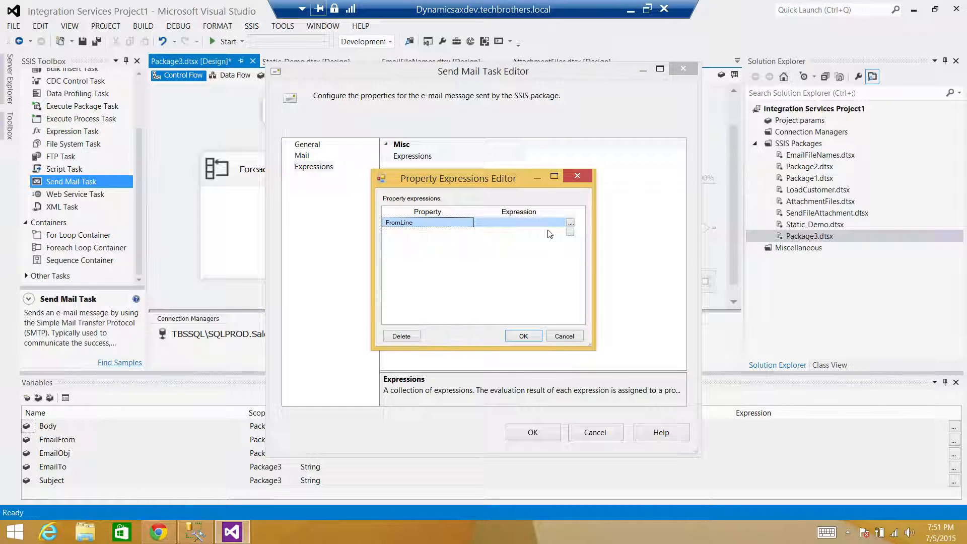
left_click(568, 222)
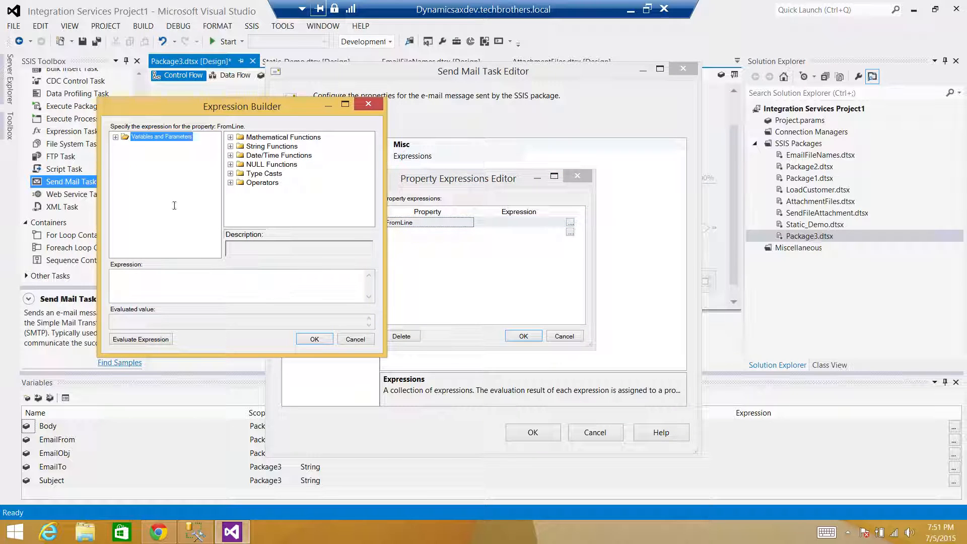
left_click(116, 137)
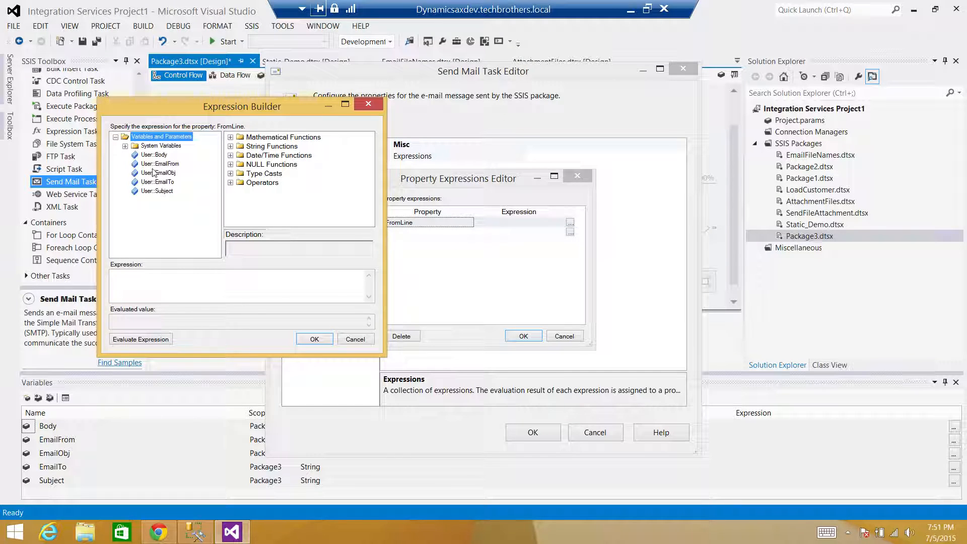
mouse_move(188, 194)
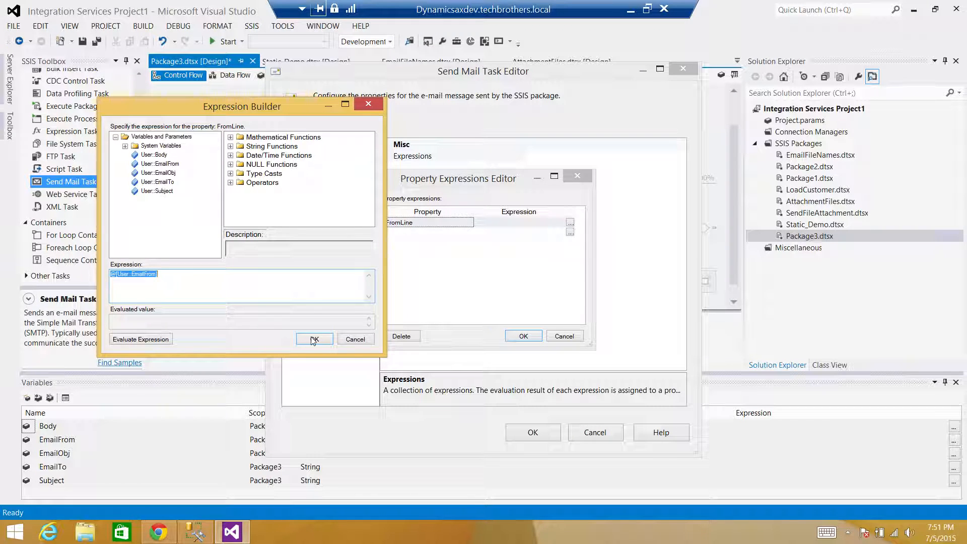
left_click(313, 338)
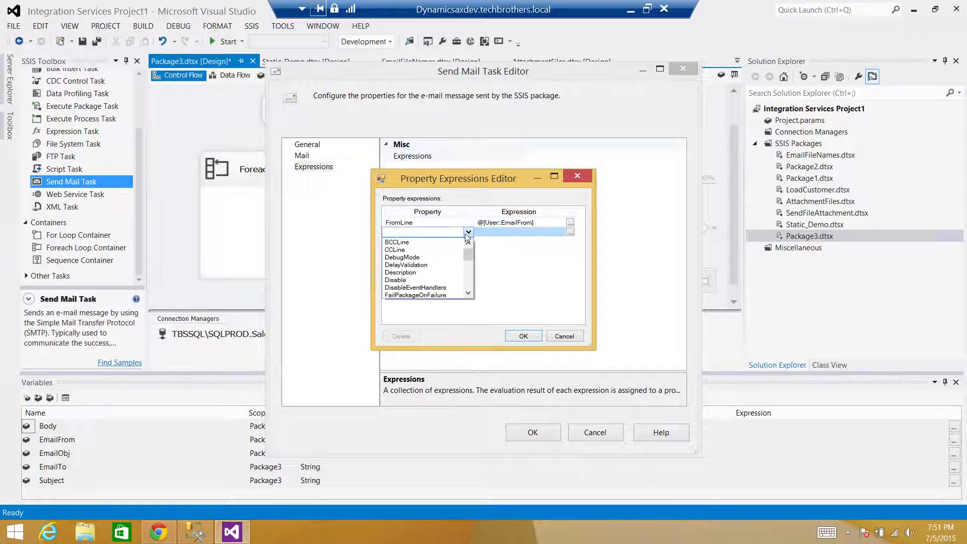
Add ToLine and Subject expressions using @[User::EmailTo] and @[User::Subject].
left_click(402, 257)
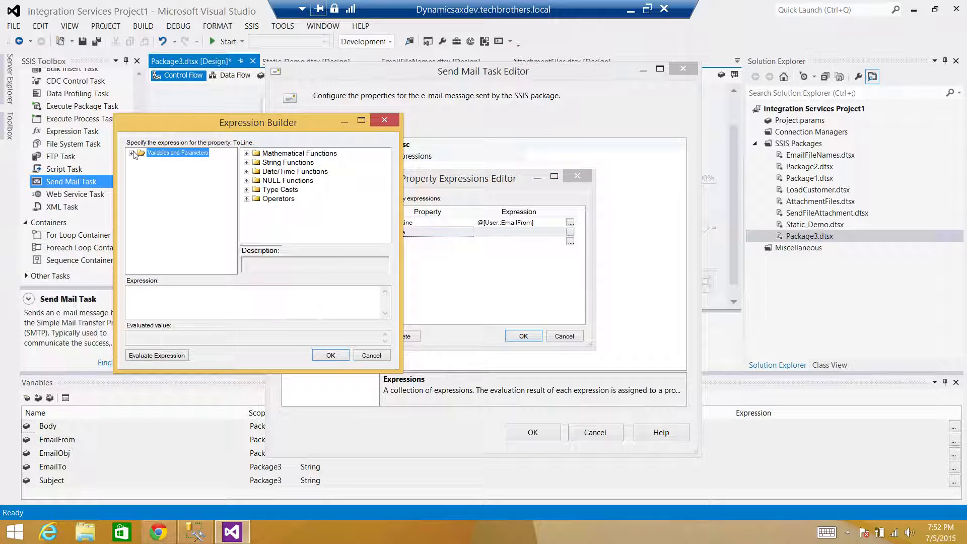
left_click(131, 152)
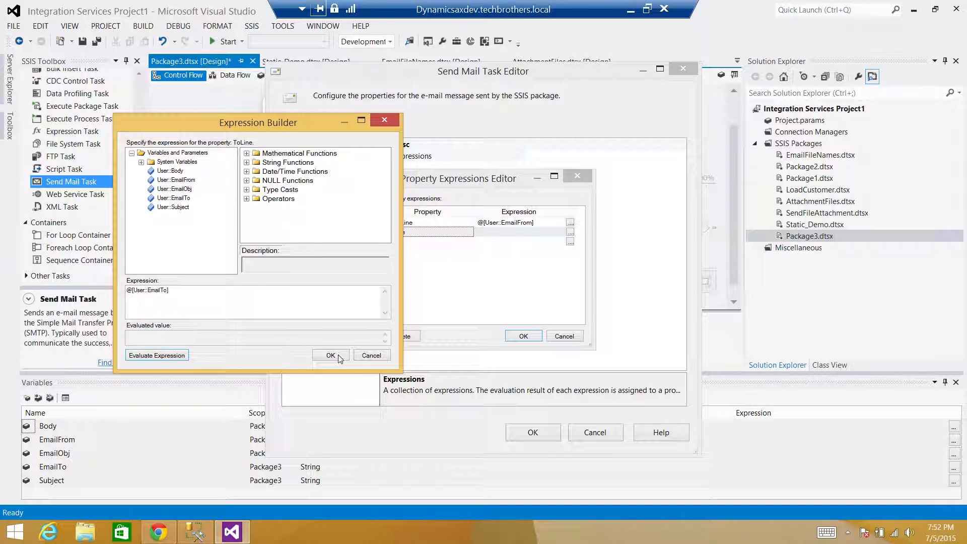
left_click(330, 354)
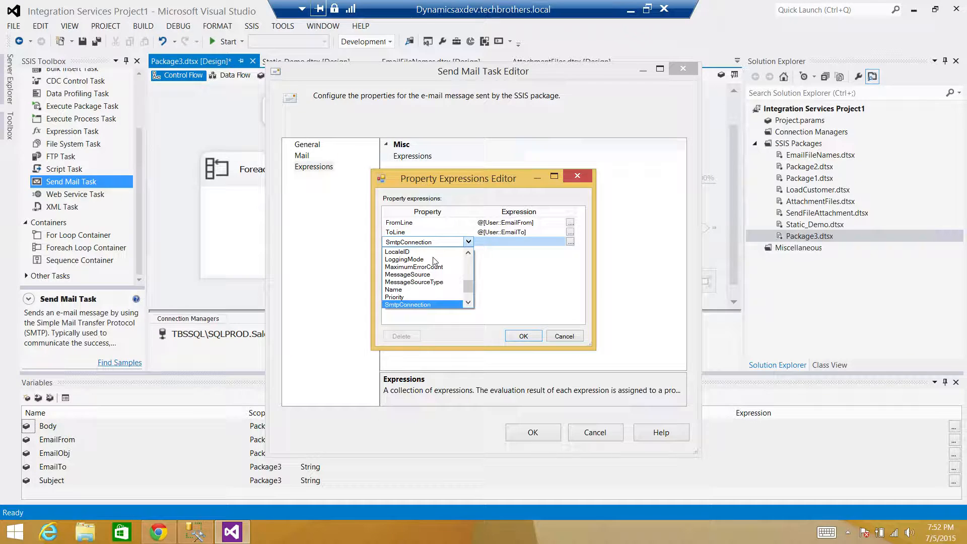
left_click(409, 304)
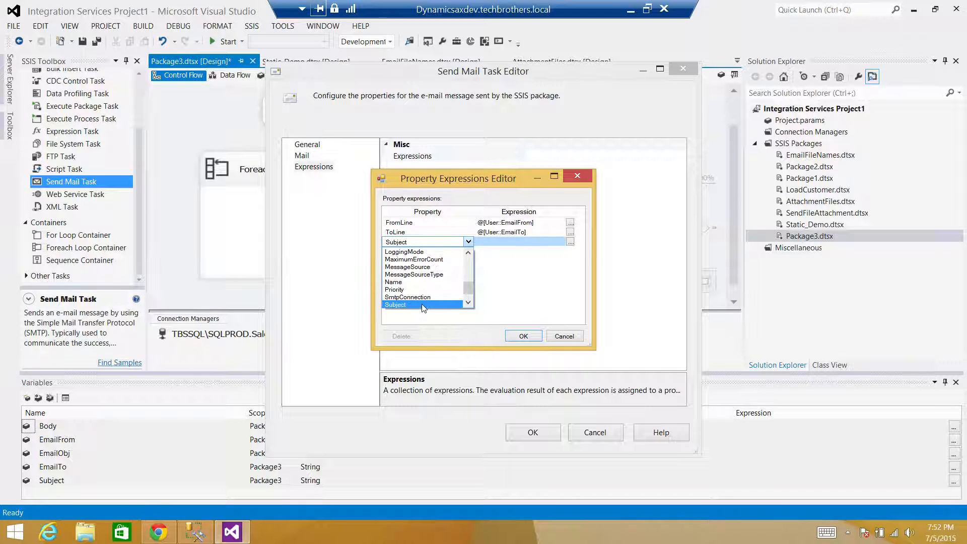
left_click(569, 242)
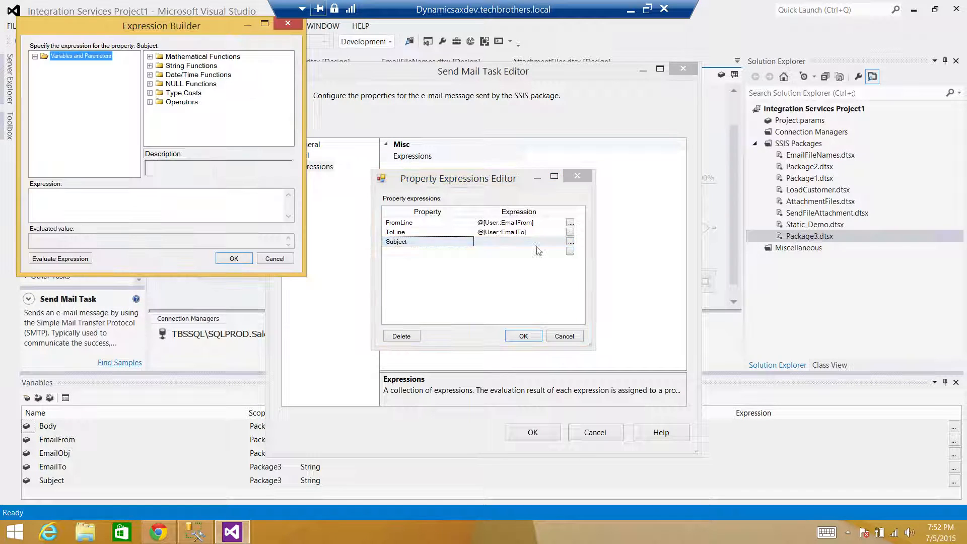
left_click(35, 56)
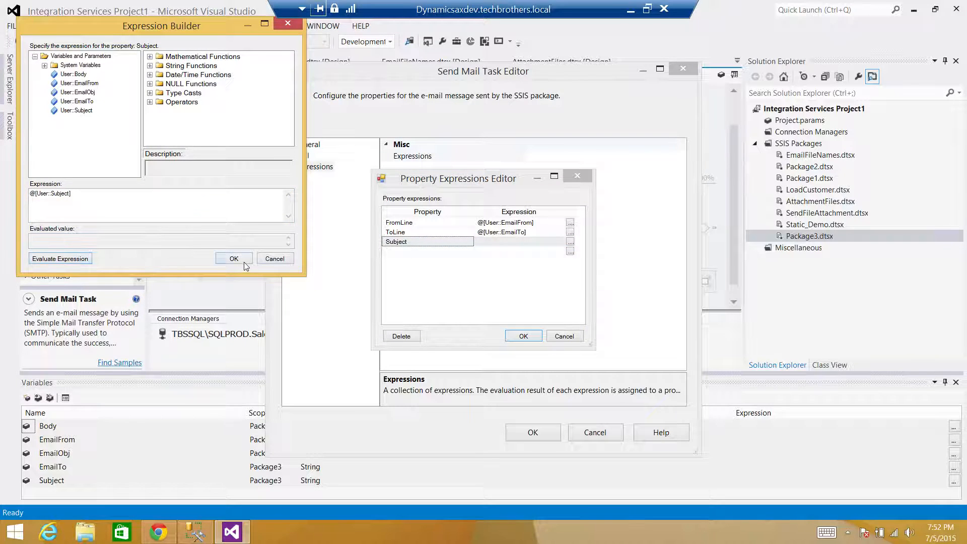
left_click(233, 257)
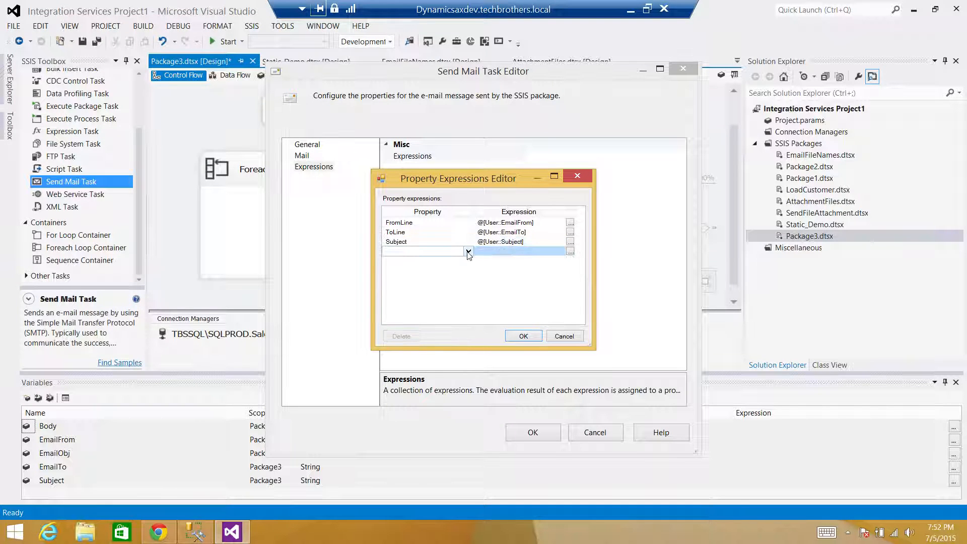
Set the MessageSource expression to @[User::Body] and accept all four property expressions.
left_click(468, 252)
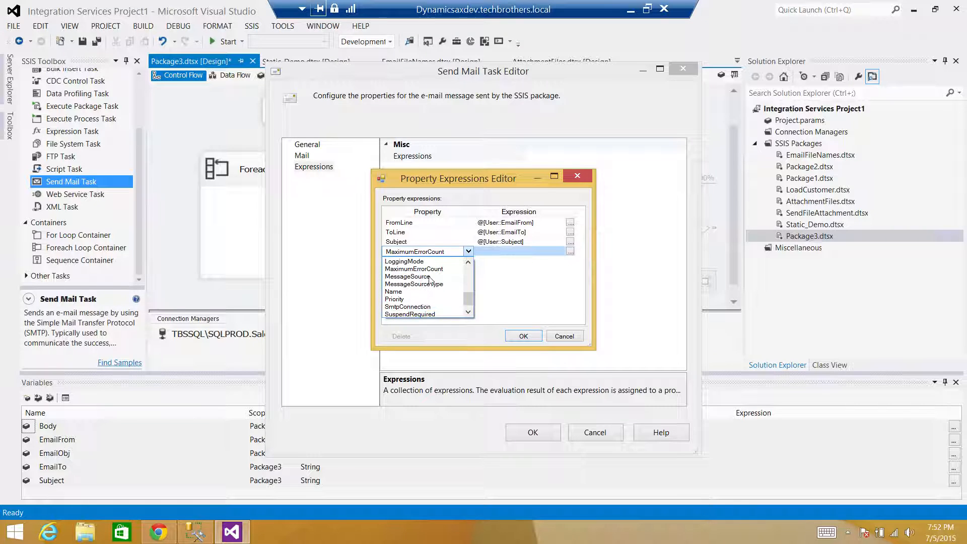
left_click(408, 277)
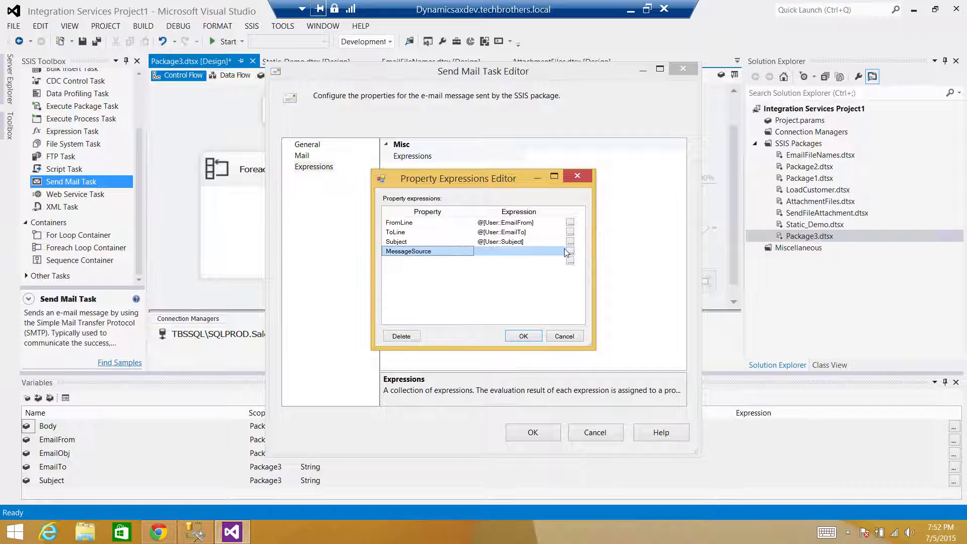
left_click(569, 261)
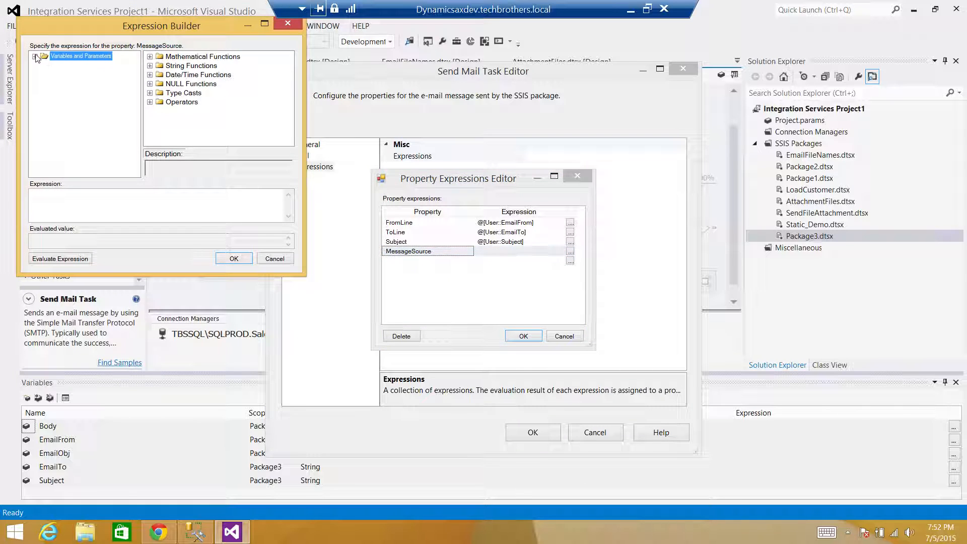
left_click(36, 56)
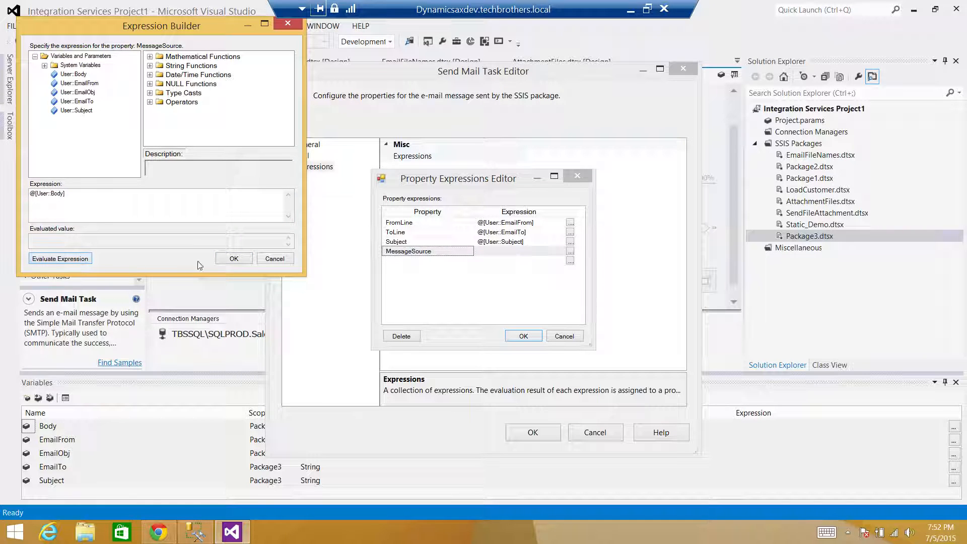
left_click(234, 258)
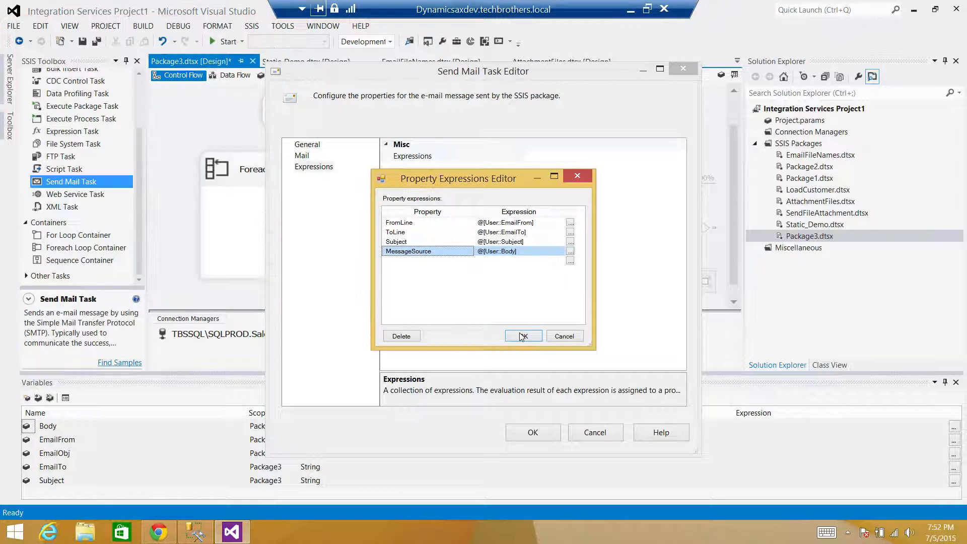
left_click(523, 336)
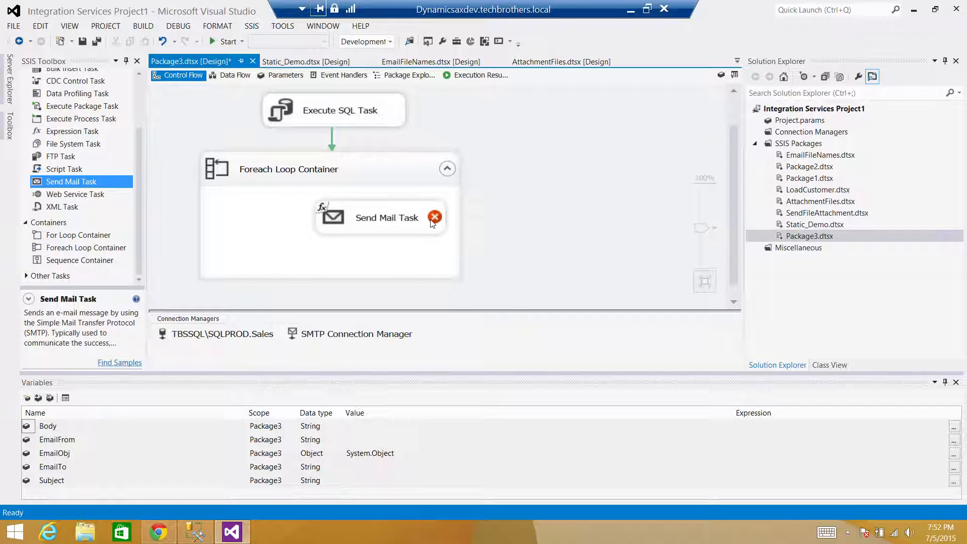
mouse_move(434, 217)
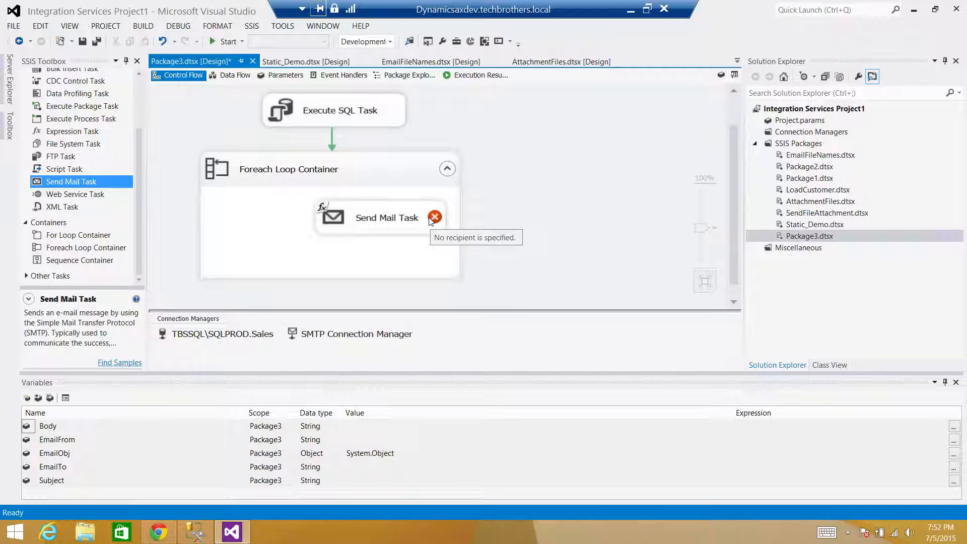
mouse_move(394, 219)
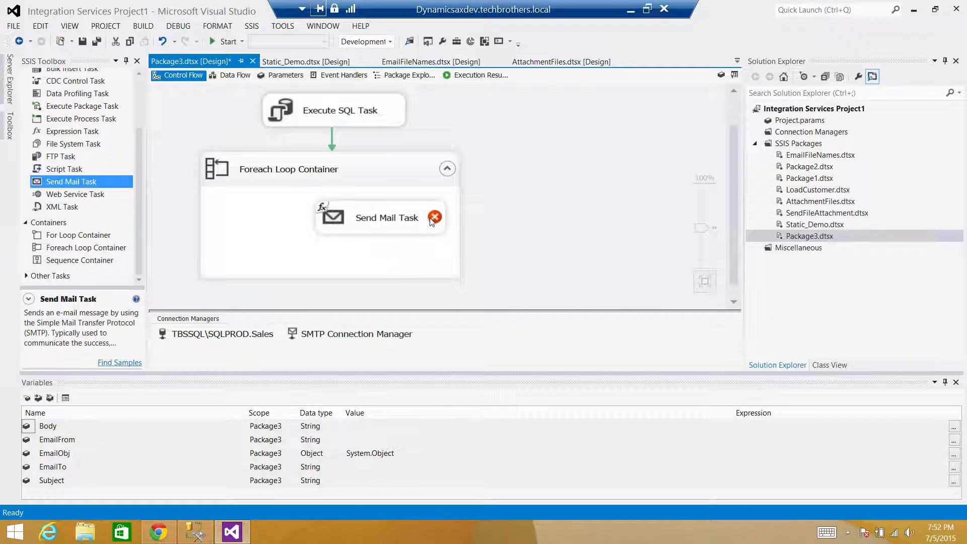
left_click(379, 217)
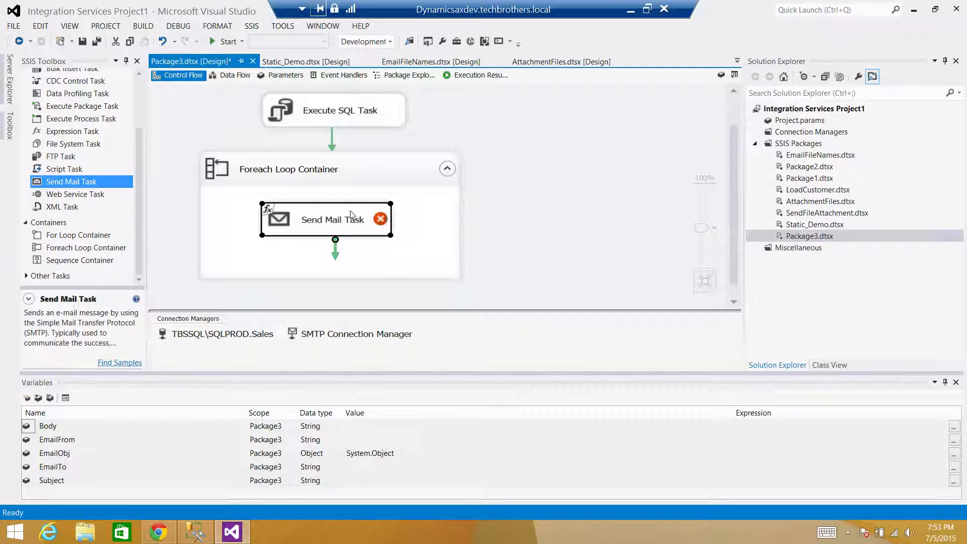
mouse_move(380, 219)
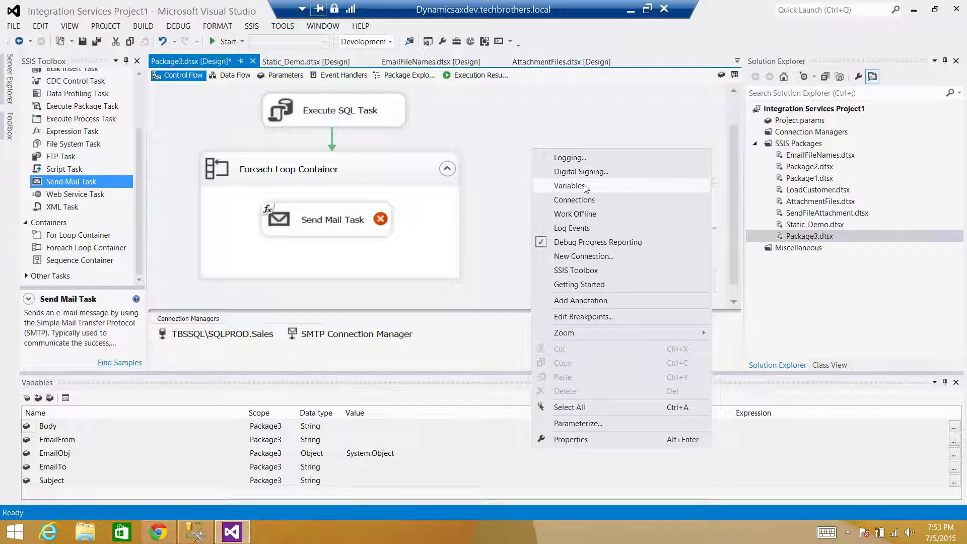
left_click(568, 186)
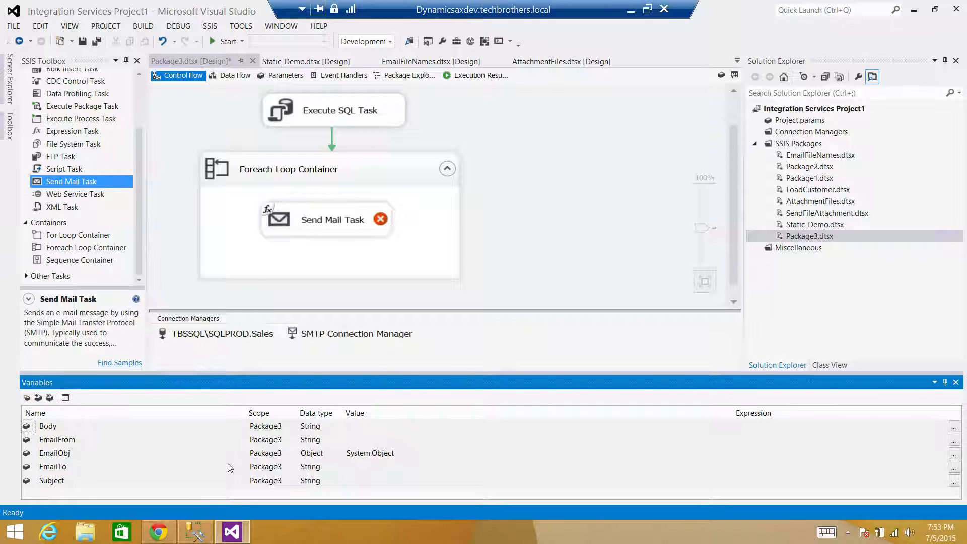
mouse_move(330, 227)
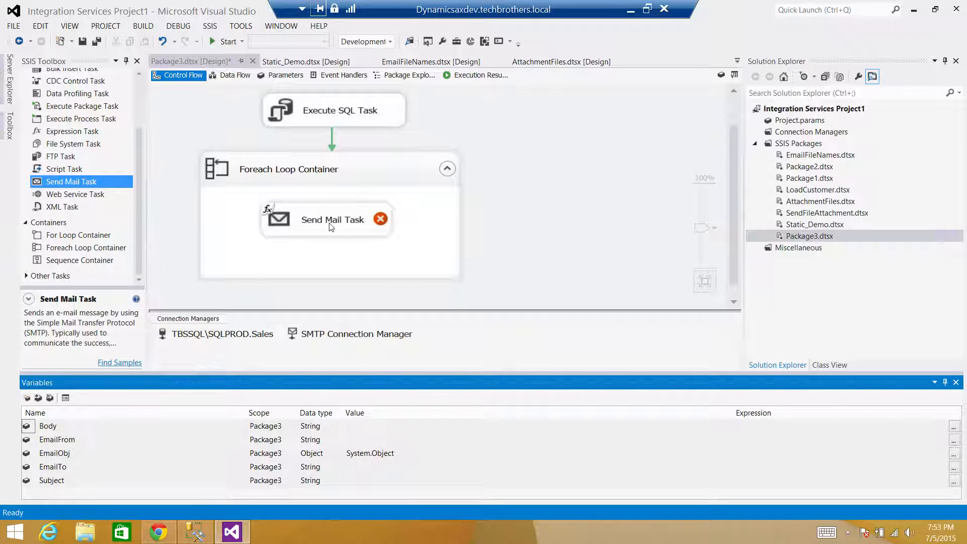
mouse_move(315, 207)
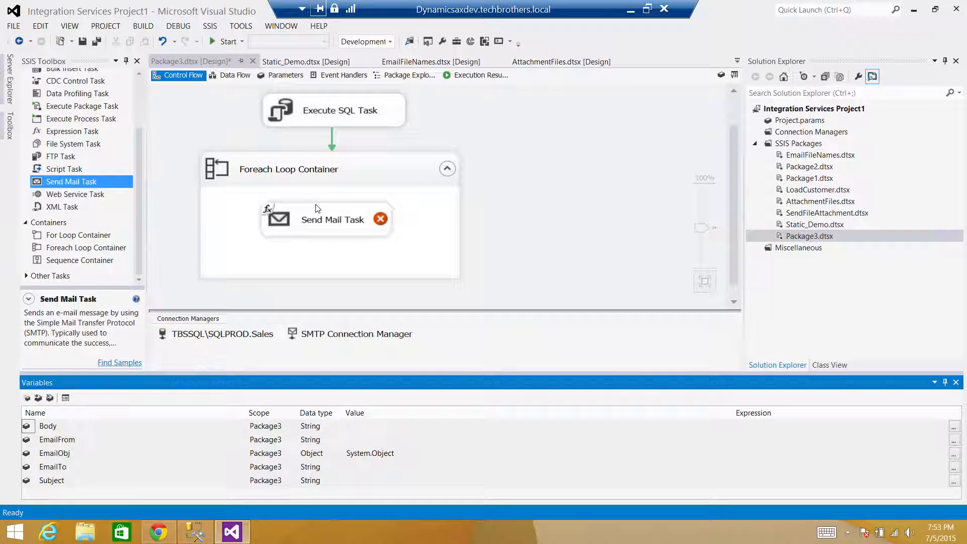
mouse_move(358, 225)
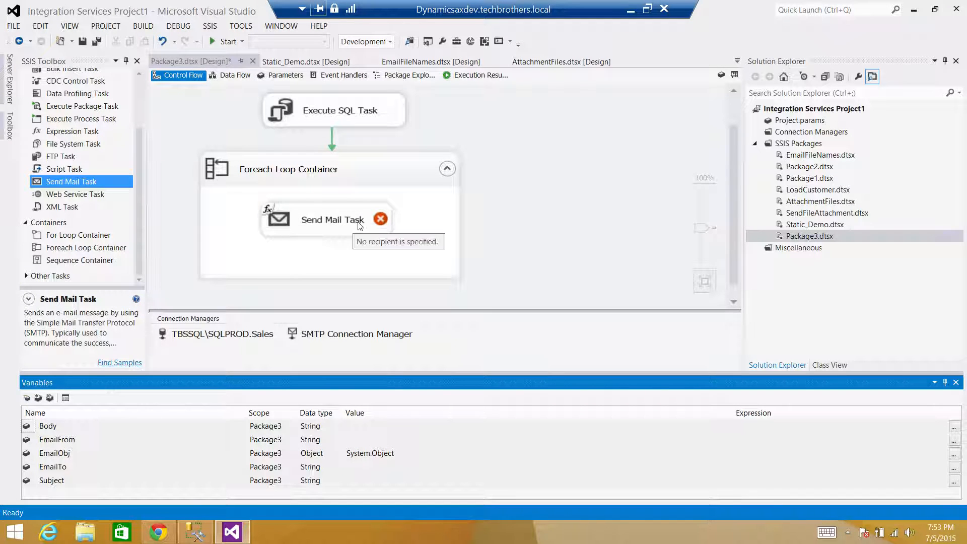
Review the Send Mail Task's properties and the package's finished control flow.
right_click(332, 219)
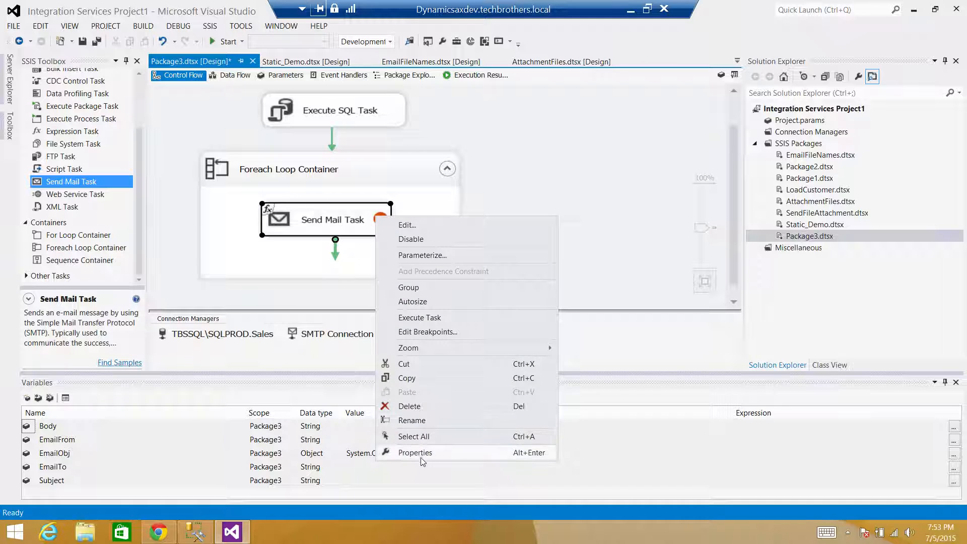
left_click(414, 452)
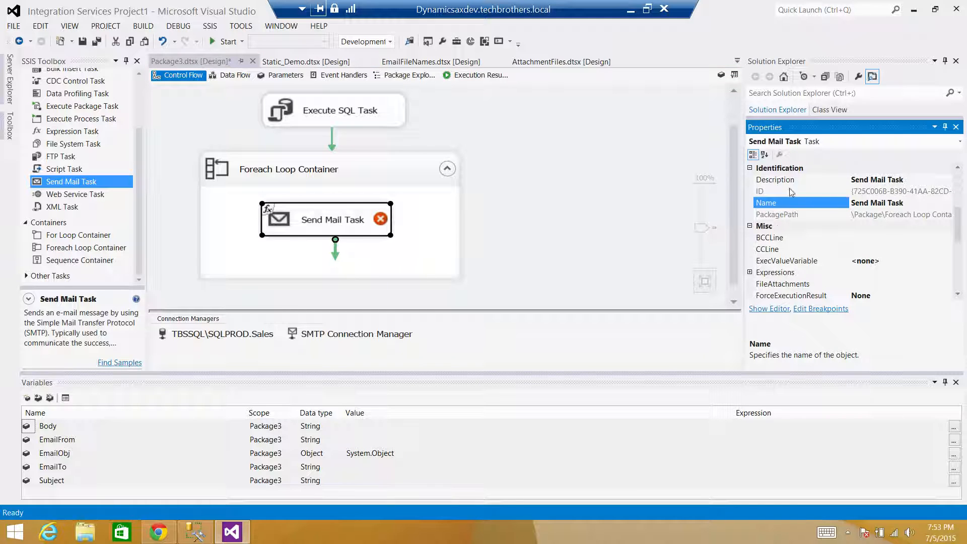
mouse_move(758, 288)
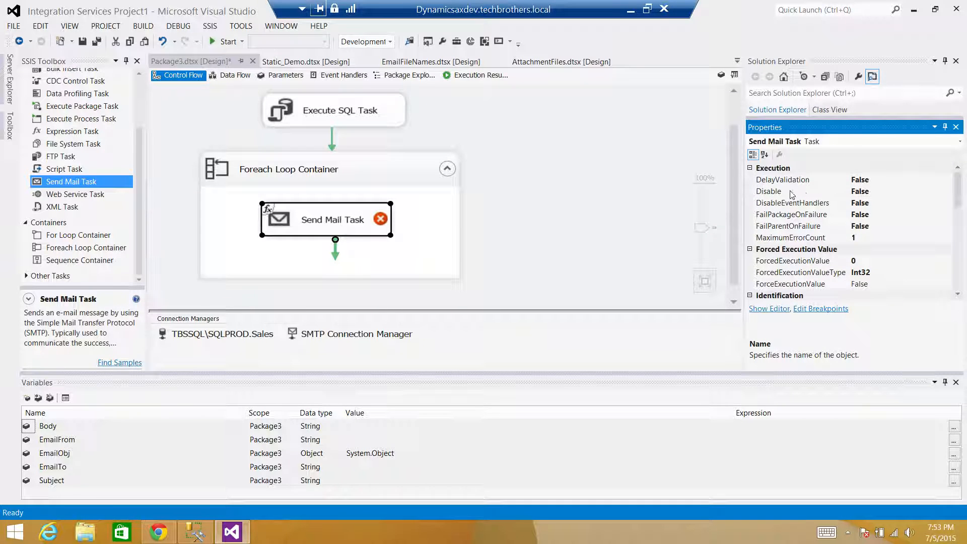
mouse_move(865, 180)
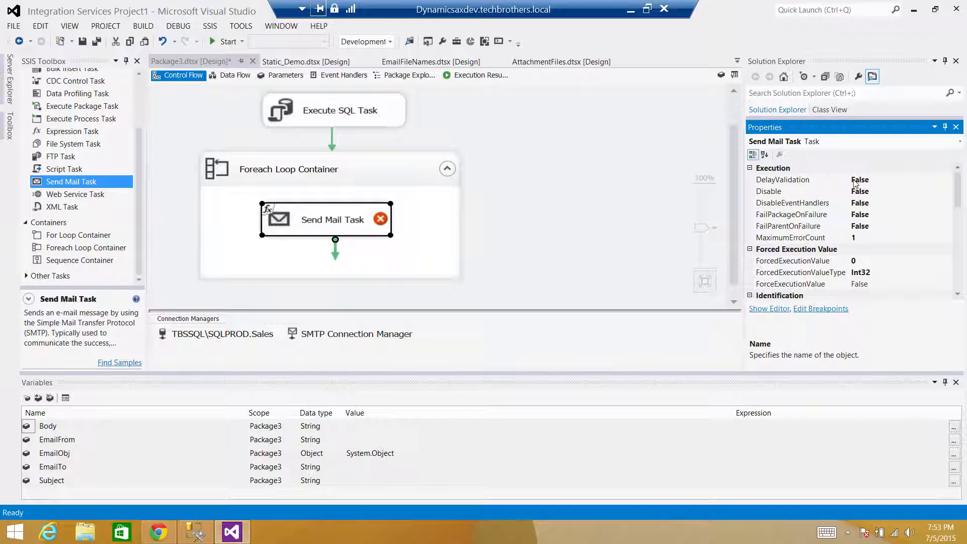
left_click(859, 179)
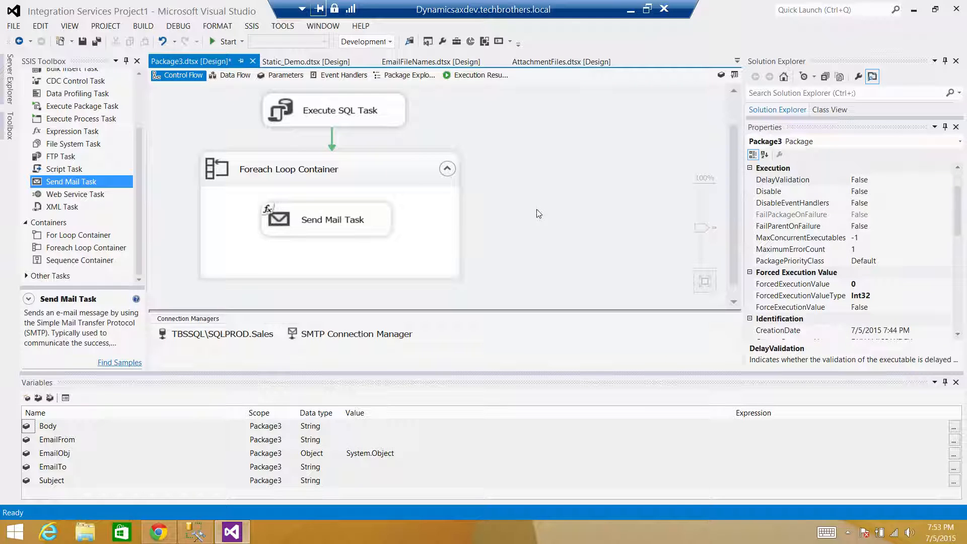
mouse_move(360, 230)
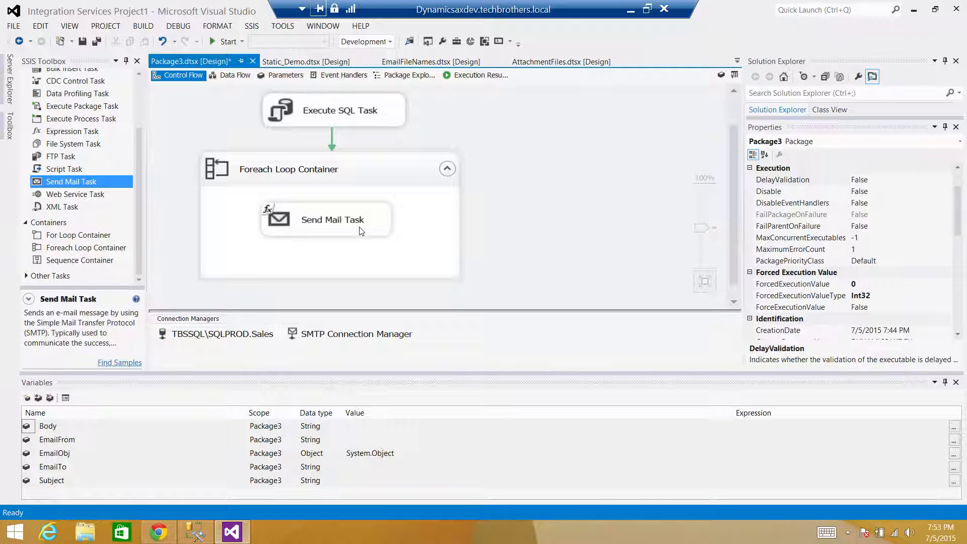
mouse_move(360, 229)
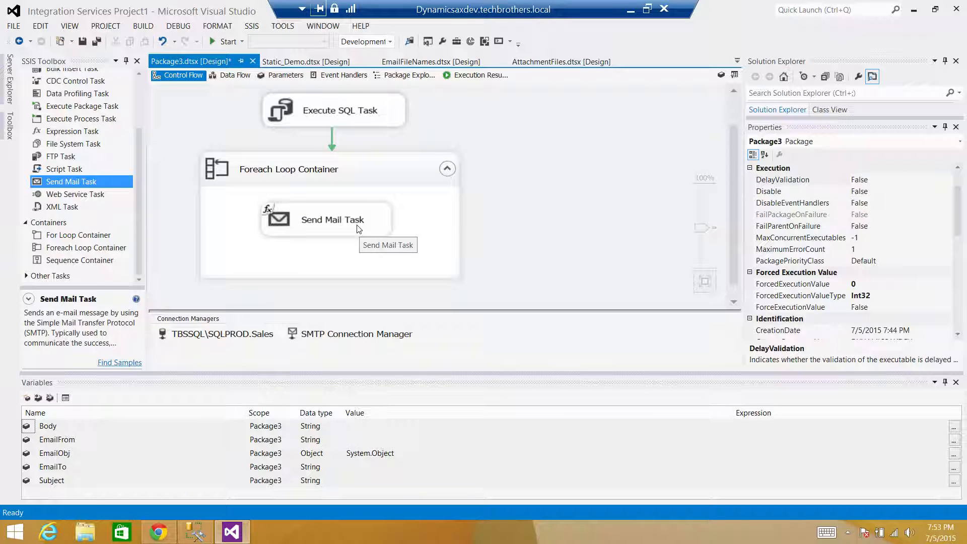
left_click(338, 109)
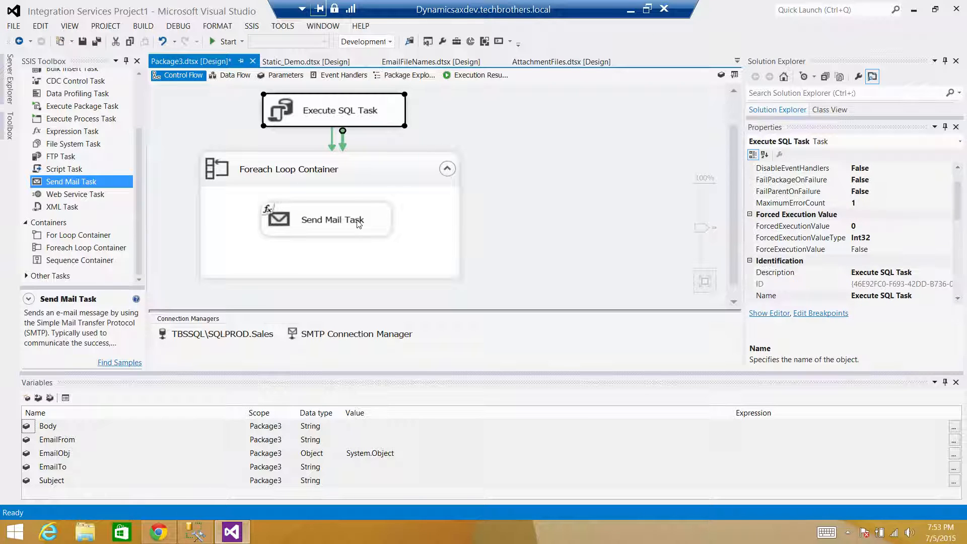
left_click(331, 219)
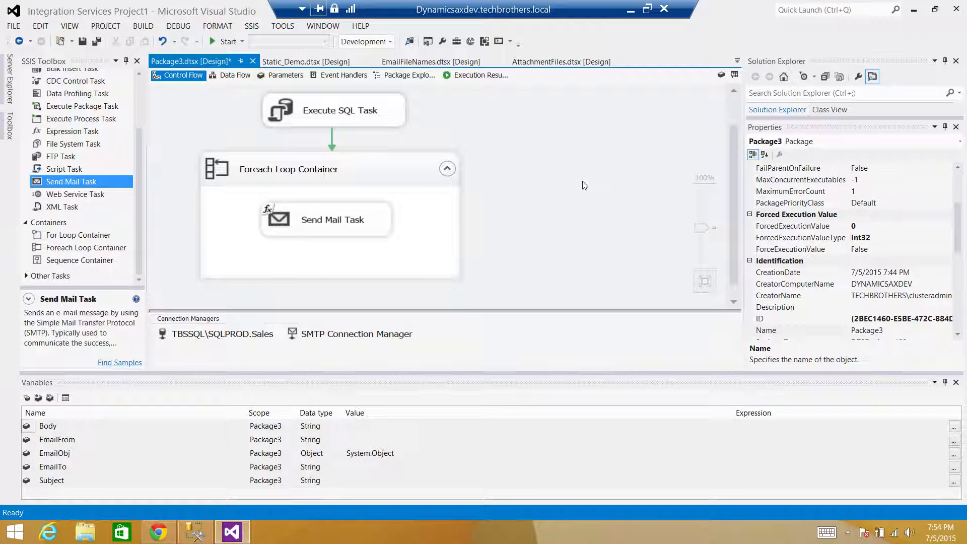
Save Package3 and start it so the email-loop package builds and executes.
left_click(232, 75)
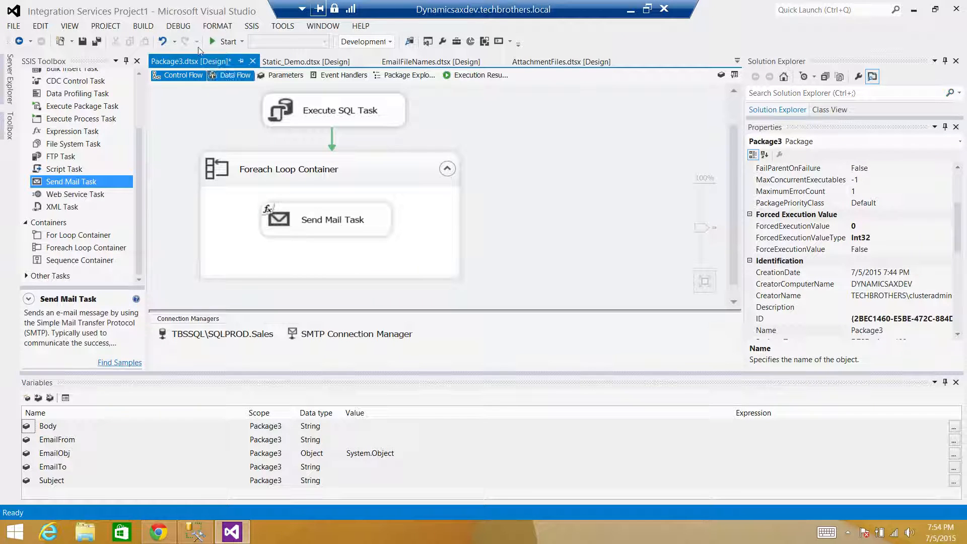
left_click(96, 41)
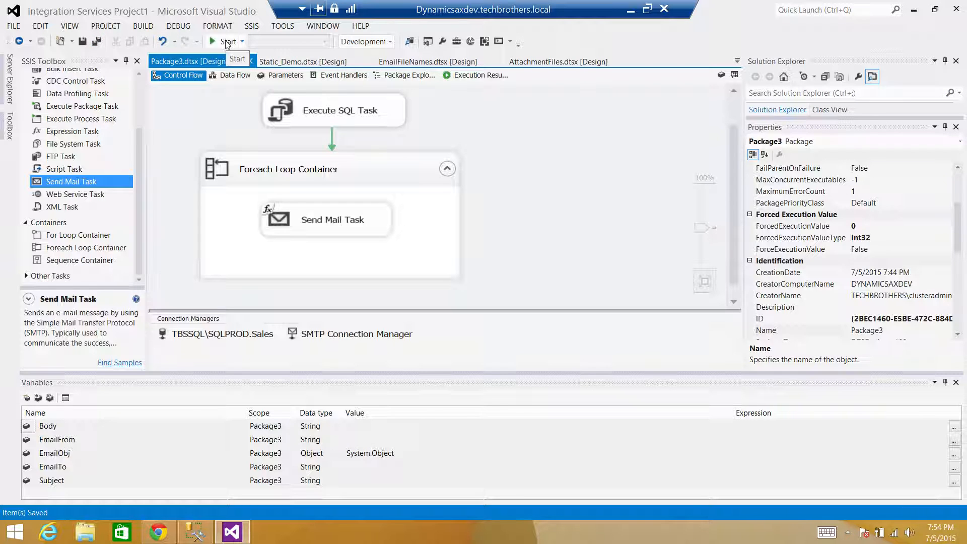
left_click(228, 41)
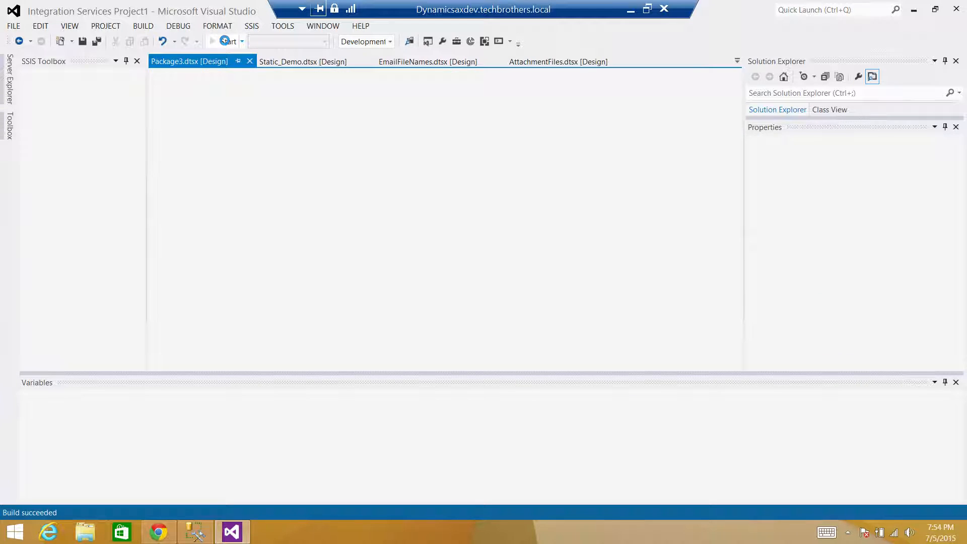
left_click(227, 41)
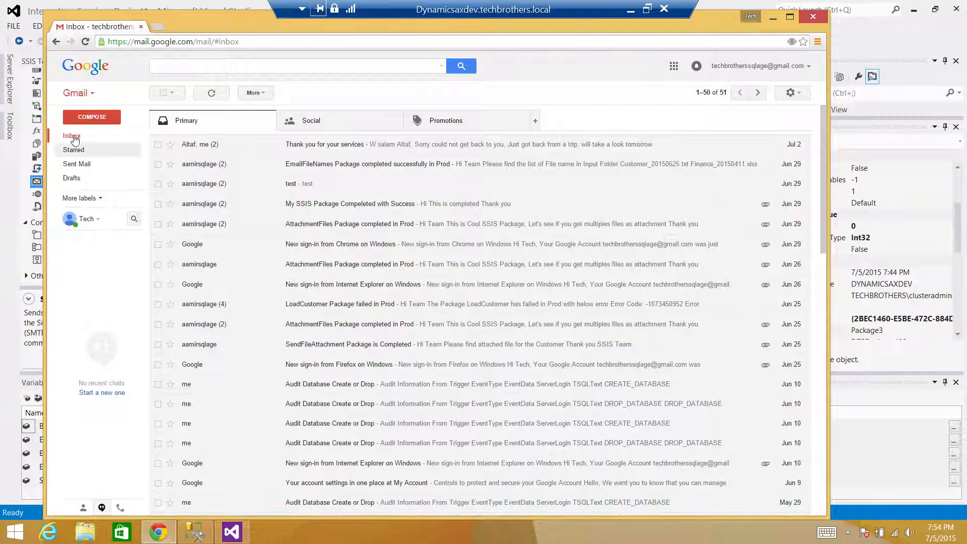
mouse_move(71, 135)
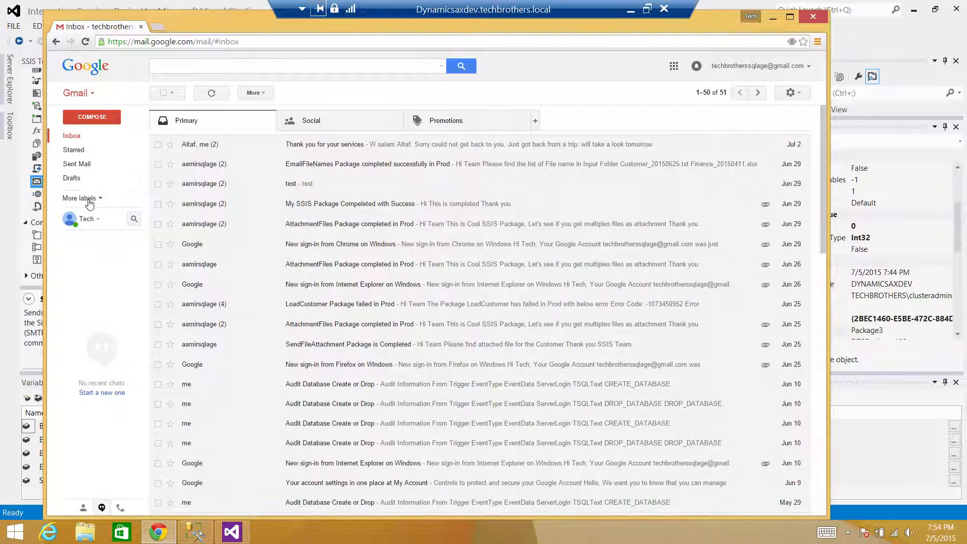
Open Gmail's Spam folder and read the Test Subject1 email.
left_click(80, 197)
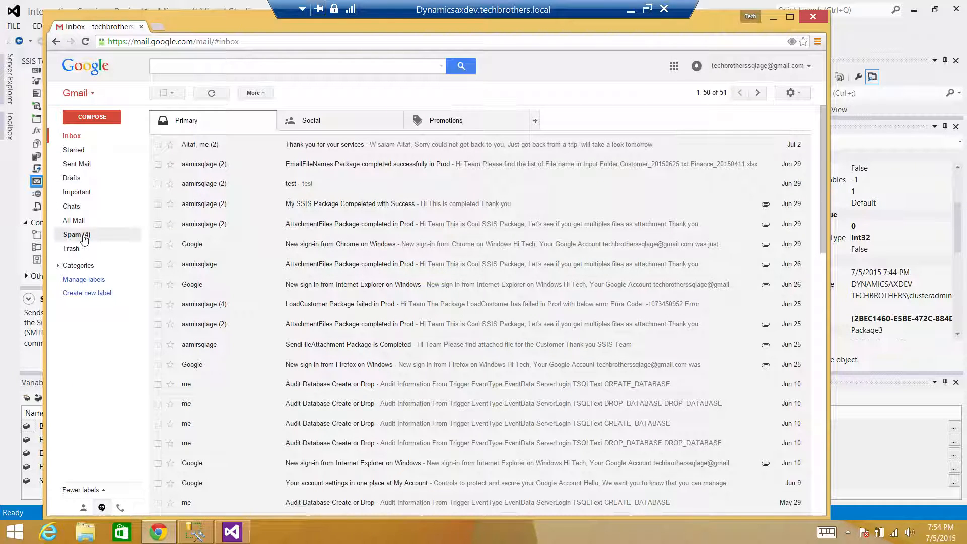
left_click(72, 234)
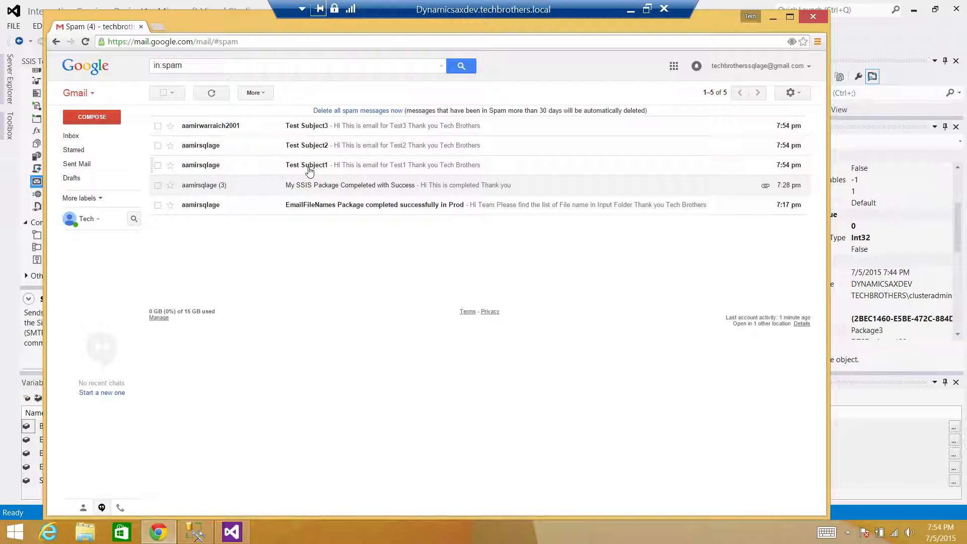
left_click(306, 165)
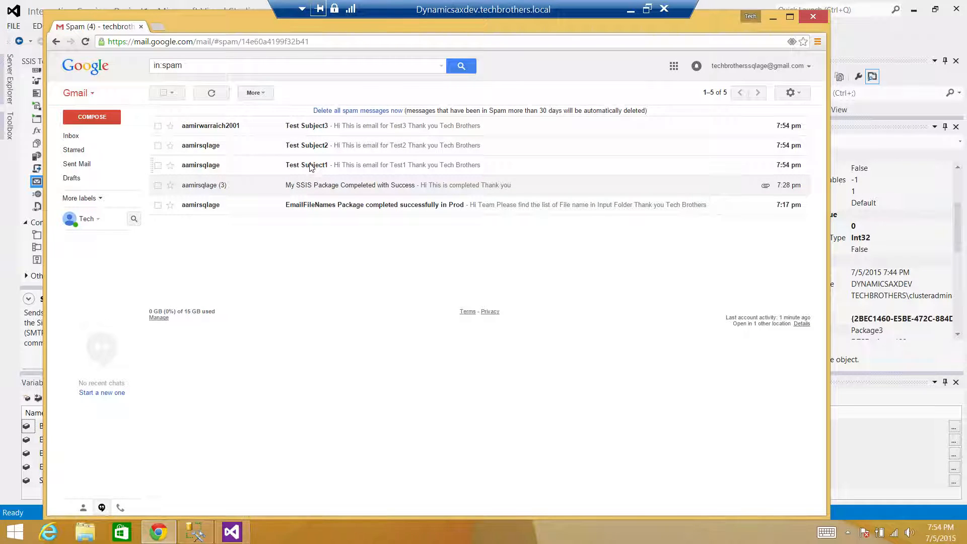
left_click(307, 165)
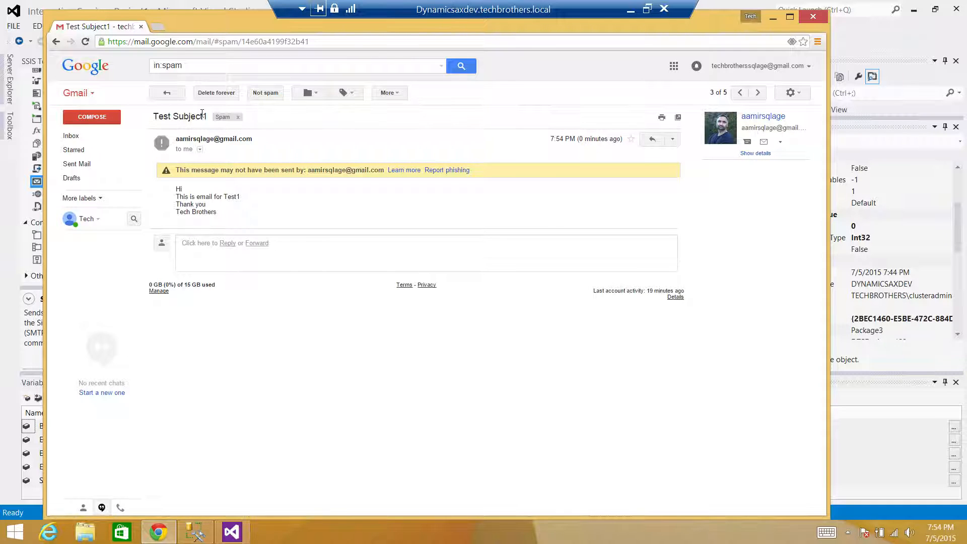
Return to the Spam folder and open the Test Subject2 email.
left_click(71, 135)
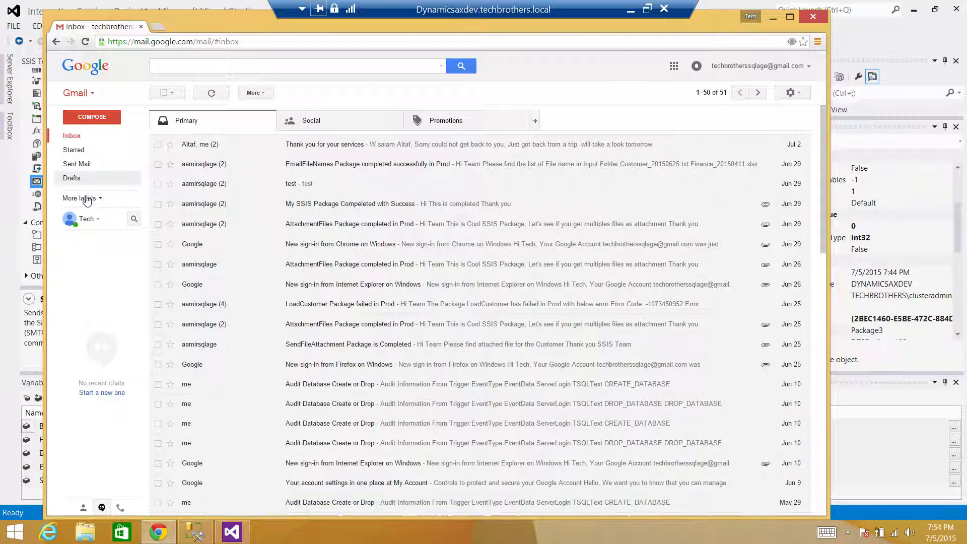
left_click(79, 198)
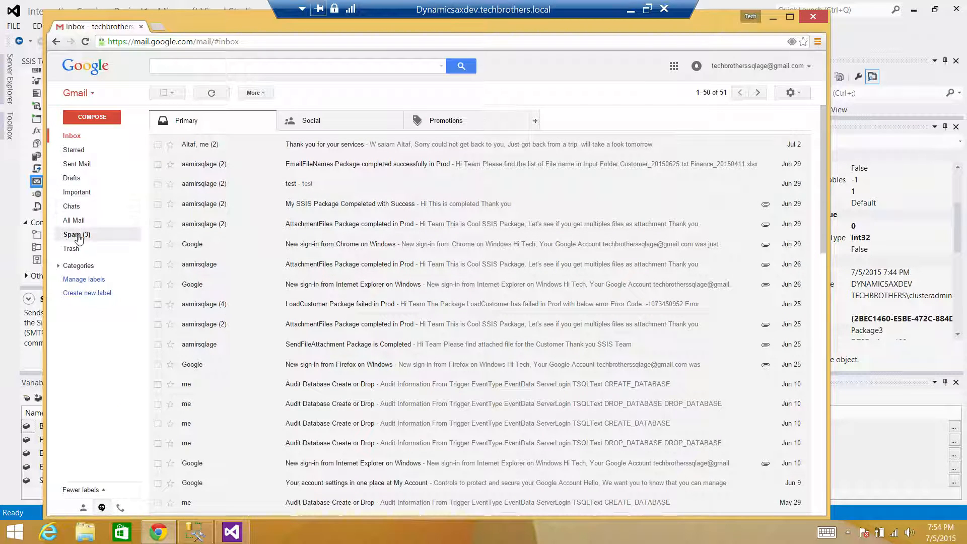
left_click(77, 234)
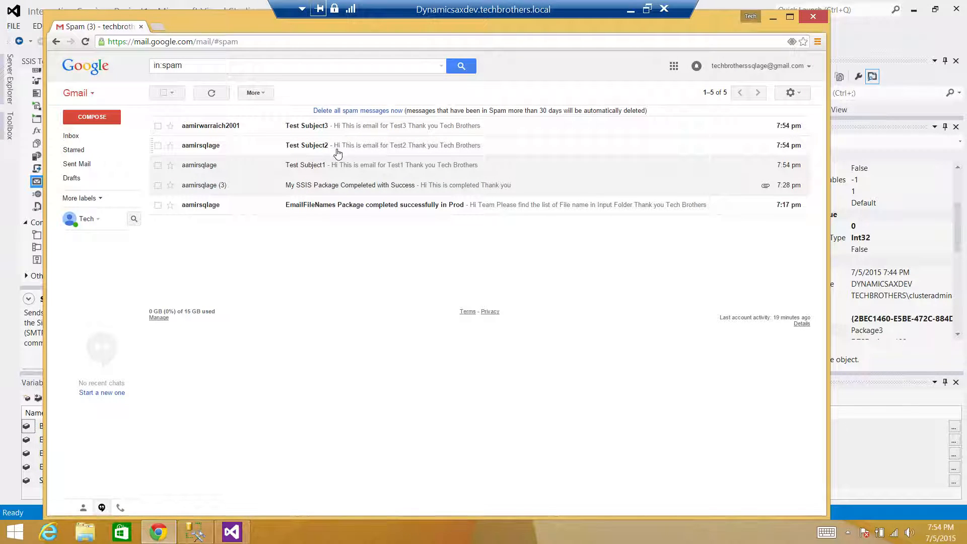
left_click(307, 145)
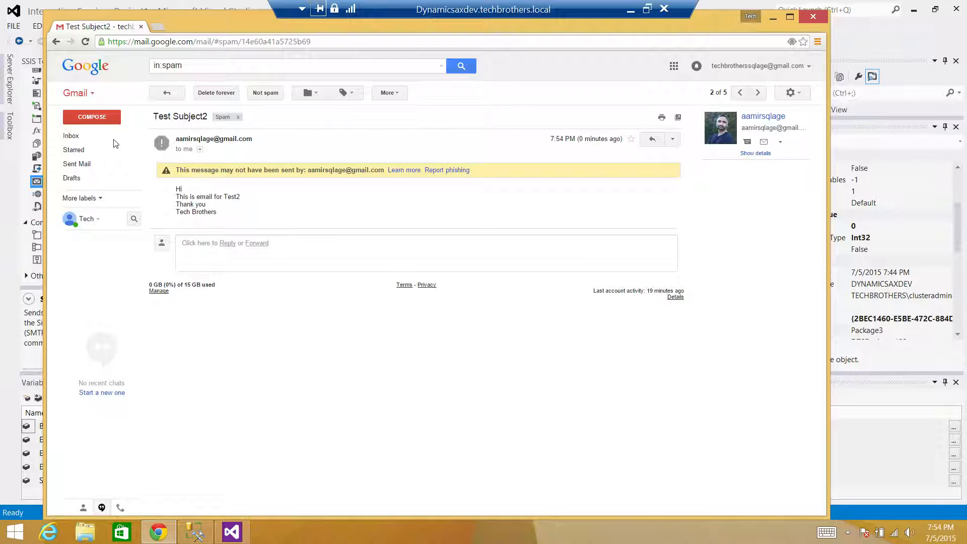
mouse_move(199, 149)
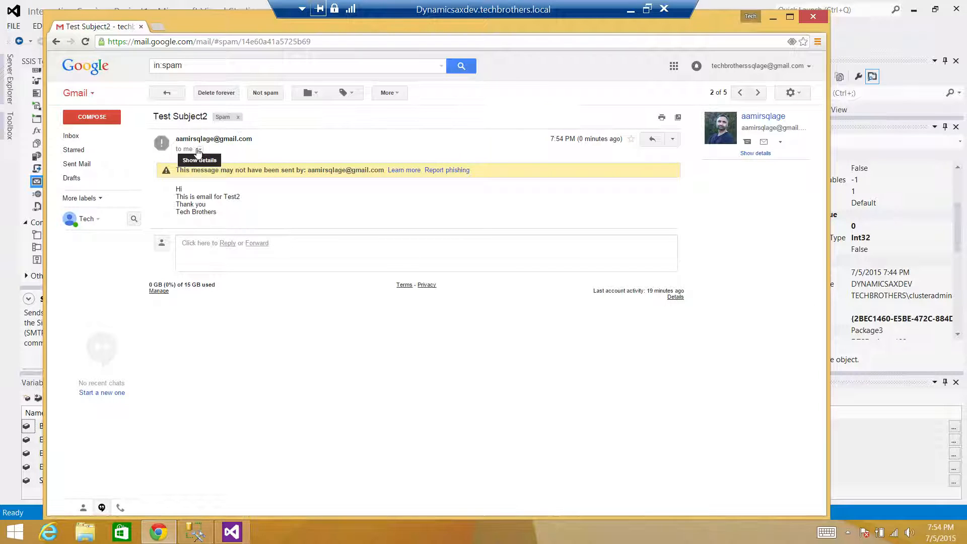
mouse_move(651, 139)
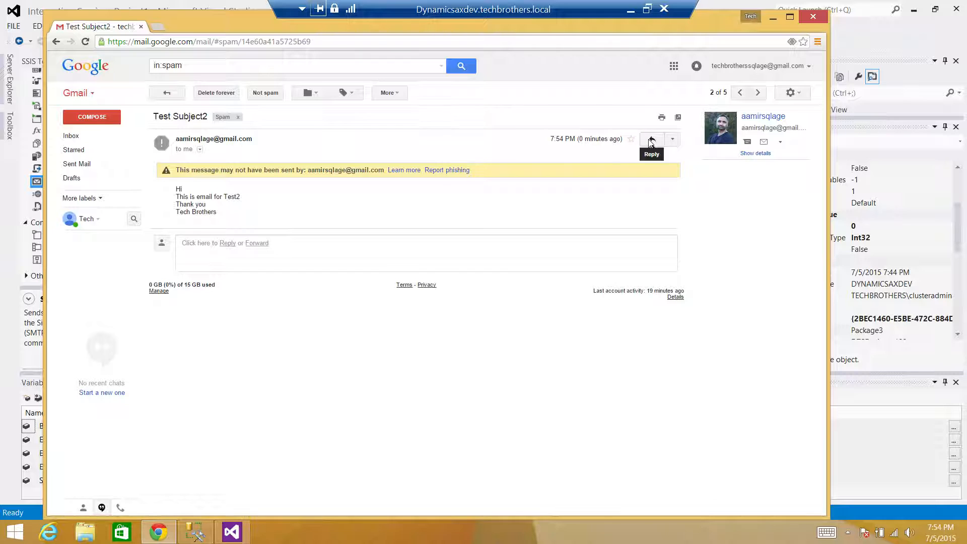
Go back to Spam, read Test Subject3, then switch to the SQL Server Management Studio query.
left_click(671, 139)
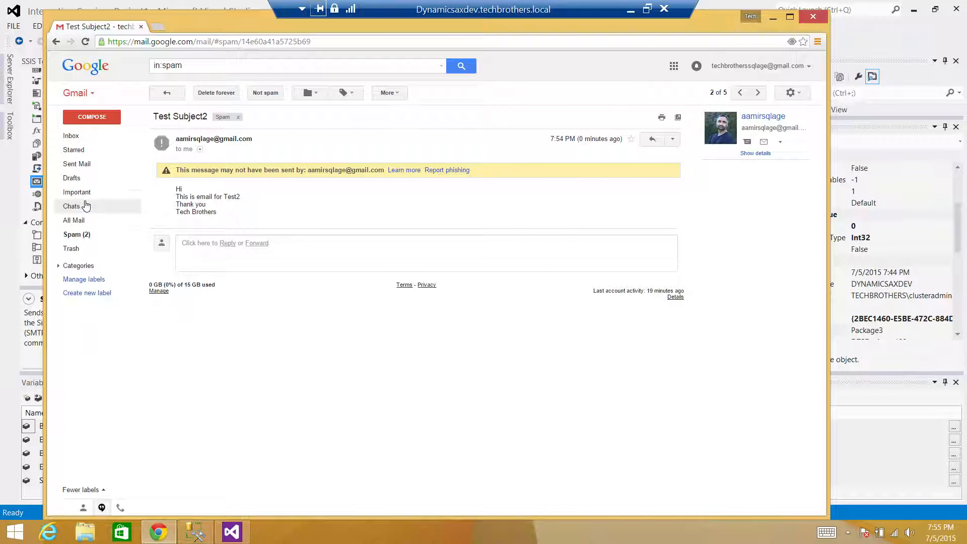
left_click(167, 93)
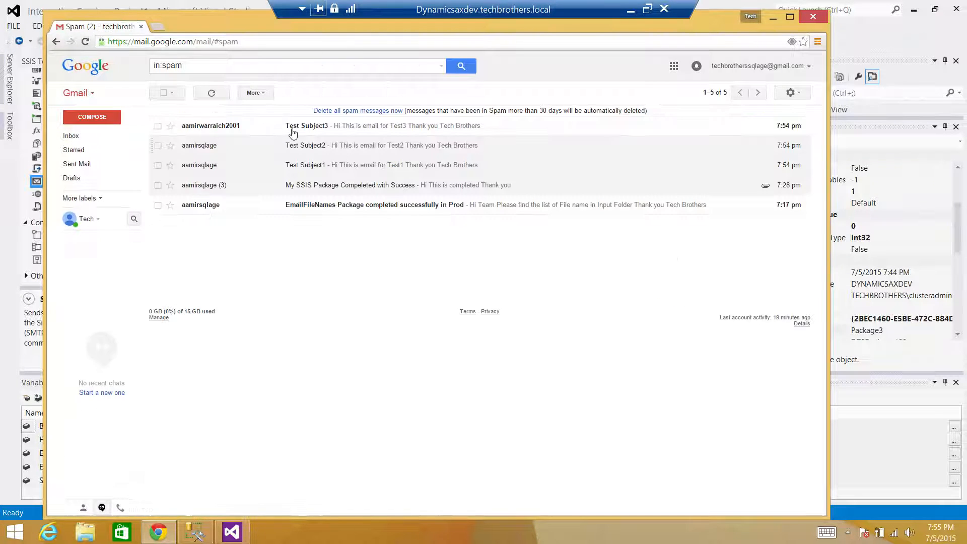
left_click(307, 125)
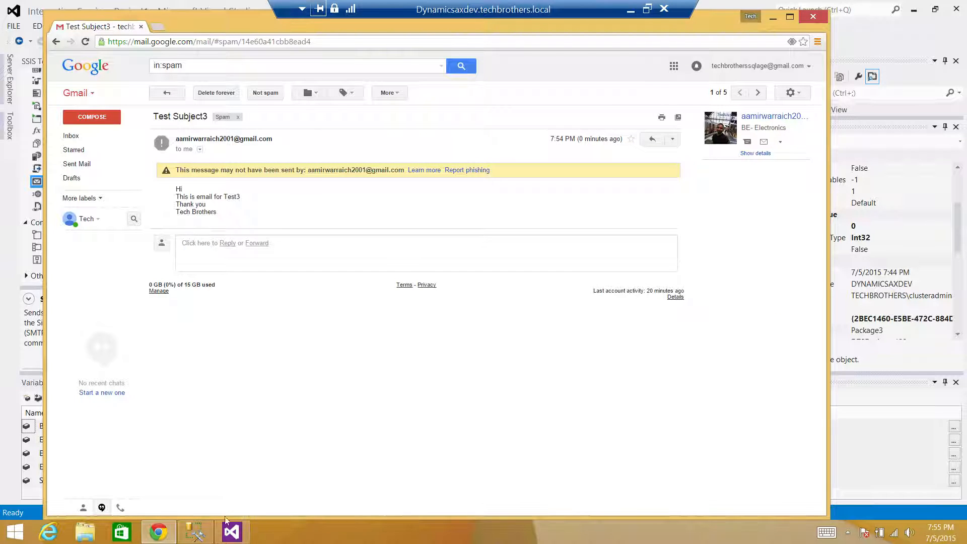
left_click(195, 530)
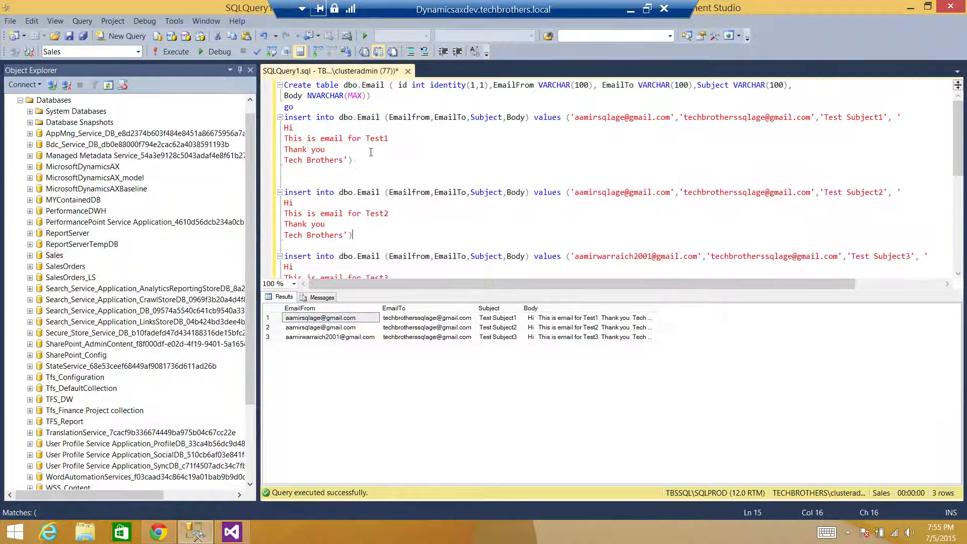
scroll("down", 3)
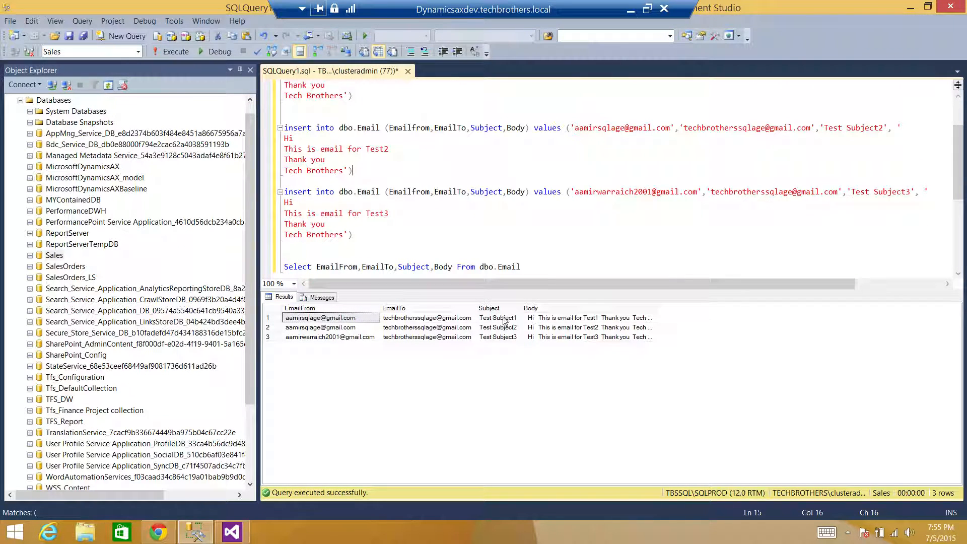
left_click(497, 337)
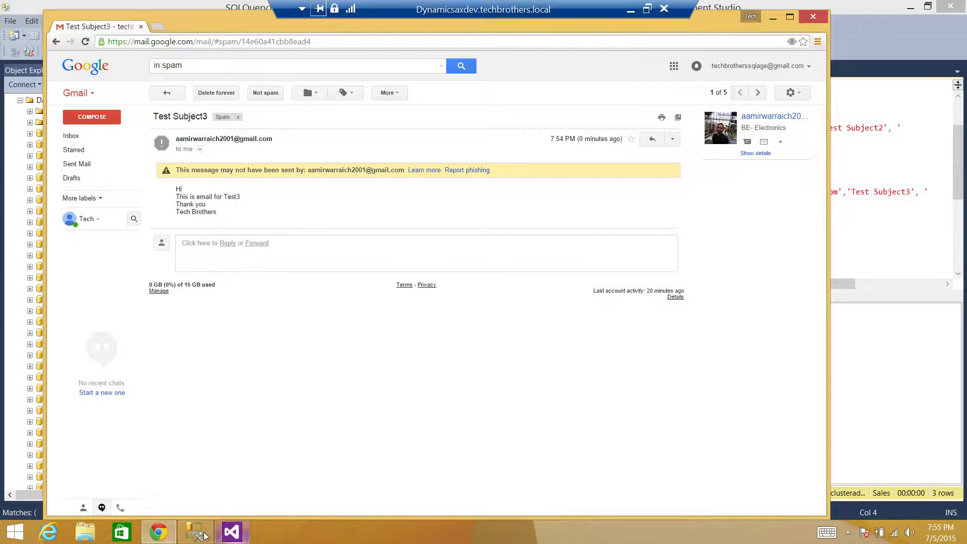
left_click(195, 531)
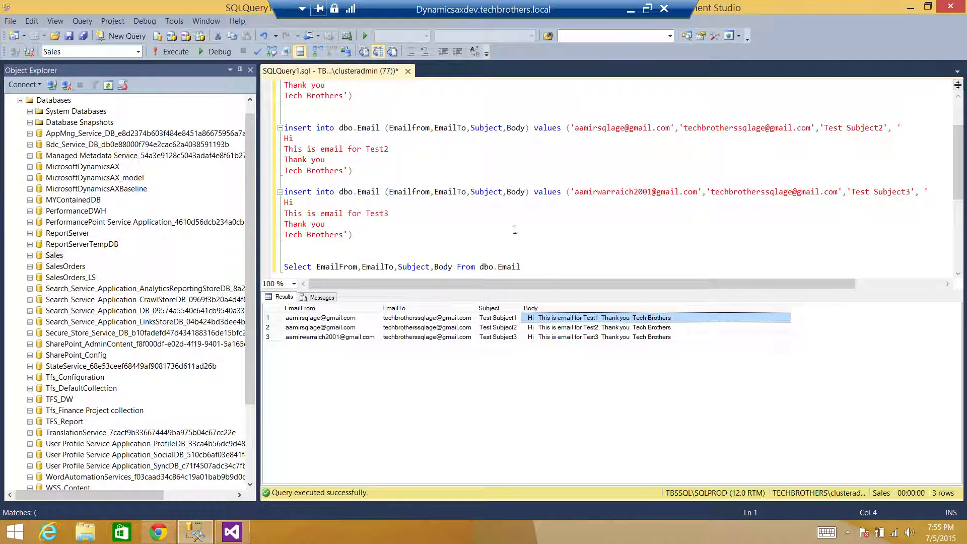
left_click(338, 234)
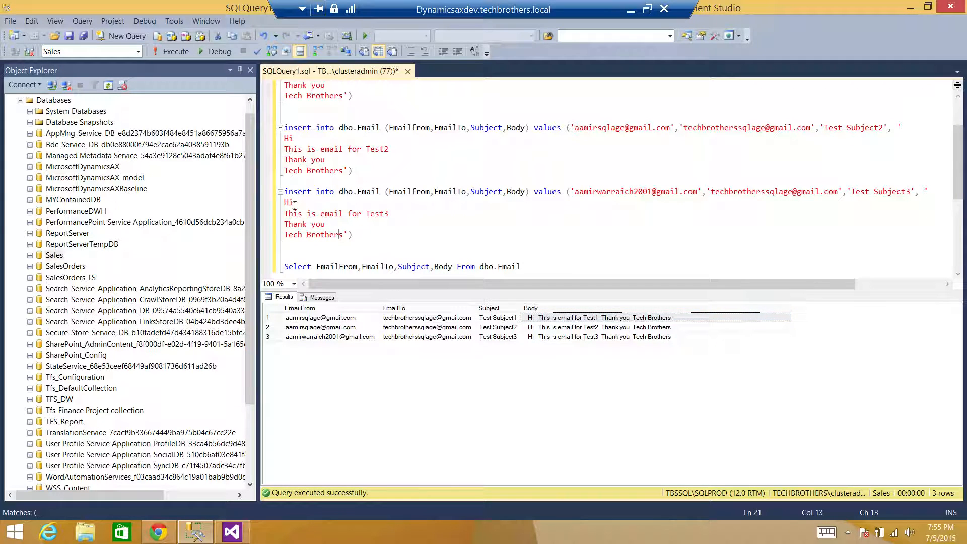
left_click(311, 213)
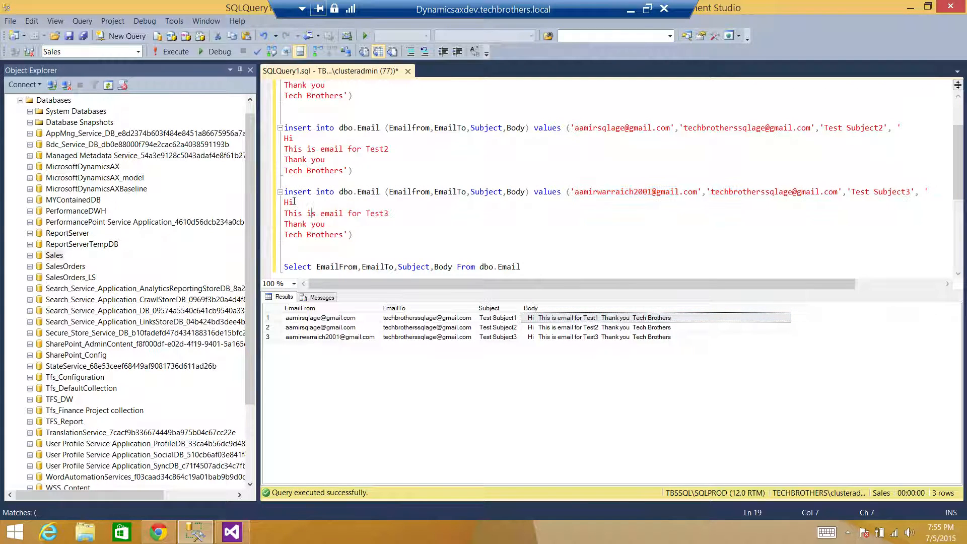